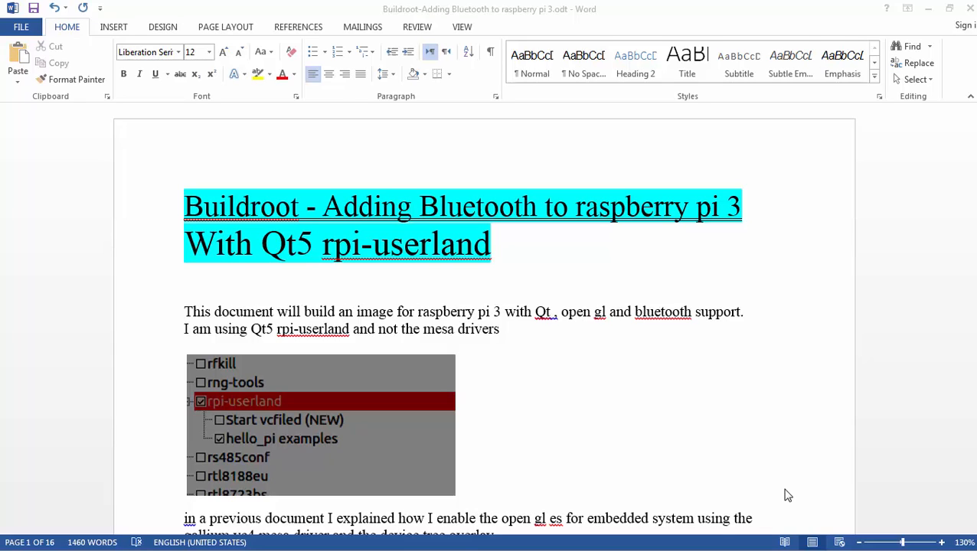
mouse_move(603, 432)
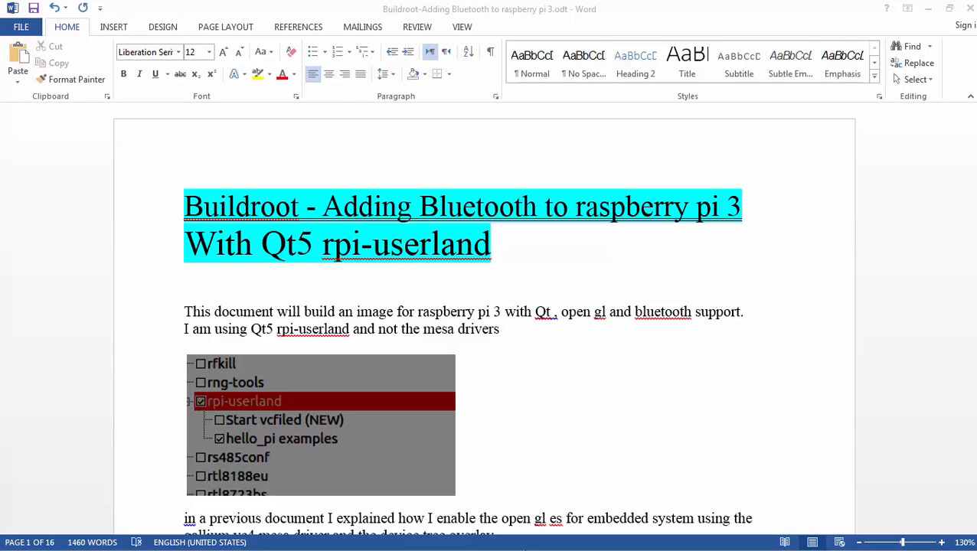
mouse_move(525, 429)
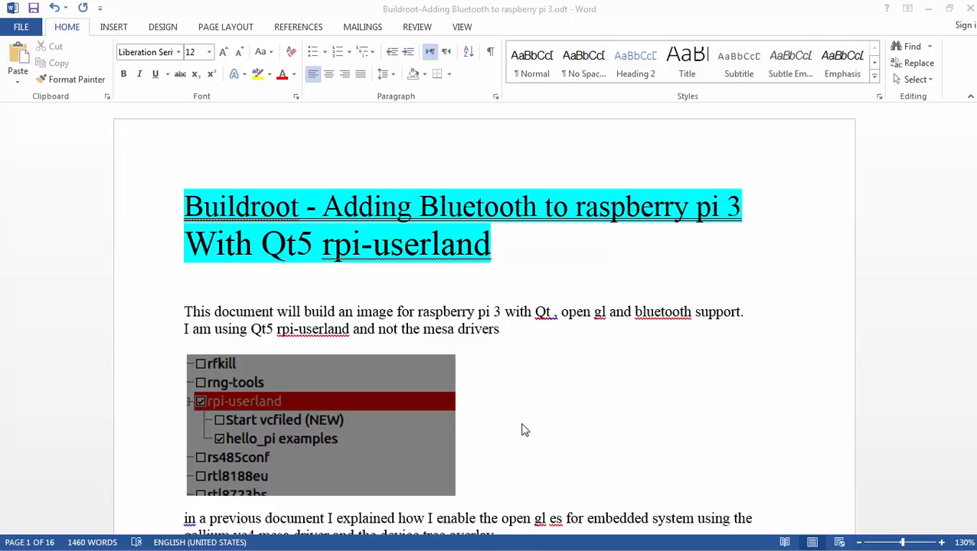
mouse_move(527, 425)
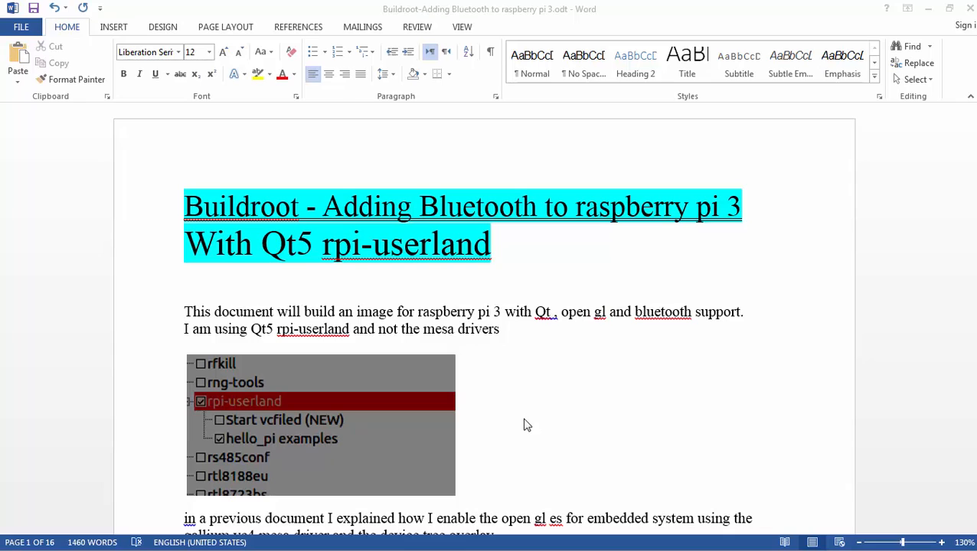
mouse_move(573, 352)
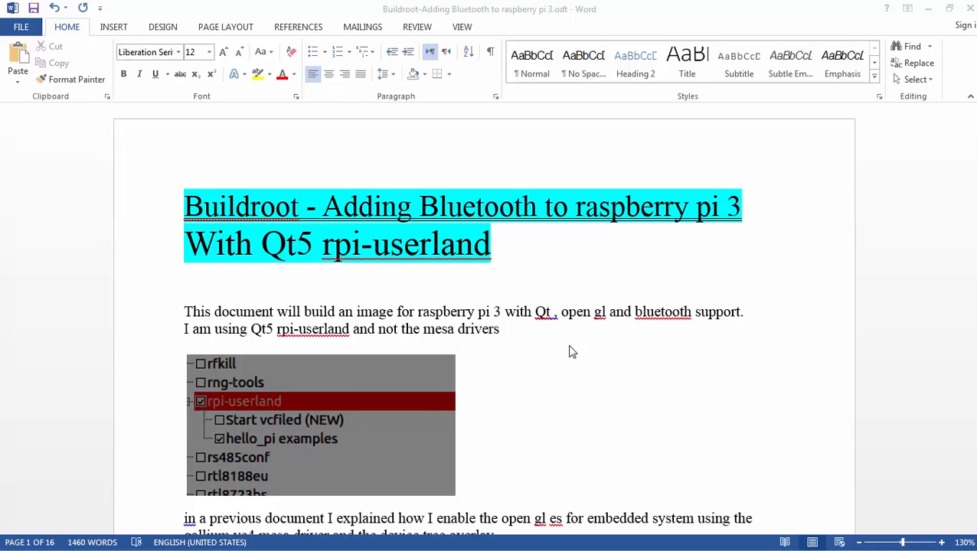
mouse_move(554, 401)
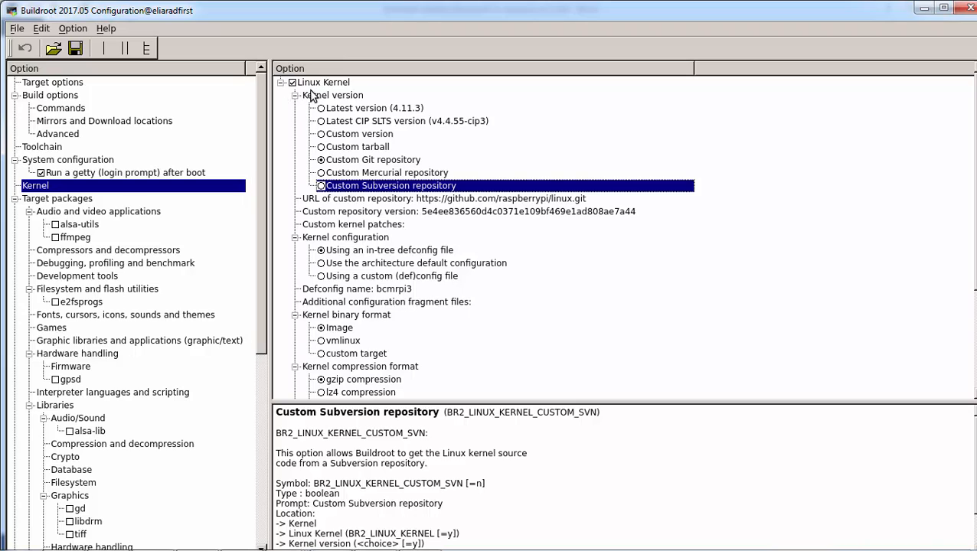
mouse_move(297, 101)
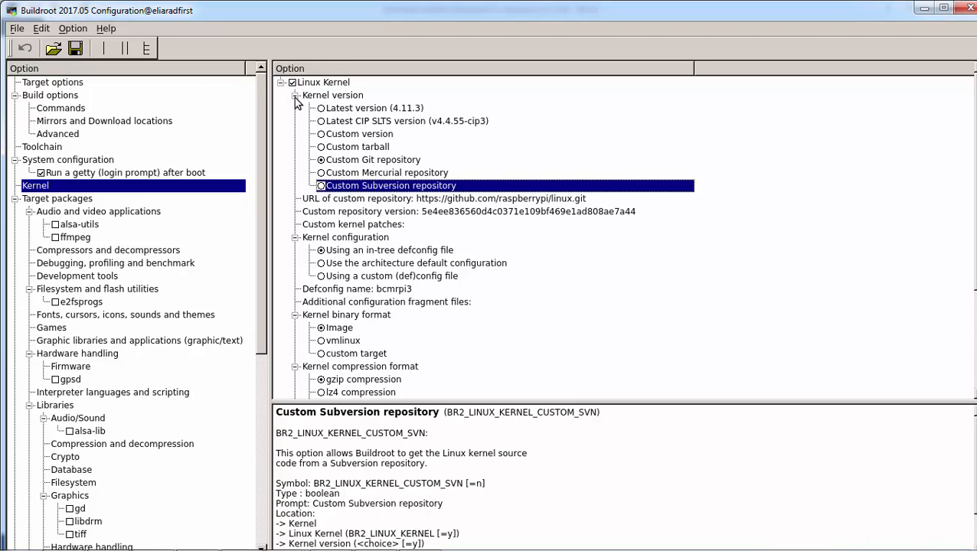
Show Target options, where Target Architecture is AArch64 (little endian)
click(52, 83)
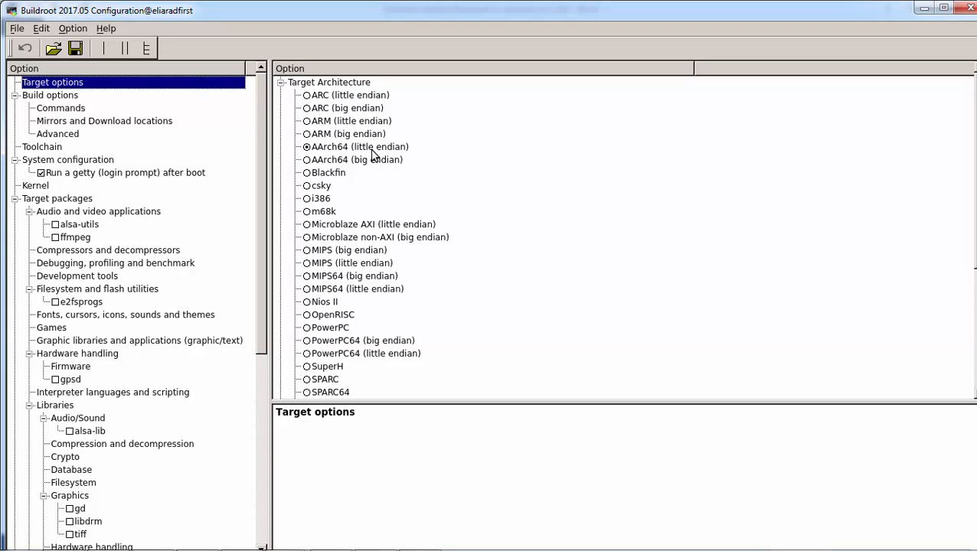
scroll(down, 3)
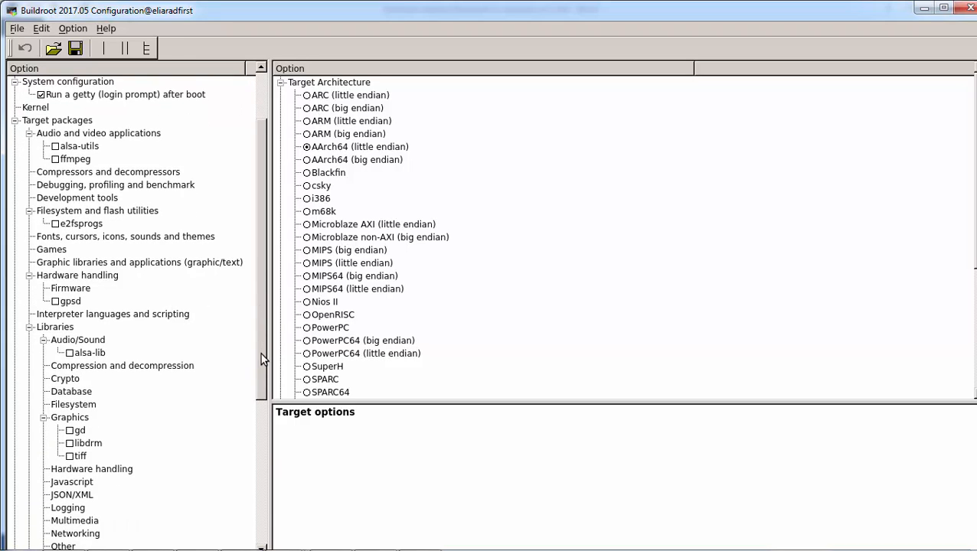
mouse_move(85, 416)
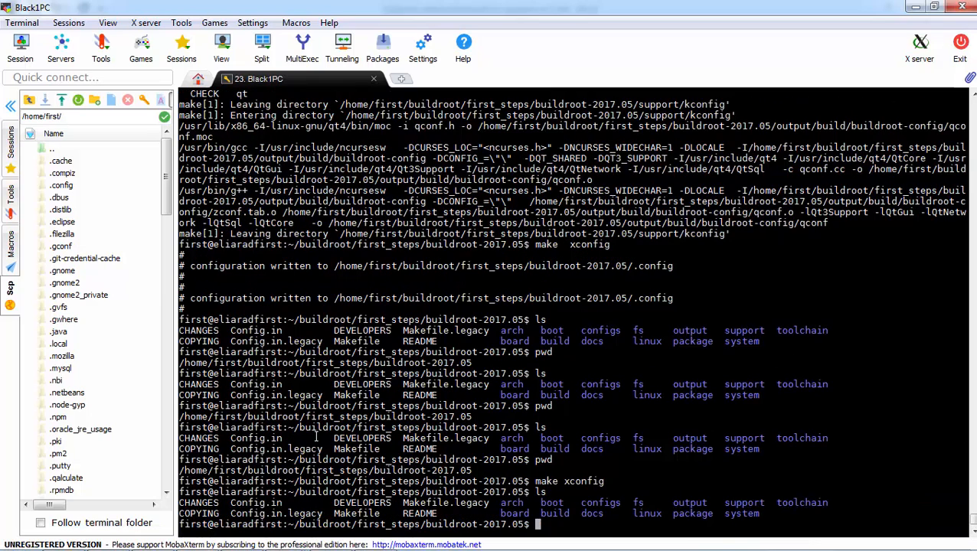
List configs/raspberrypi defconfigs in the terminal, then relaunch make xconfig
text(ls configs/)
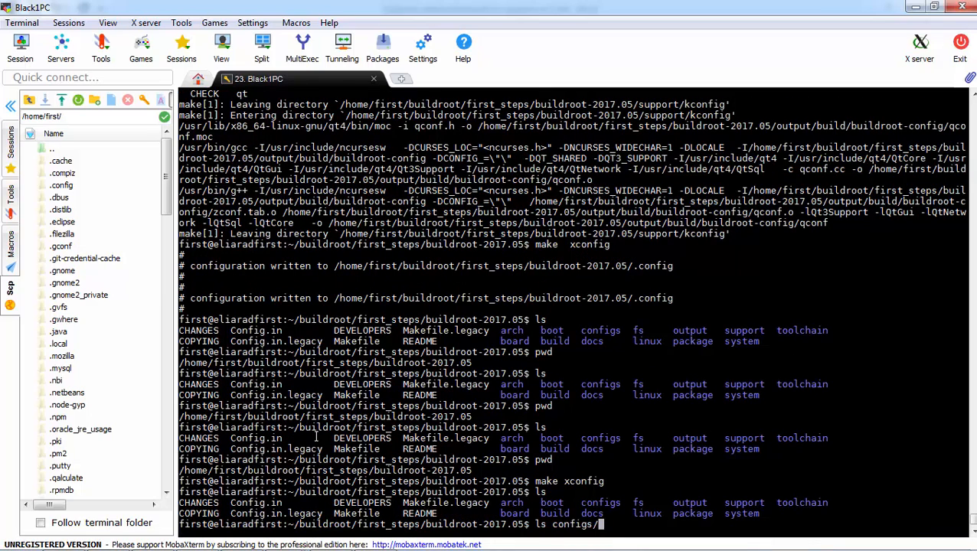
text(raspberrypi)
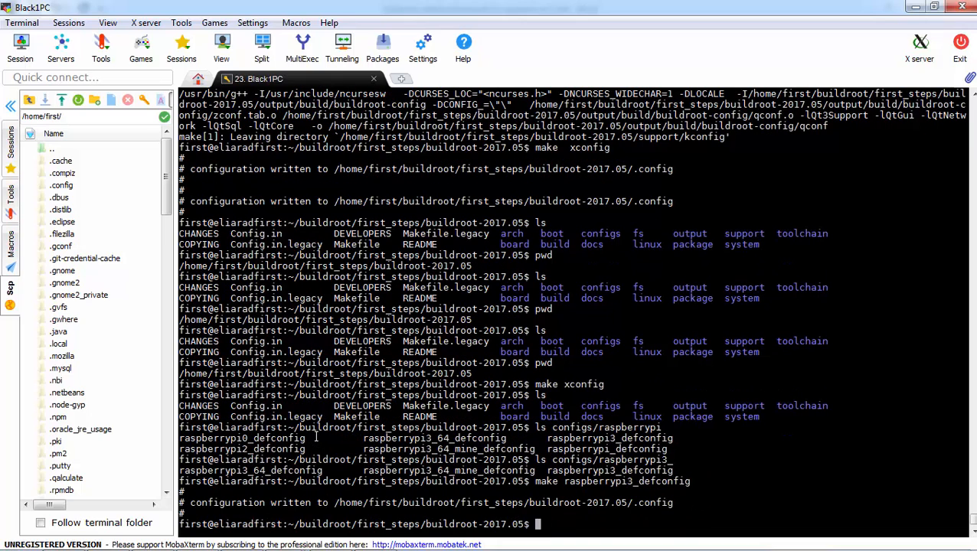
text(make xondi)
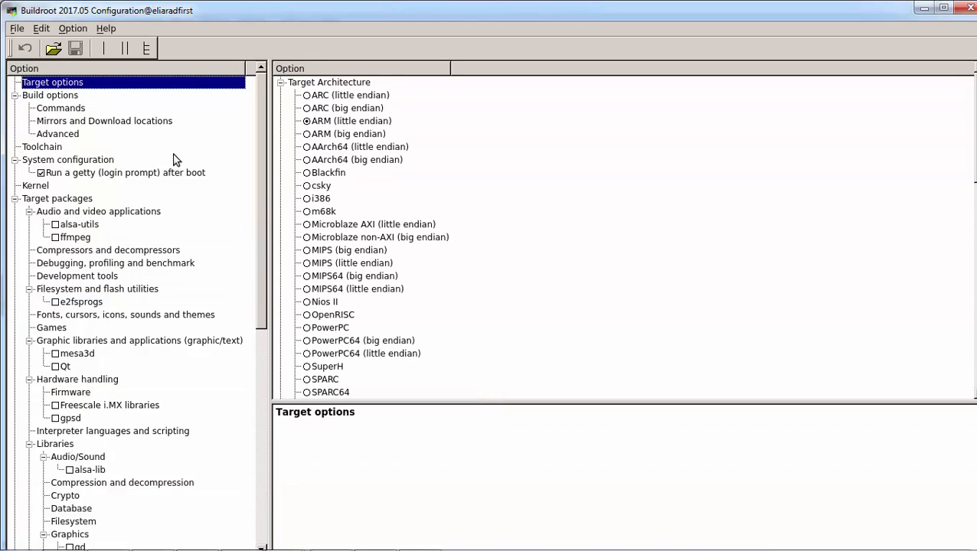
mouse_move(79, 375)
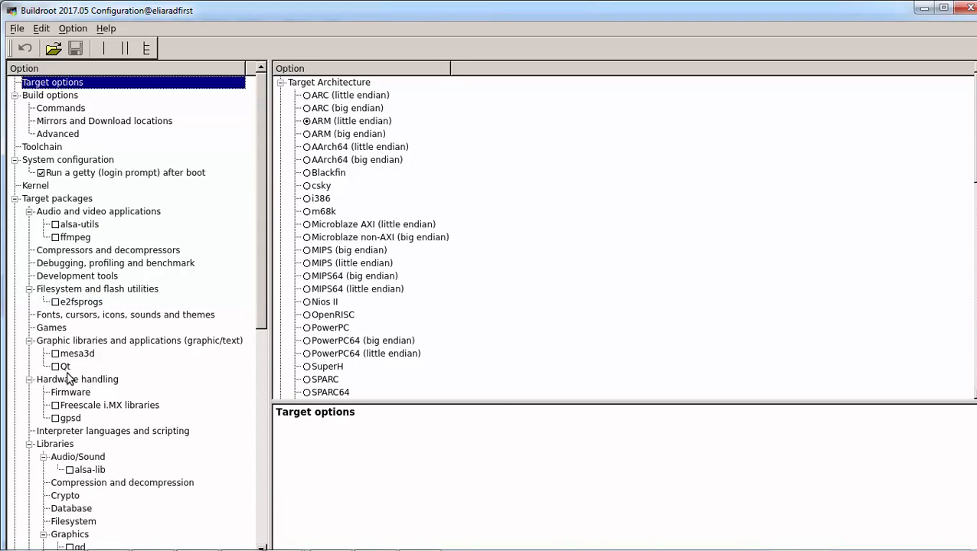
click(77, 352)
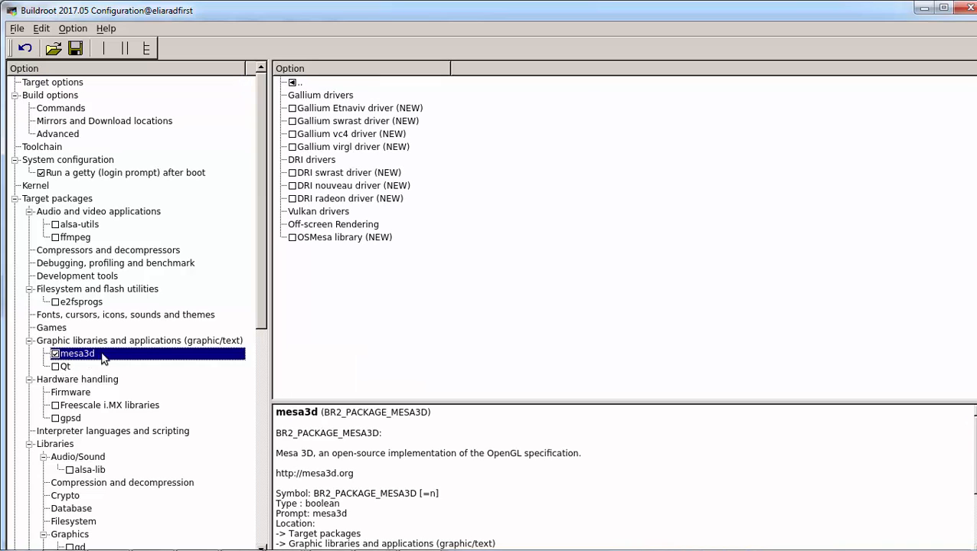
mouse_move(311, 139)
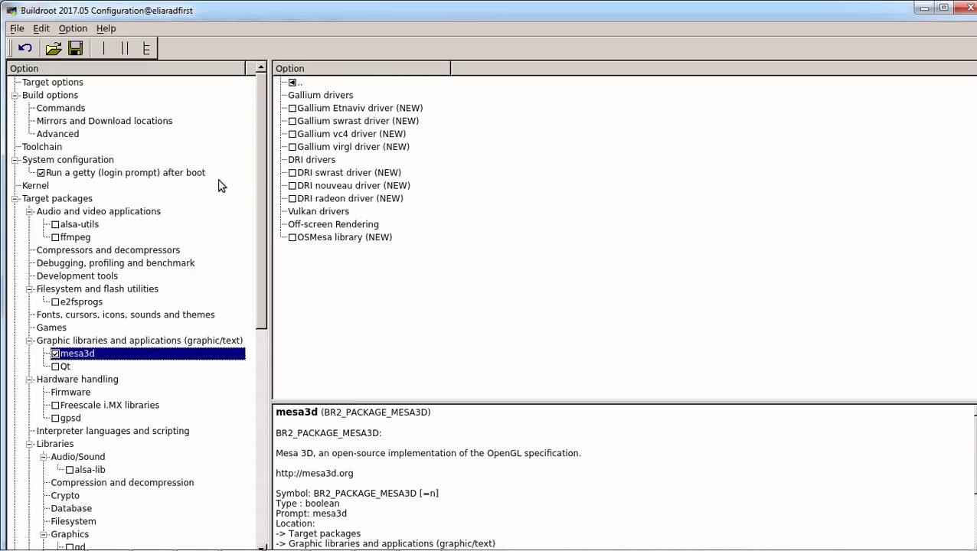
mouse_move(64, 394)
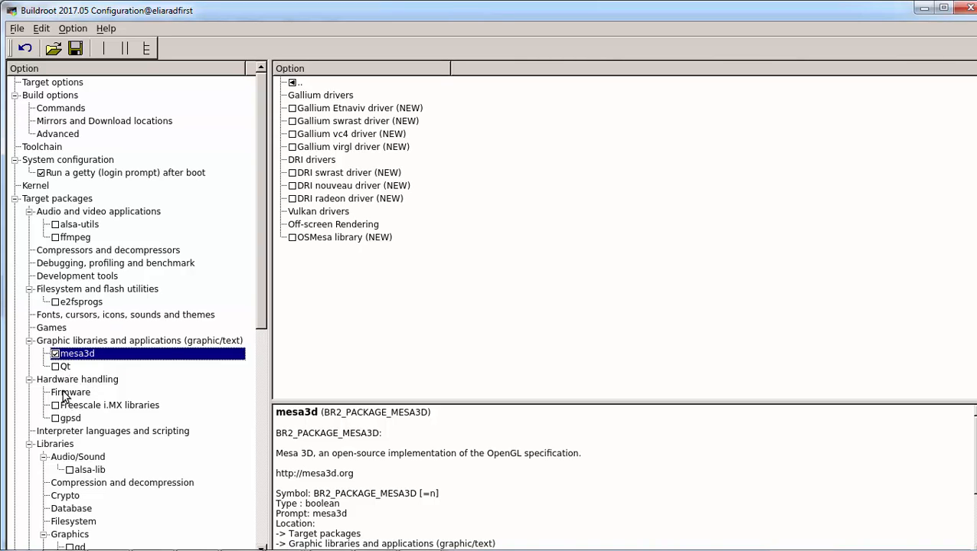
mouse_move(69, 364)
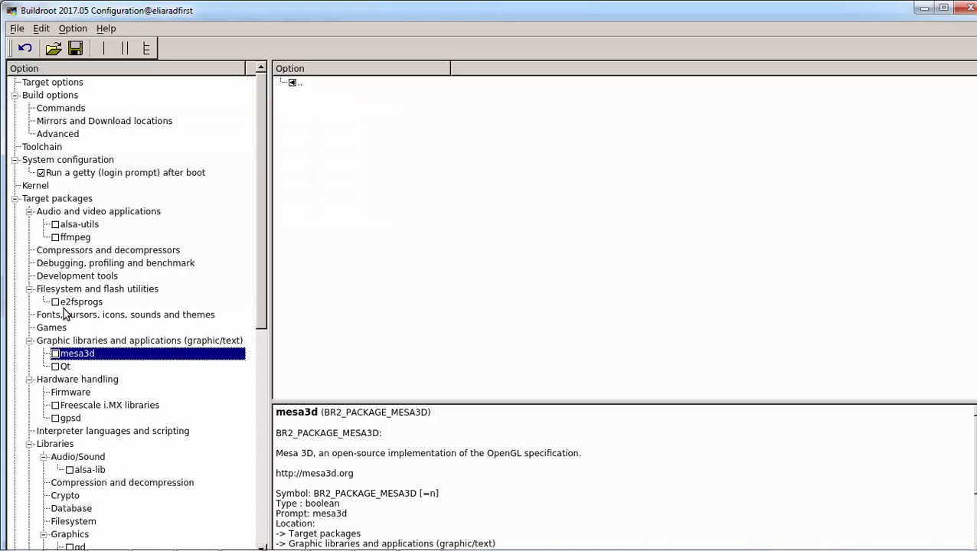
mouse_move(65, 333)
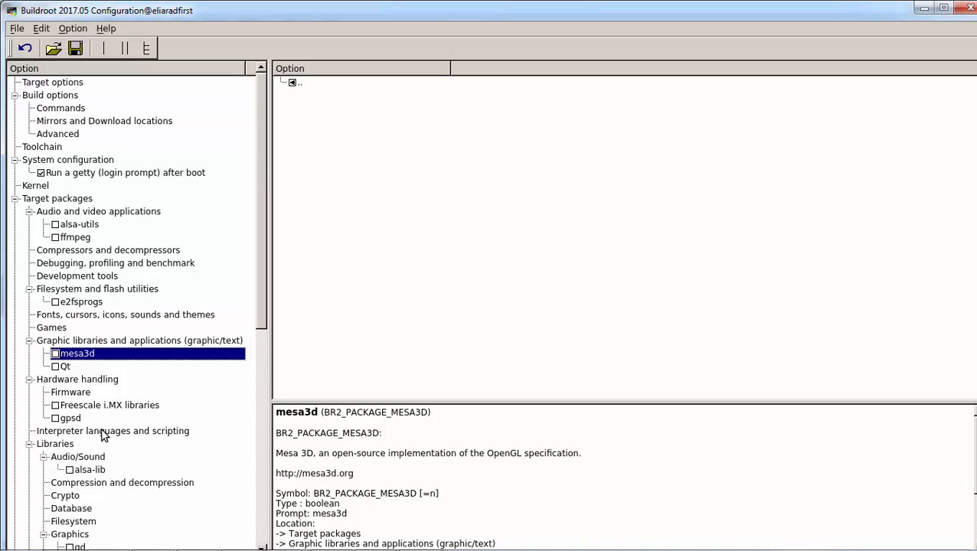
mouse_move(245, 303)
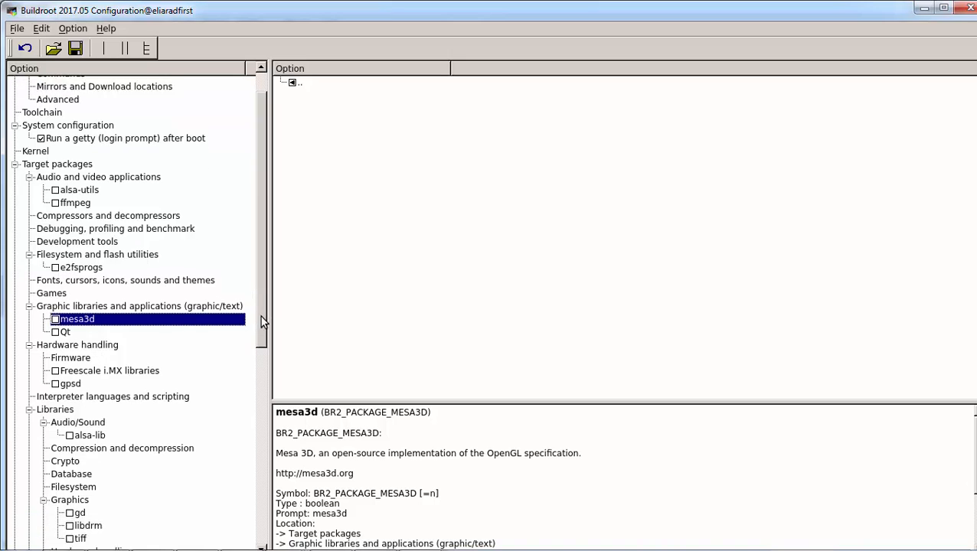
scroll(down, 3)
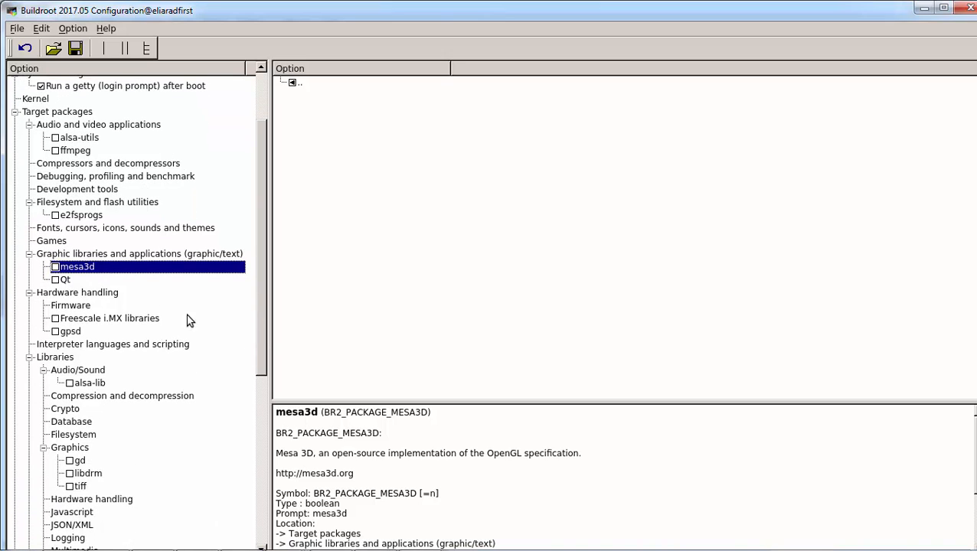
mouse_move(214, 149)
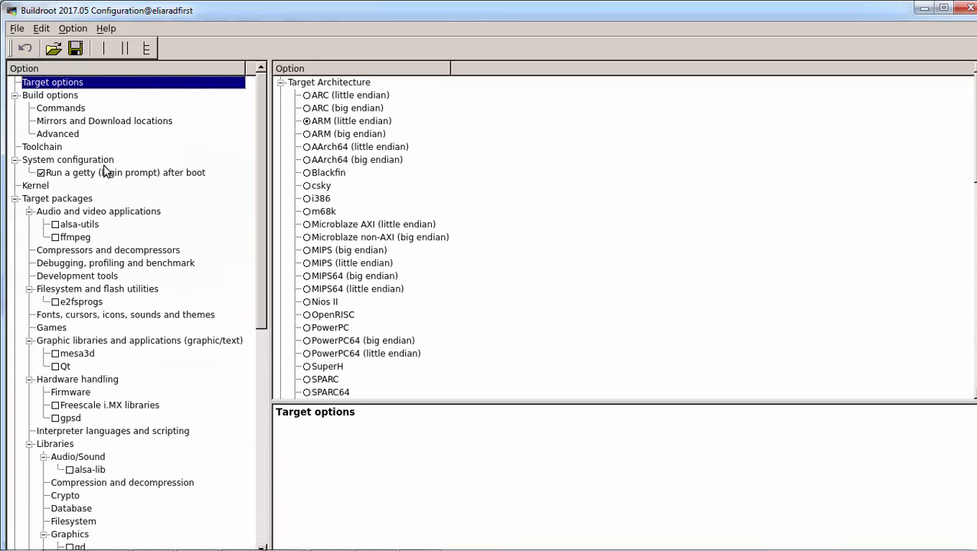
Set the Toolchain type to External toolchain (Linaro ARM 2017.02)
click(41, 147)
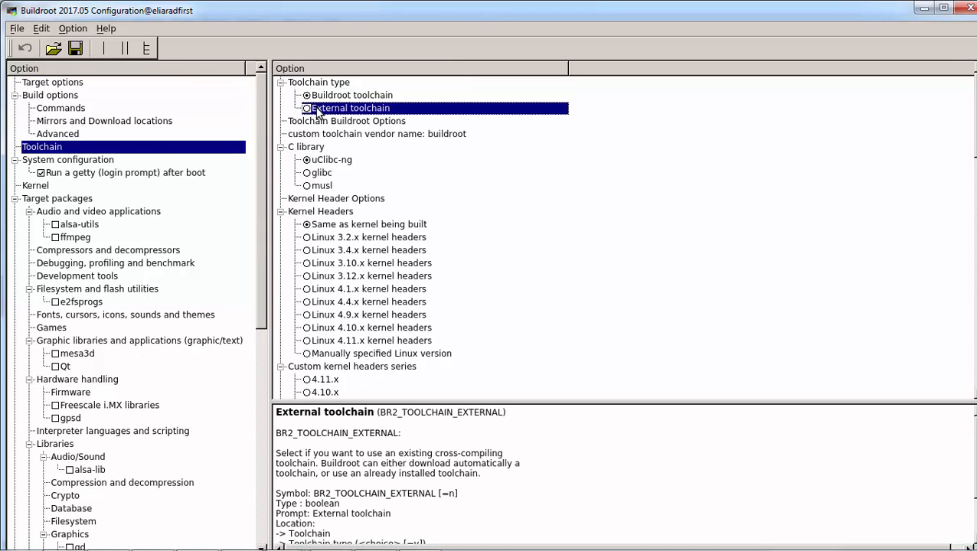
click(307, 107)
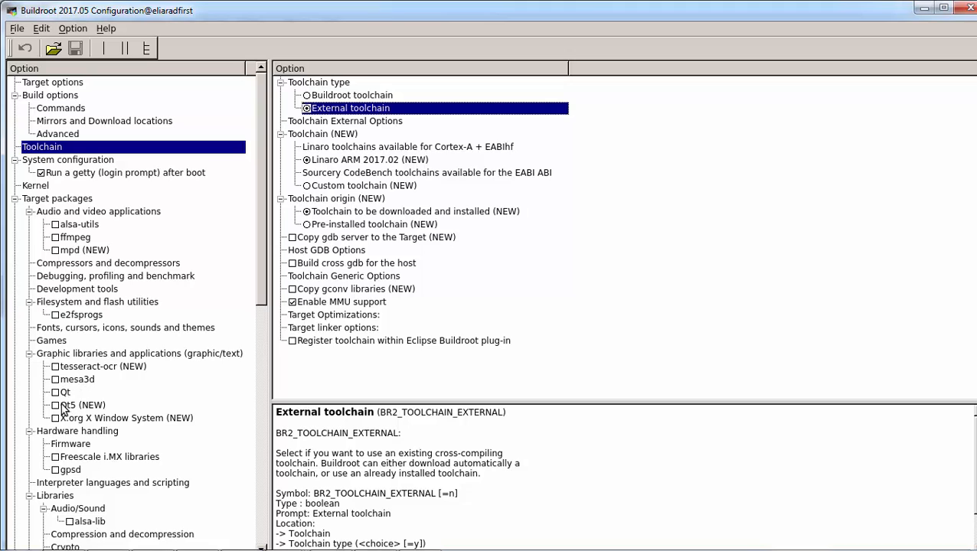
mouse_move(105, 427)
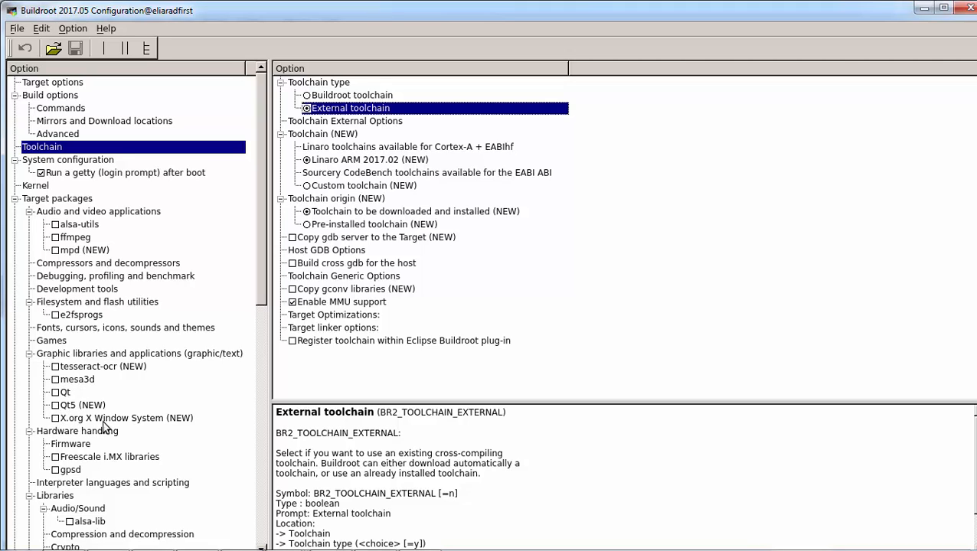
mouse_move(343, 100)
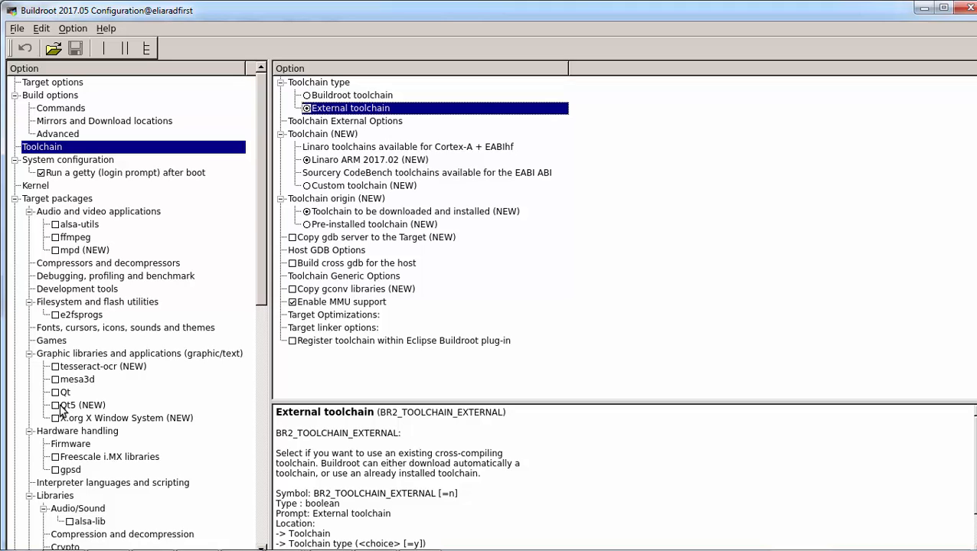
mouse_move(91, 416)
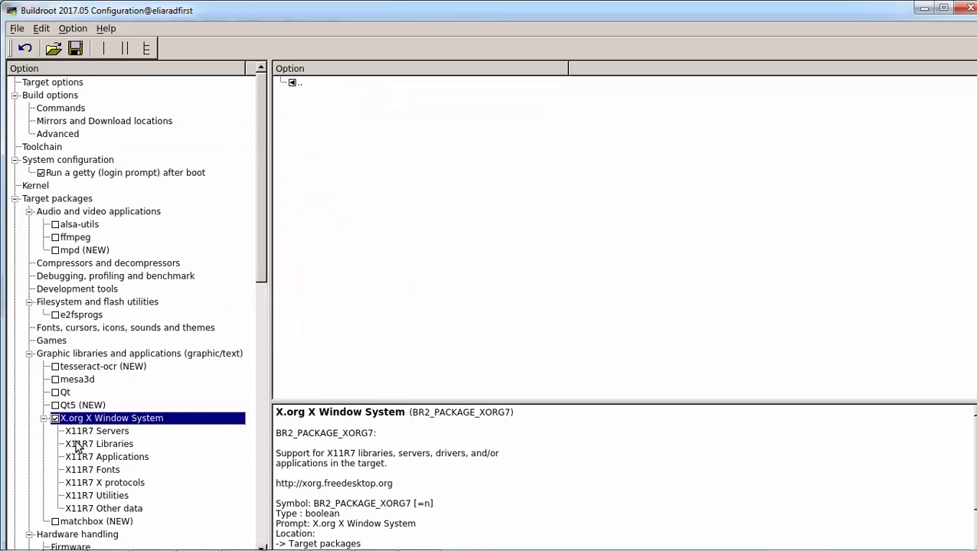
mouse_move(171, 330)
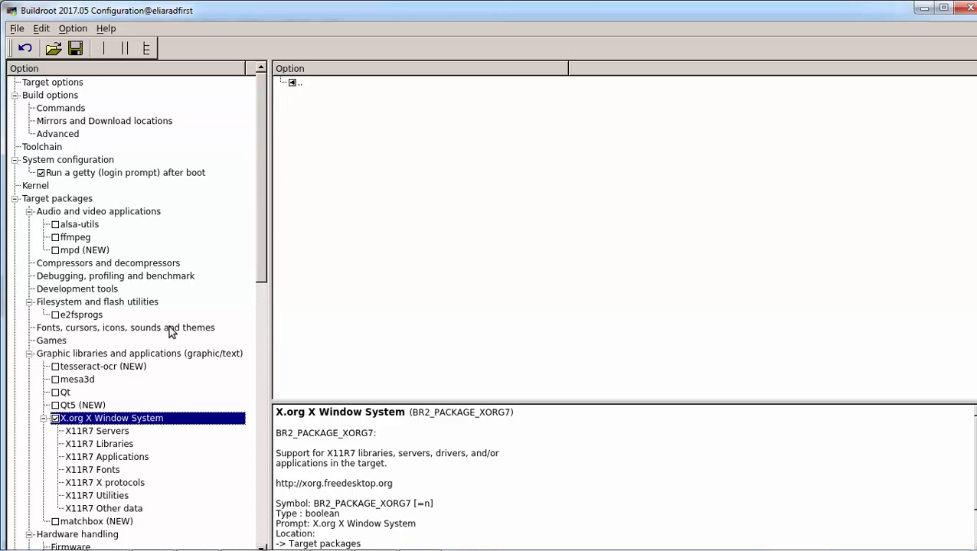
mouse_move(110, 435)
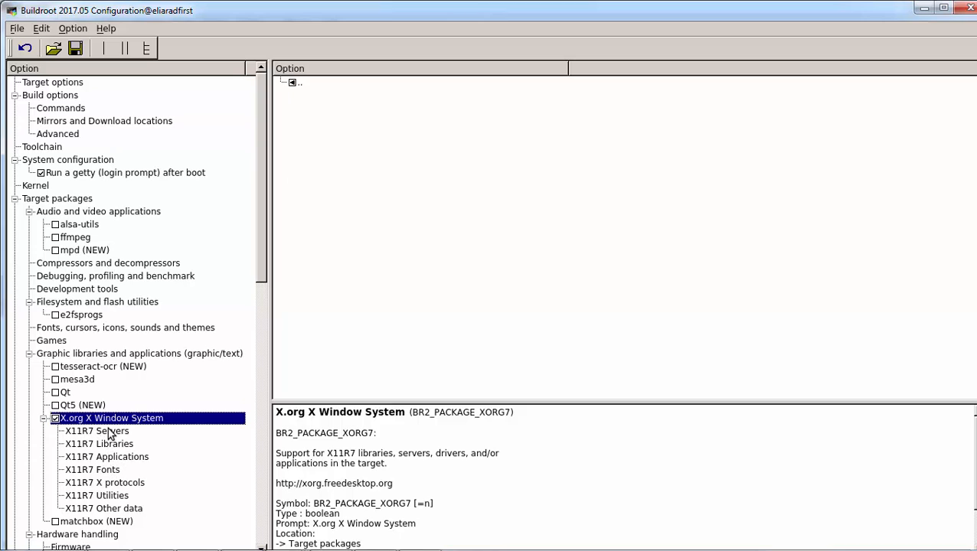
Show the X11R7 Servers and X11R7 Drivers options under X.org X Window System
click(96, 432)
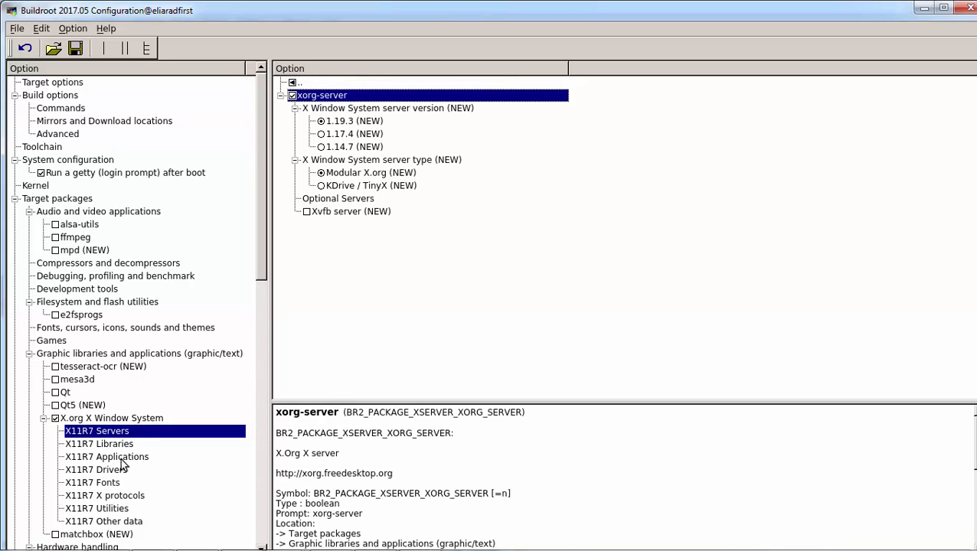
click(95, 469)
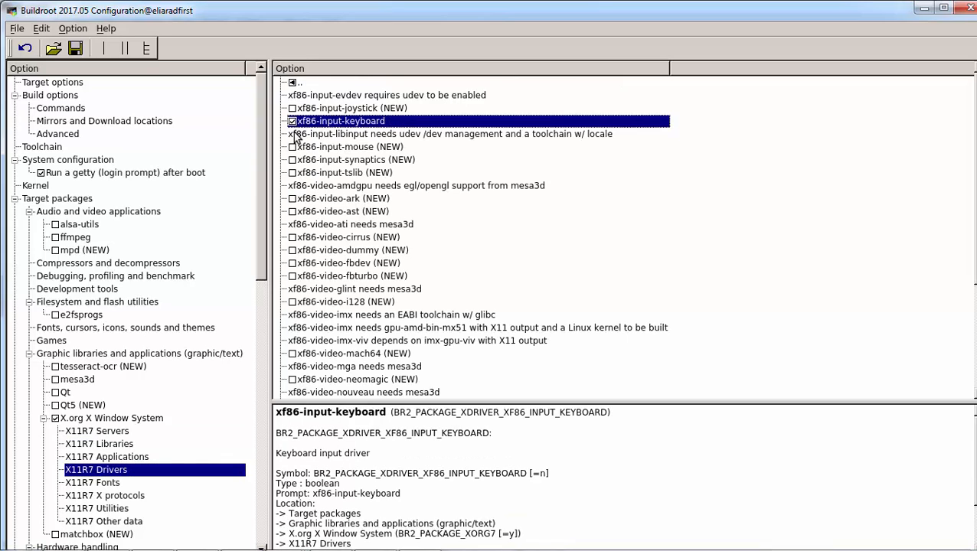
mouse_move(266, 362)
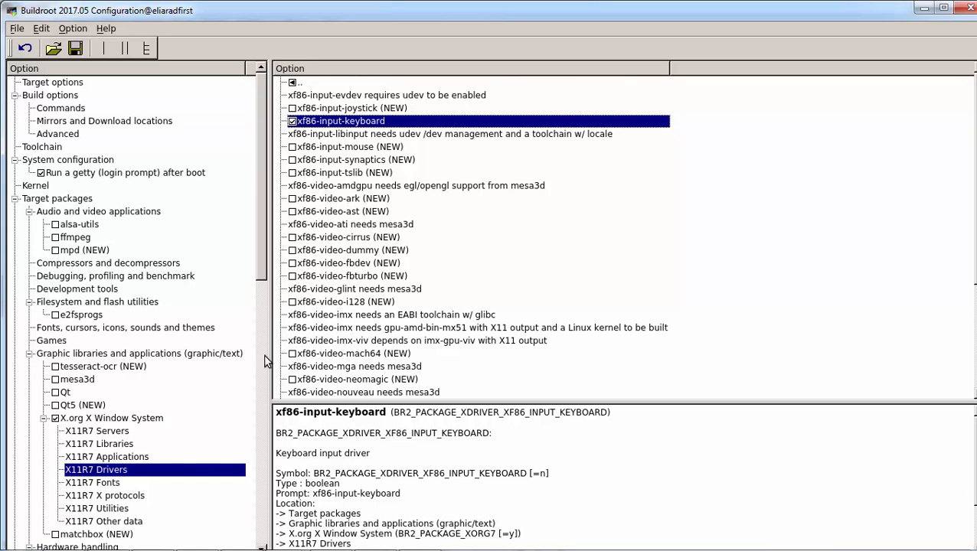
mouse_move(346, 121)
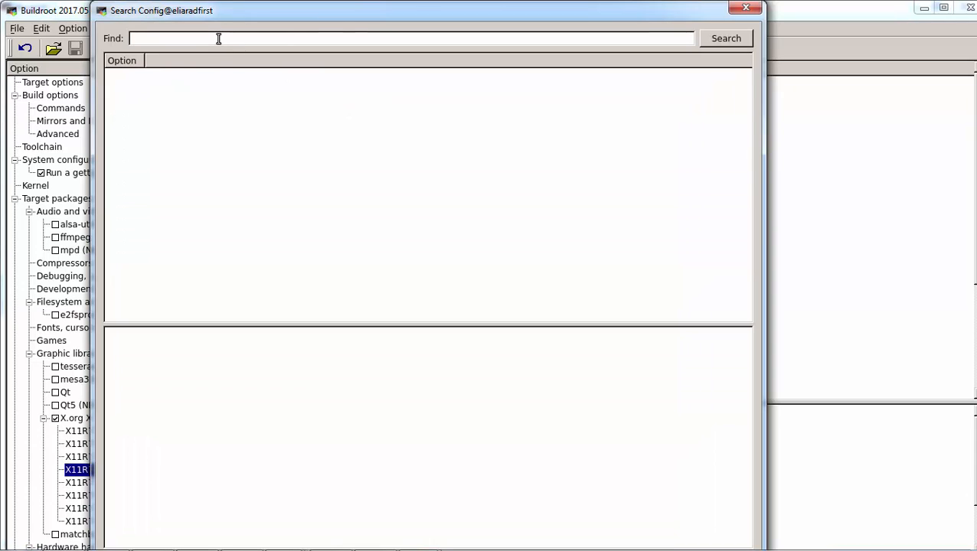
Search 'libx' and enable the libxkbcommon package
text(libx)
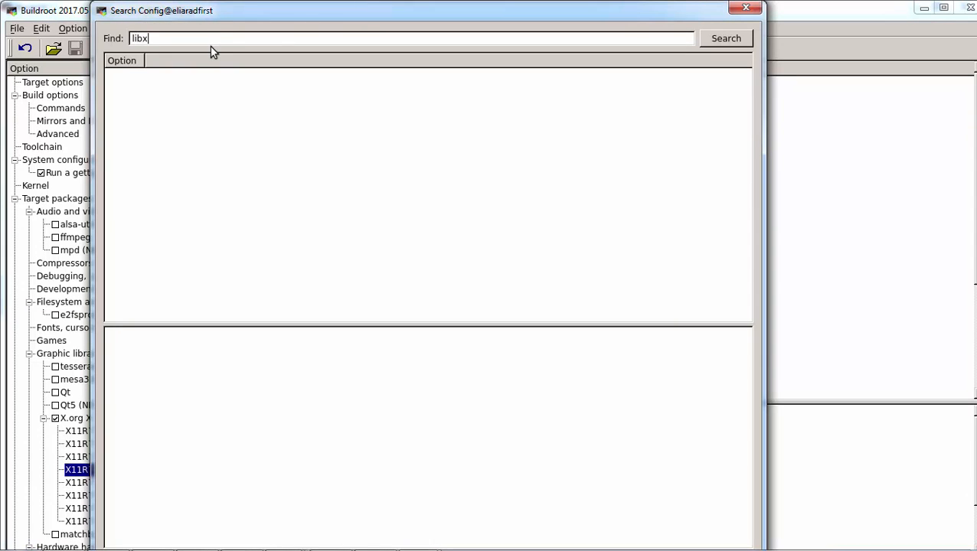
click(726, 39)
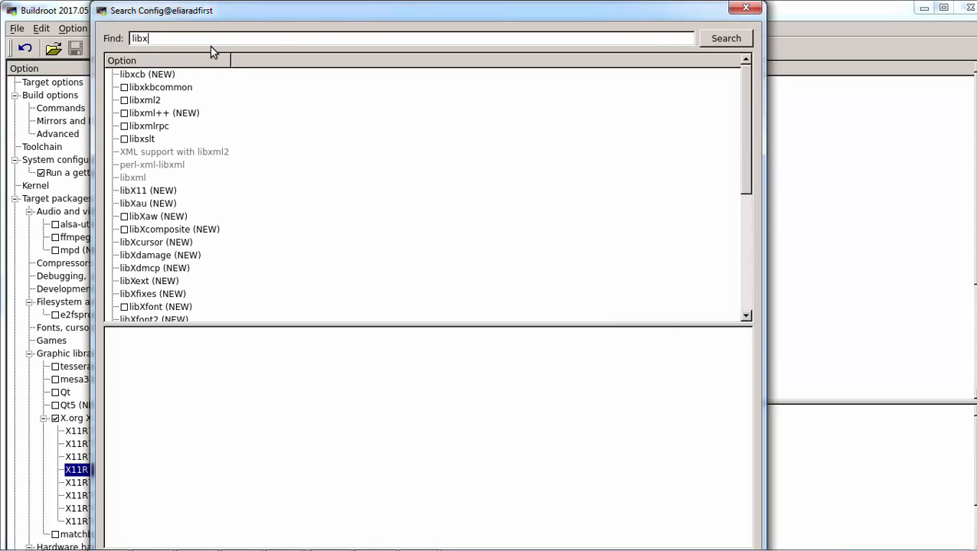
mouse_move(141, 95)
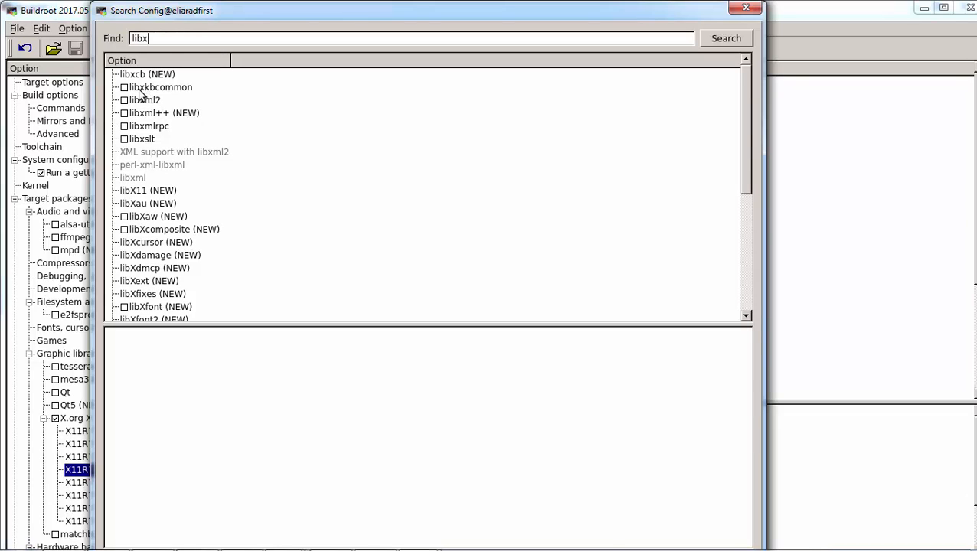
click(159, 86)
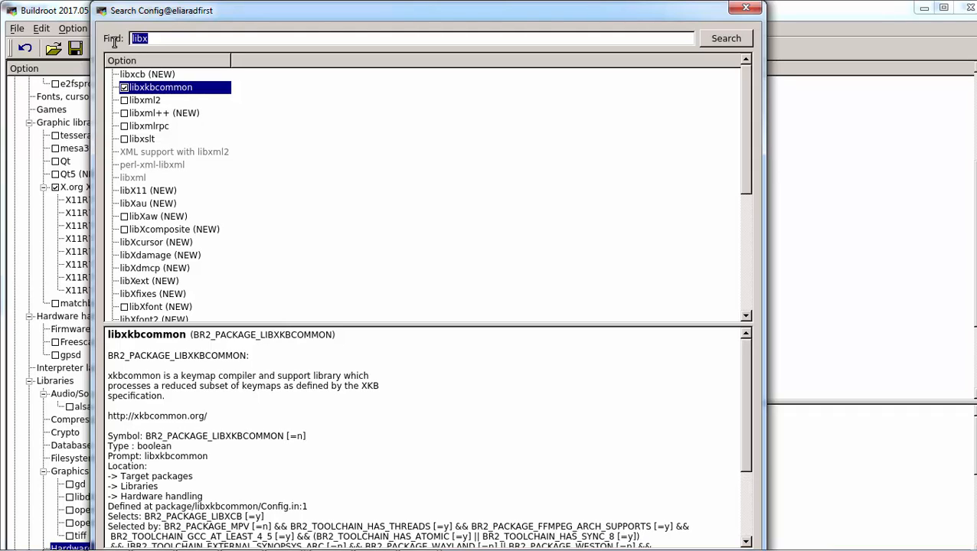
Search the options for 'libin', then for 'rpi-userla'
text(libin)
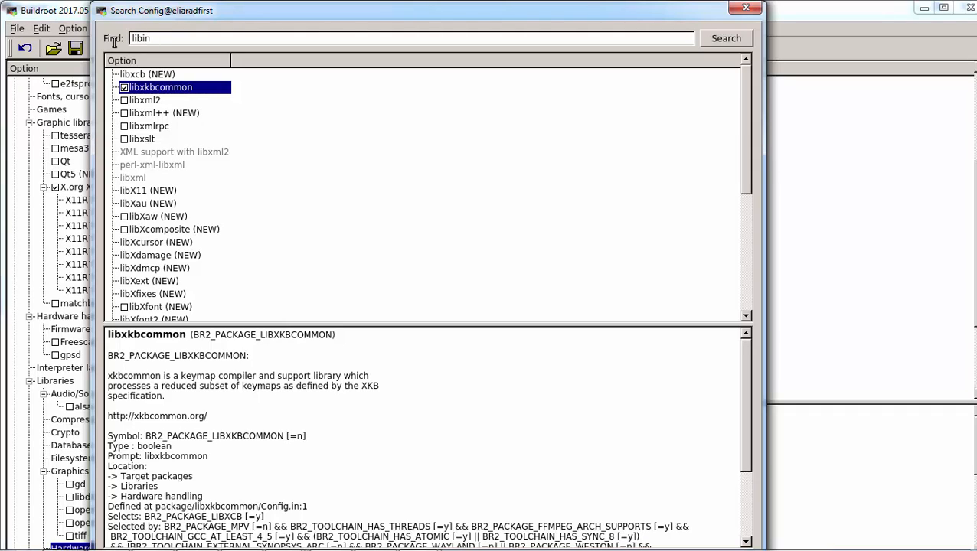
click(724, 38)
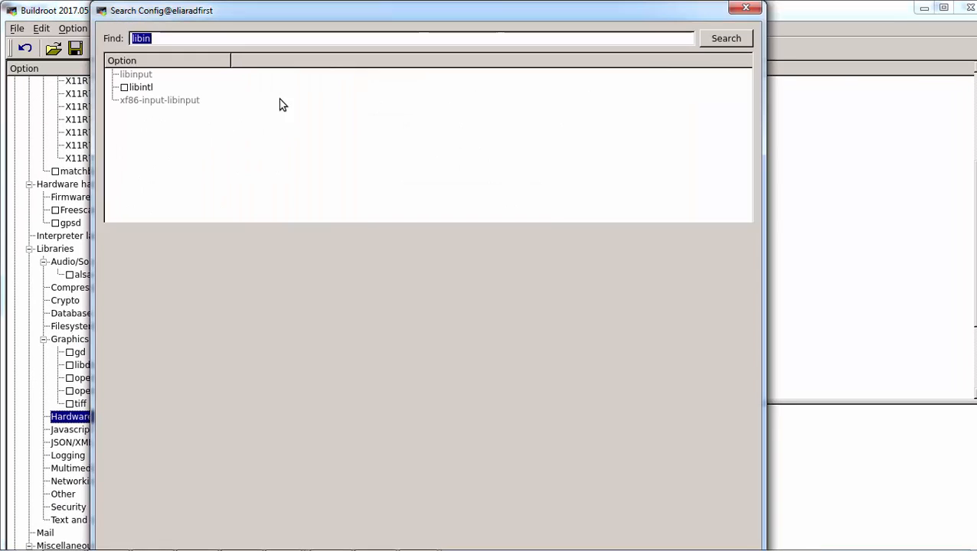
text(rpi)
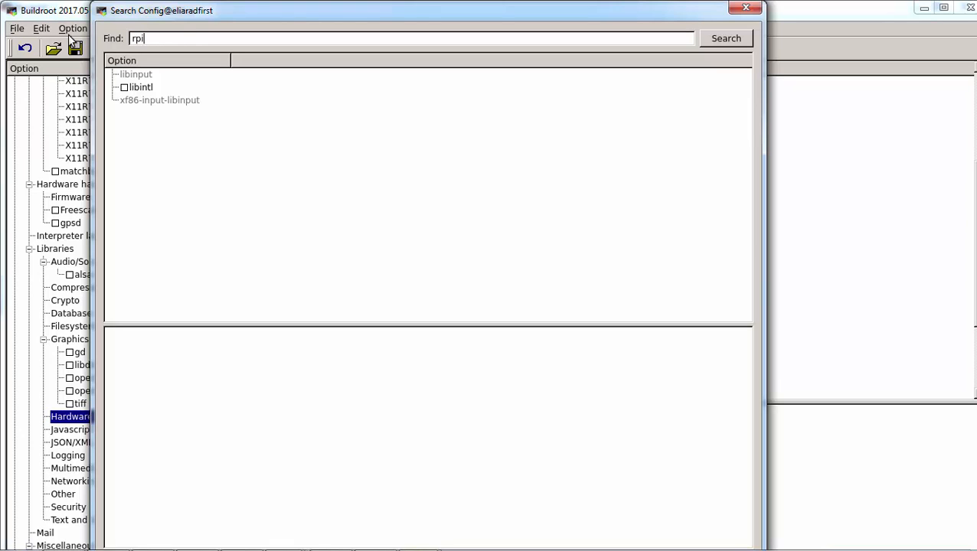
text(userla)
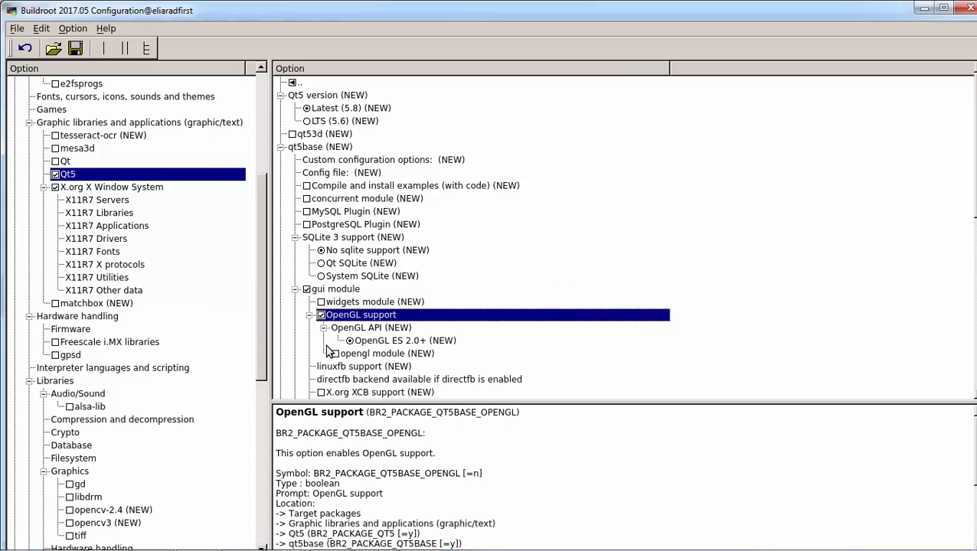
Enable Qt5 gui OpenGL support and qt5declarative with its quick module
click(334, 352)
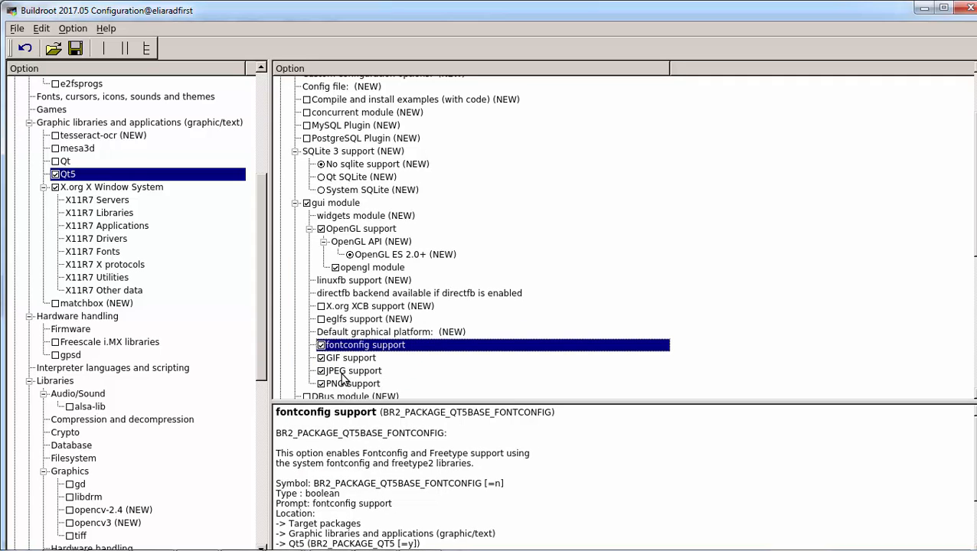
mouse_move(361, 373)
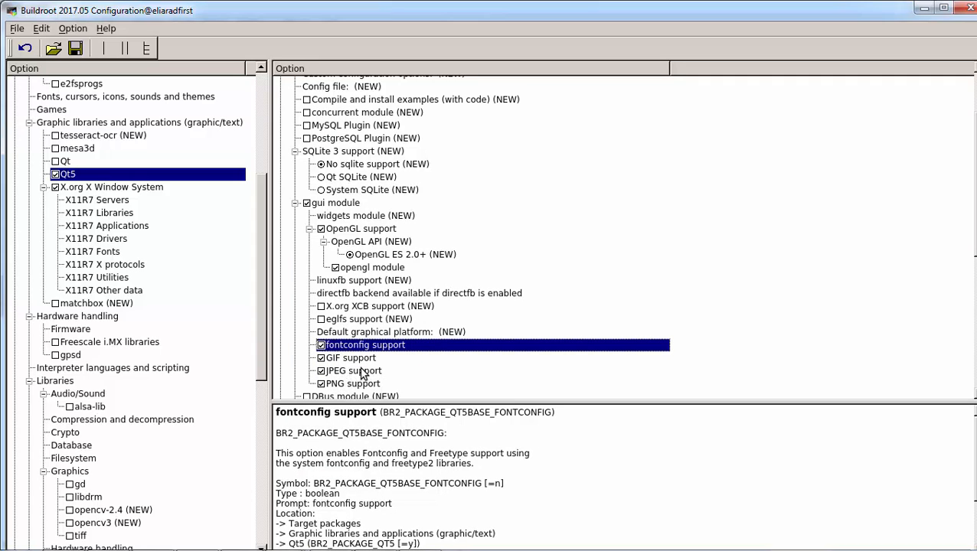
scroll(down, 3)
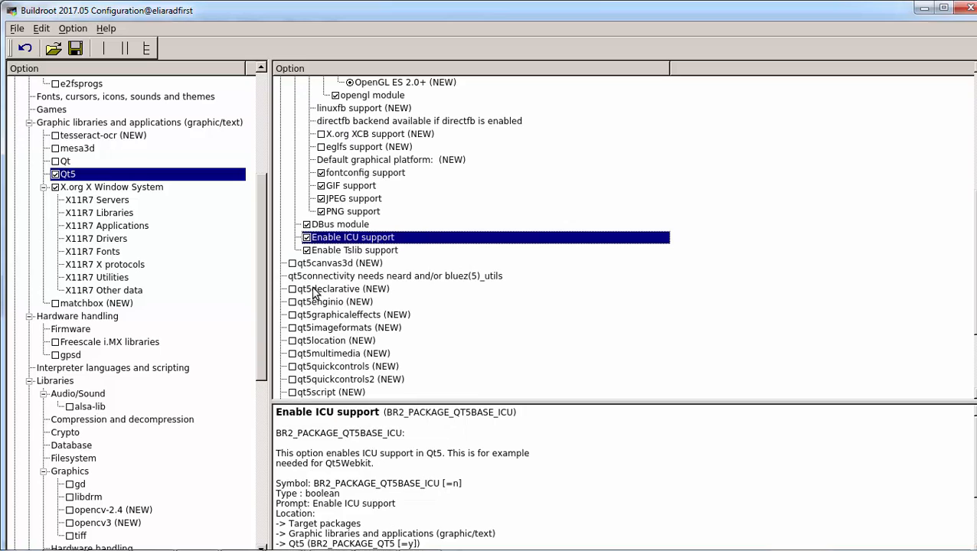
click(330, 287)
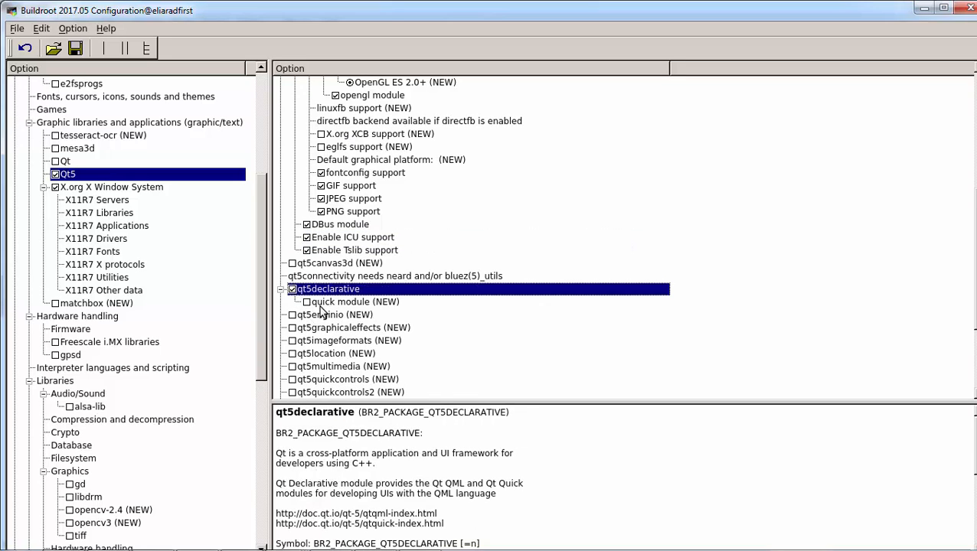
click(344, 301)
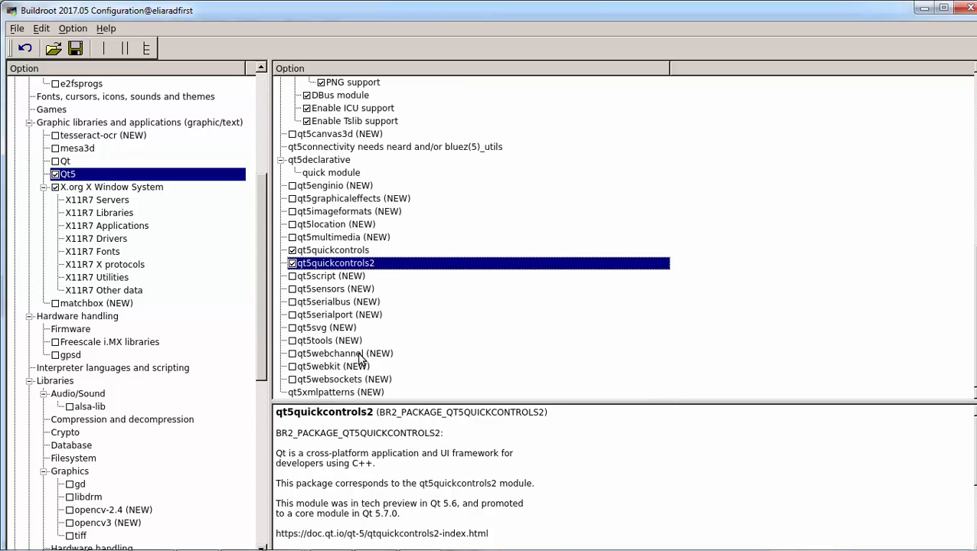
mouse_move(377, 321)
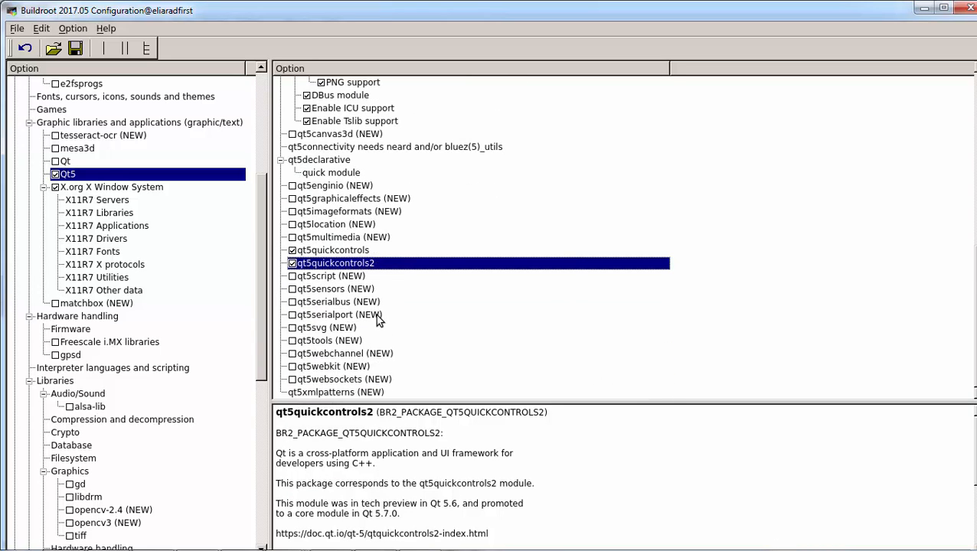
Enable eglfs support for Qt5 and the Quick Controls module
scroll(up, 3)
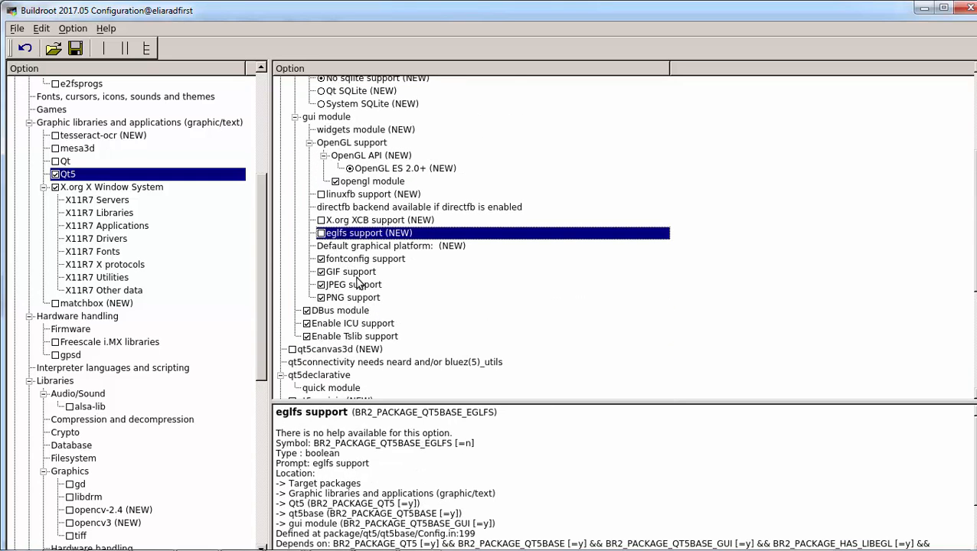
click(321, 232)
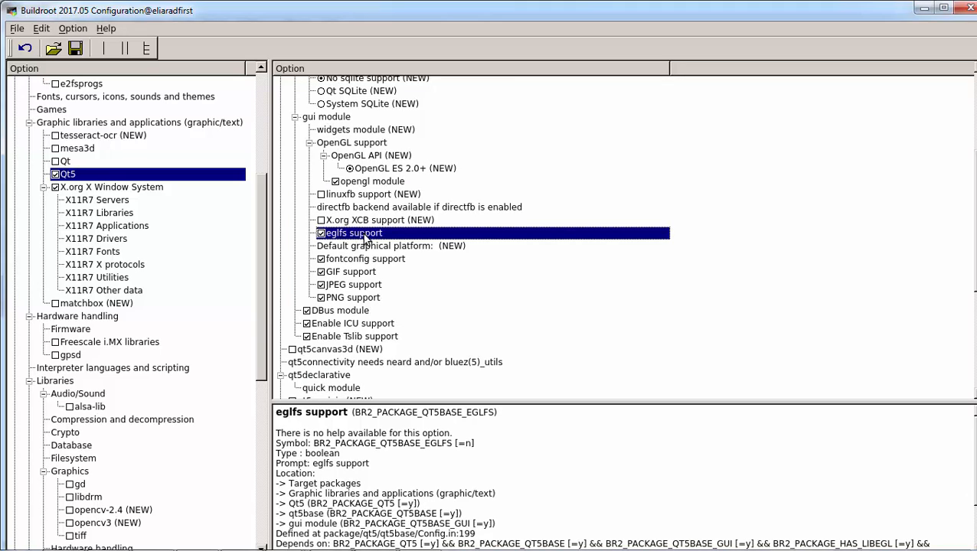
mouse_move(404, 150)
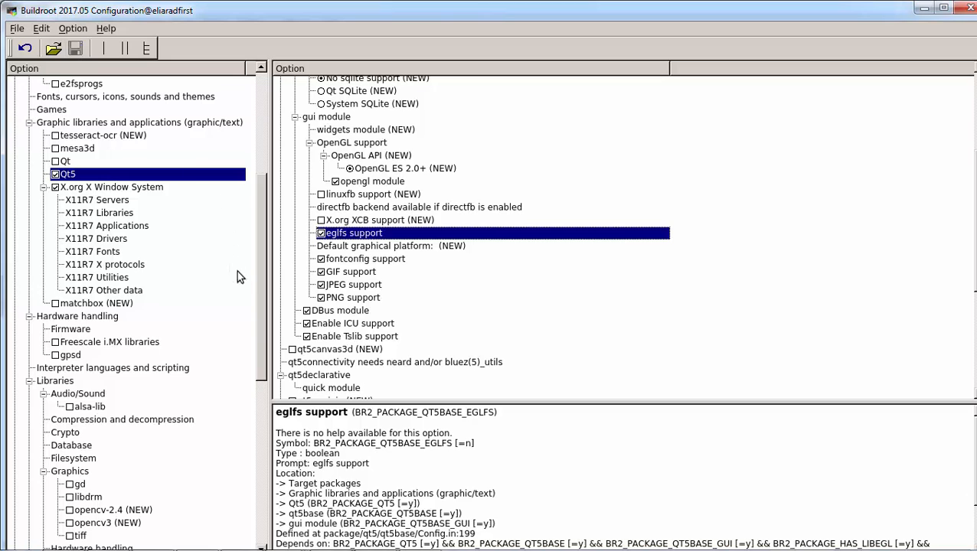
mouse_move(263, 288)
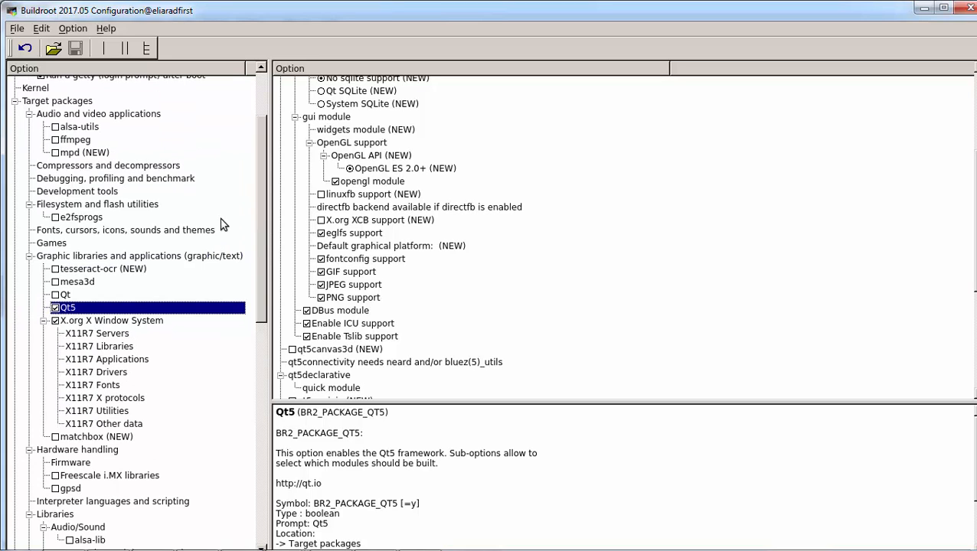
click(331, 536)
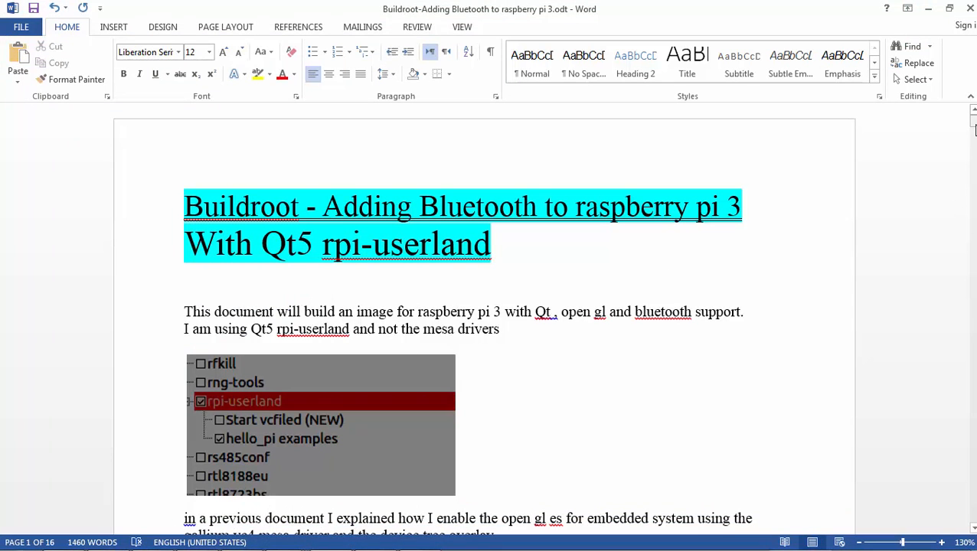
Scroll the Word notes down past the Bluetooth pages to the QT5 heading
scroll(down, 3)
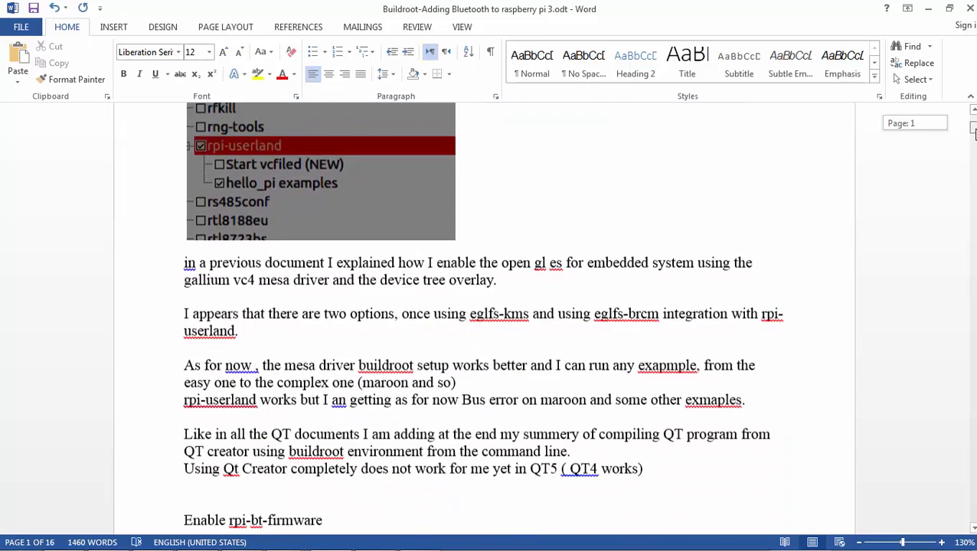
scroll(down, 3)
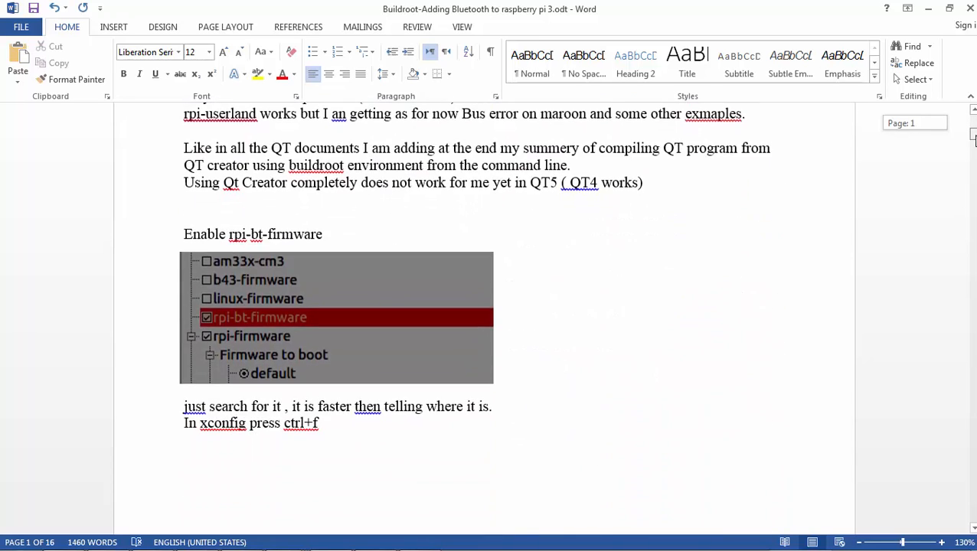
scroll(down, 3)
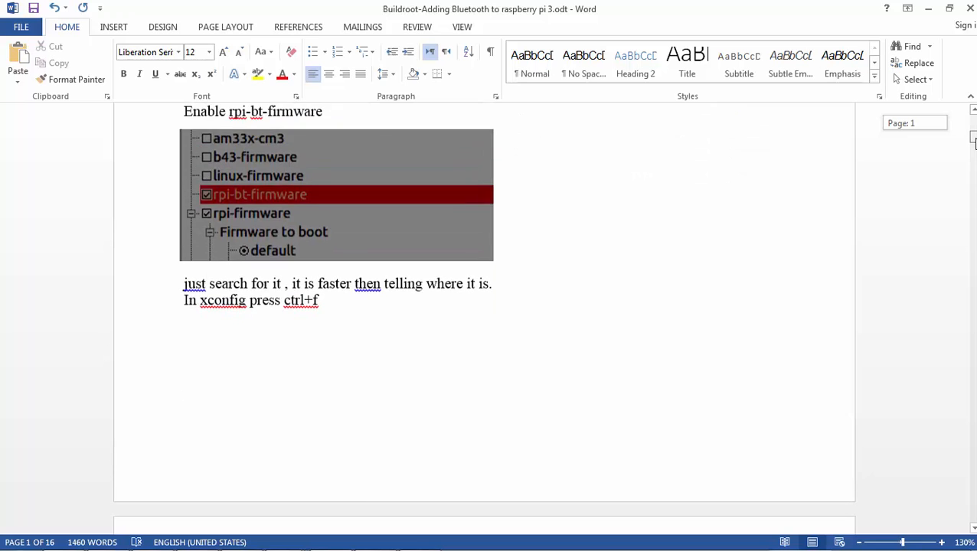
scroll(down, 3)
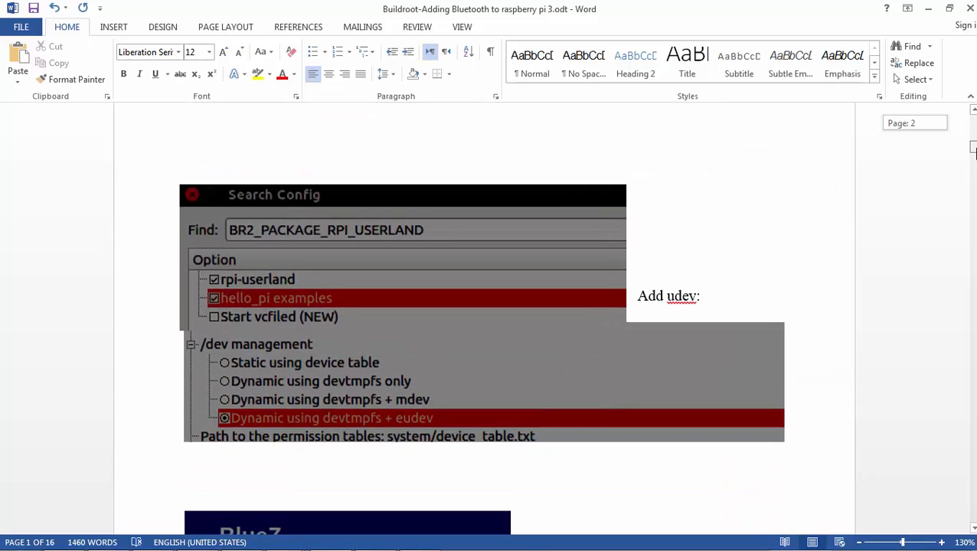
scroll(down, 3)
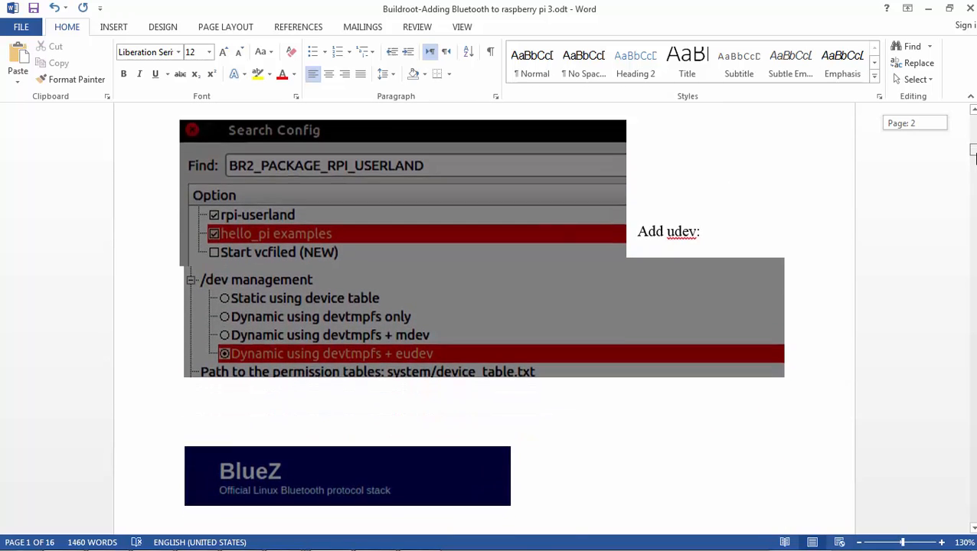
scroll(down, 3)
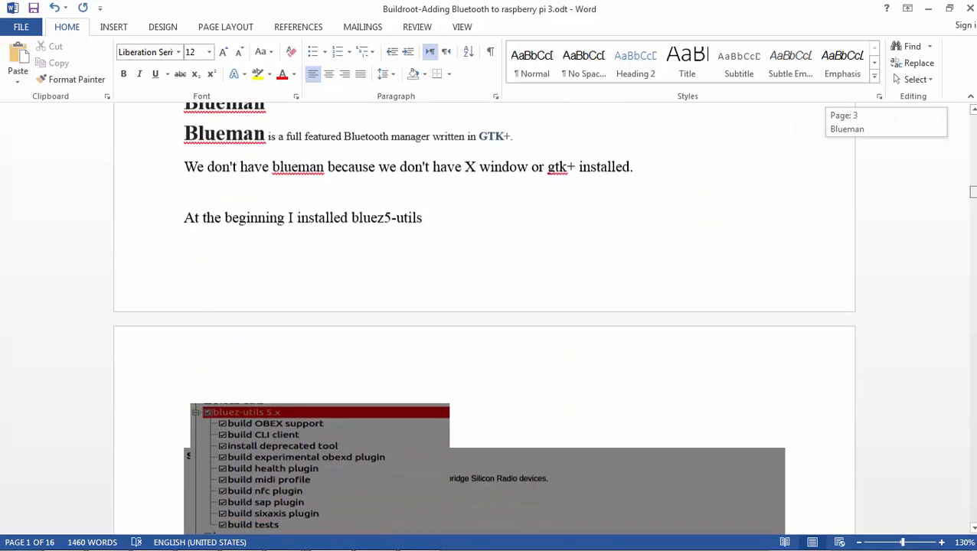
scroll(down, 3)
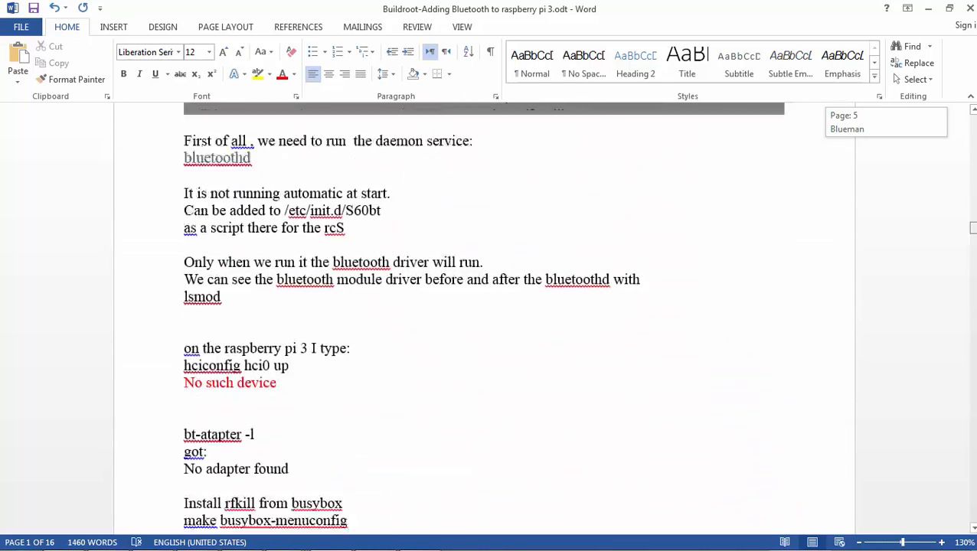
scroll(down, 3)
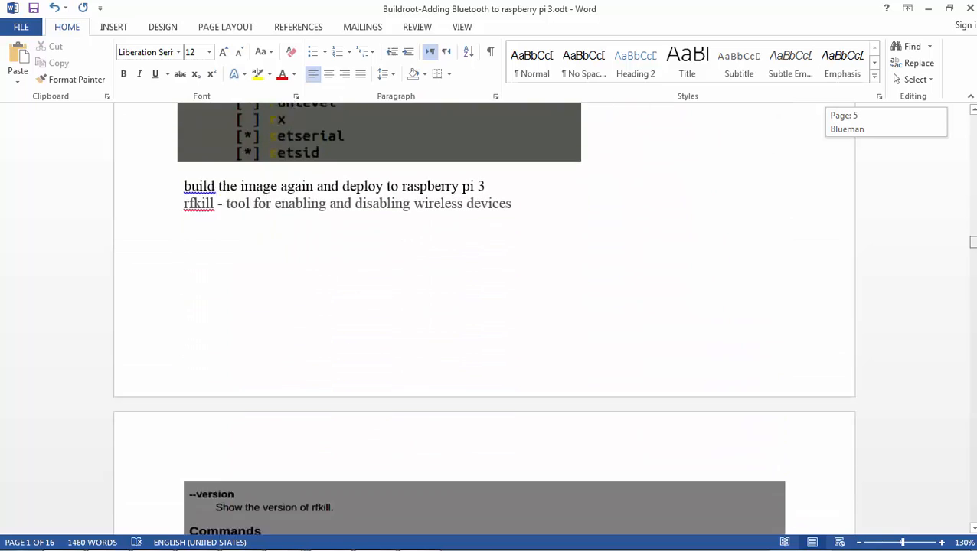
scroll(down, 3)
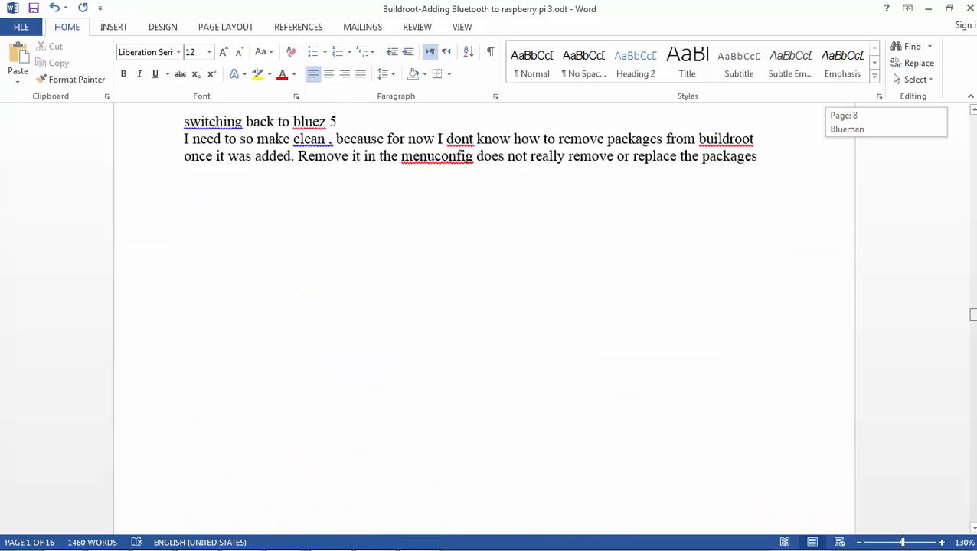
scroll(down, 3)
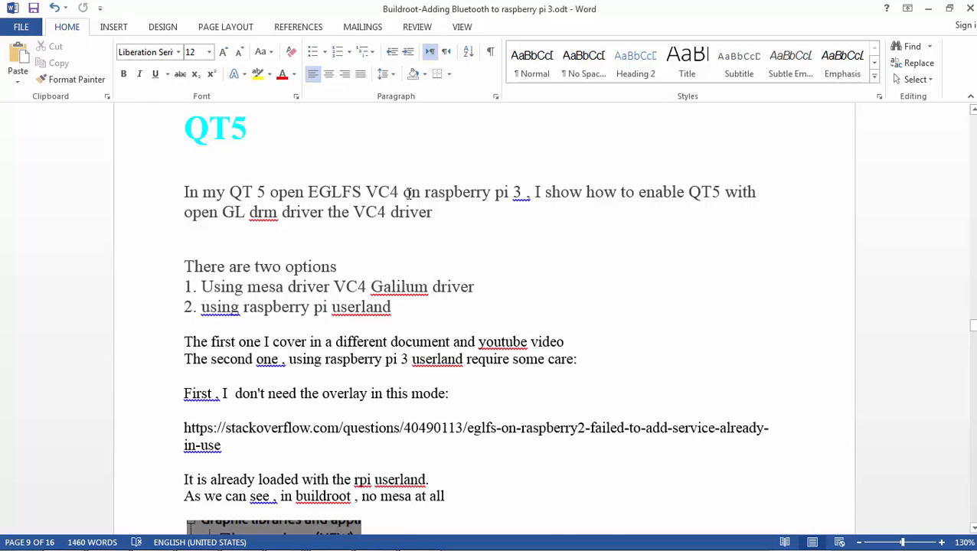
Scroll the QT5 notes and select the dtoverlay=vc4-kms-v3d line and config.txt name
scroll(down, 3)
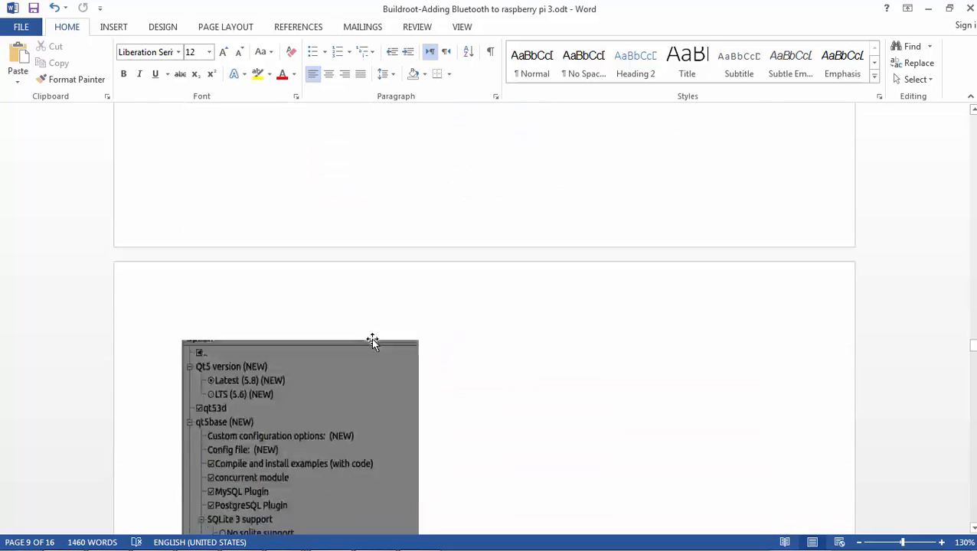
scroll(down, 3)
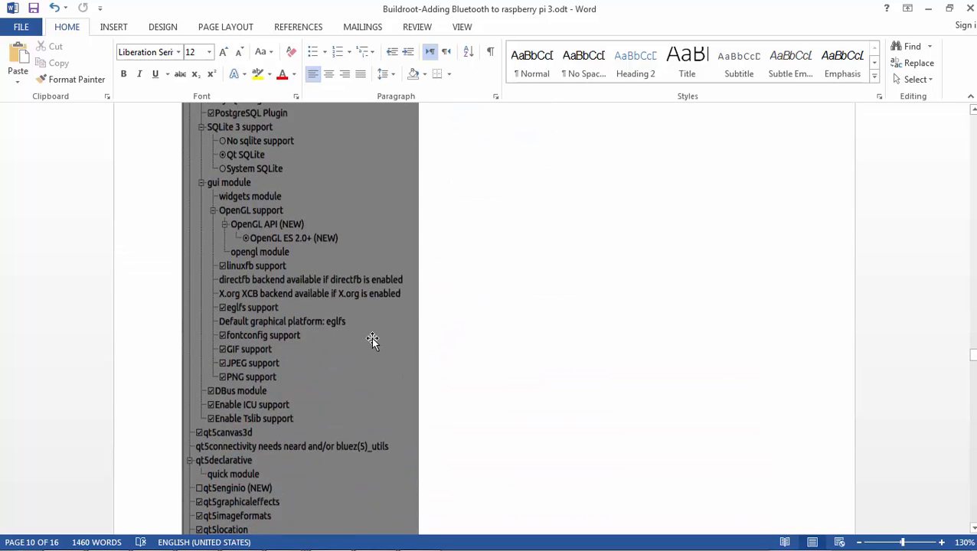
scroll(down, 3)
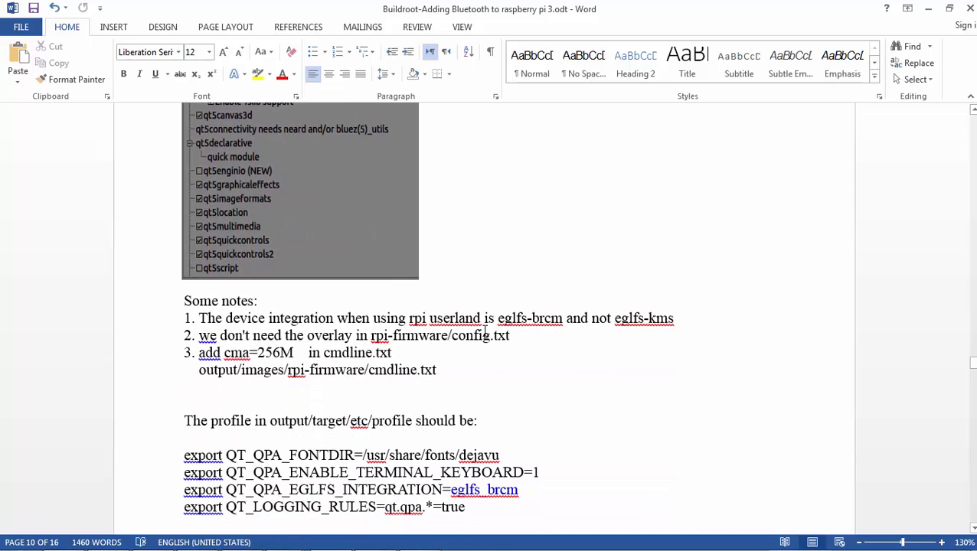
scroll(down, 3)
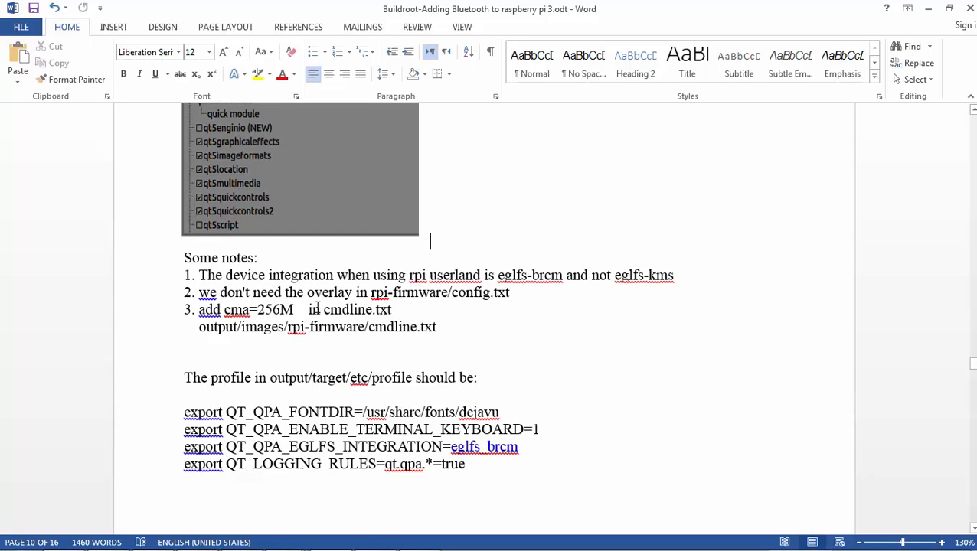
scroll(down, 3)
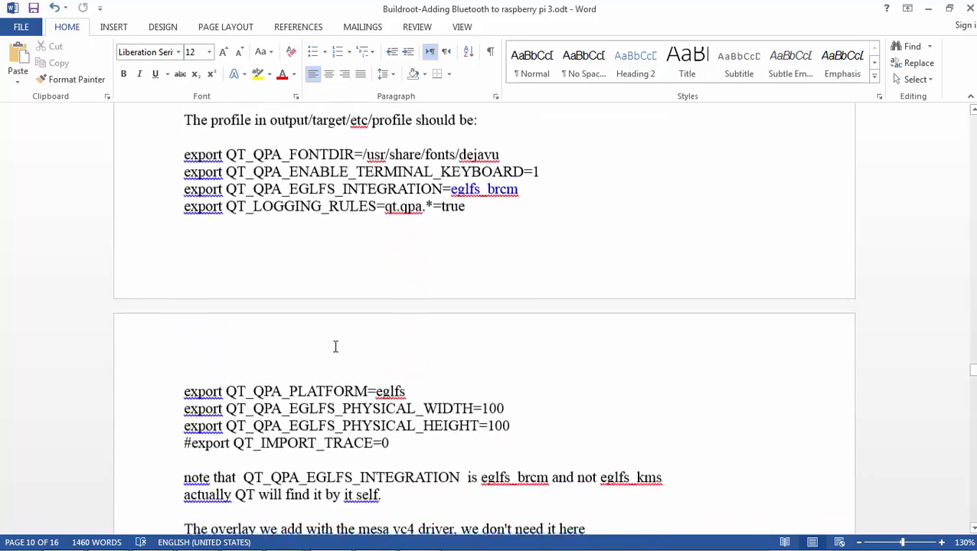
scroll(down, 3)
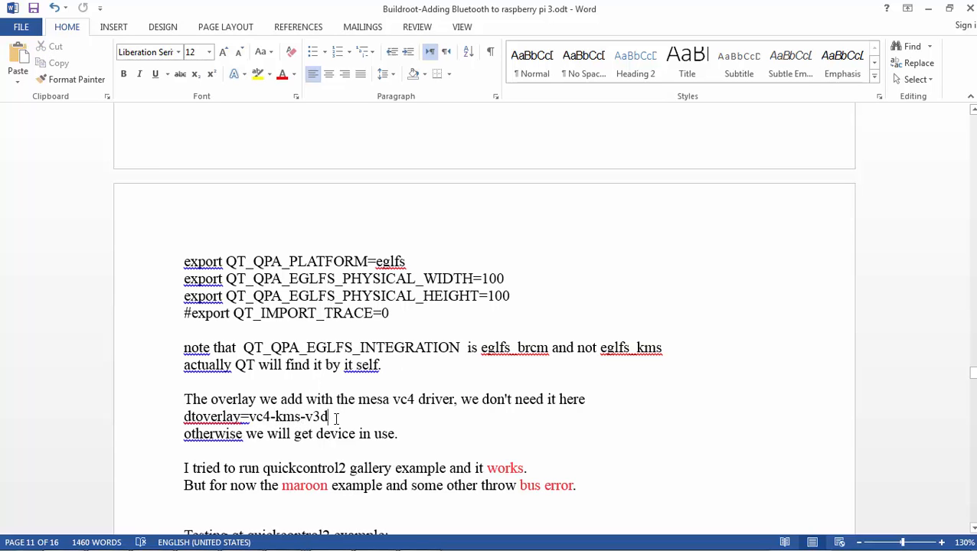
triple_click(258, 416)
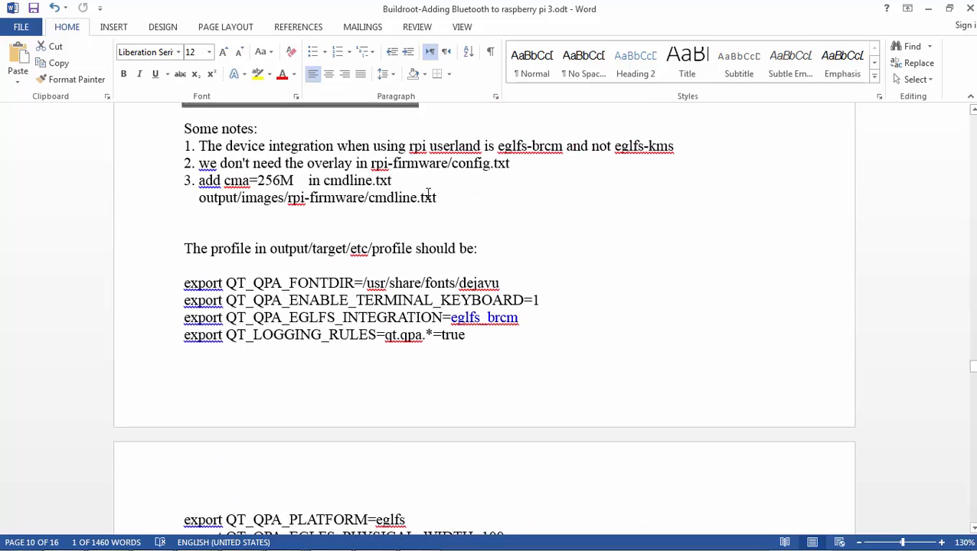
double_click(479, 163)
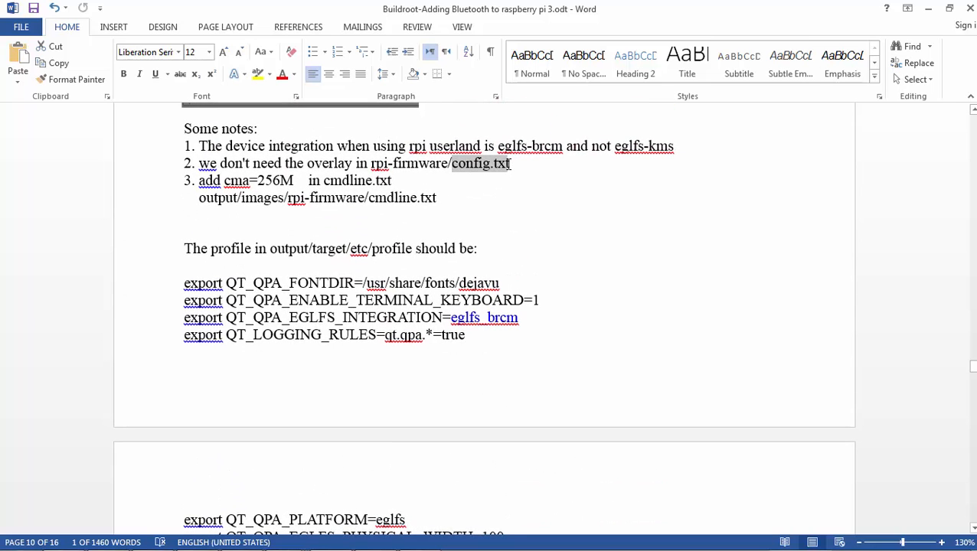
Reach the profile notes and select FONTDIR in the QT_QPA_FONTDIR export line
scroll(down, 3)
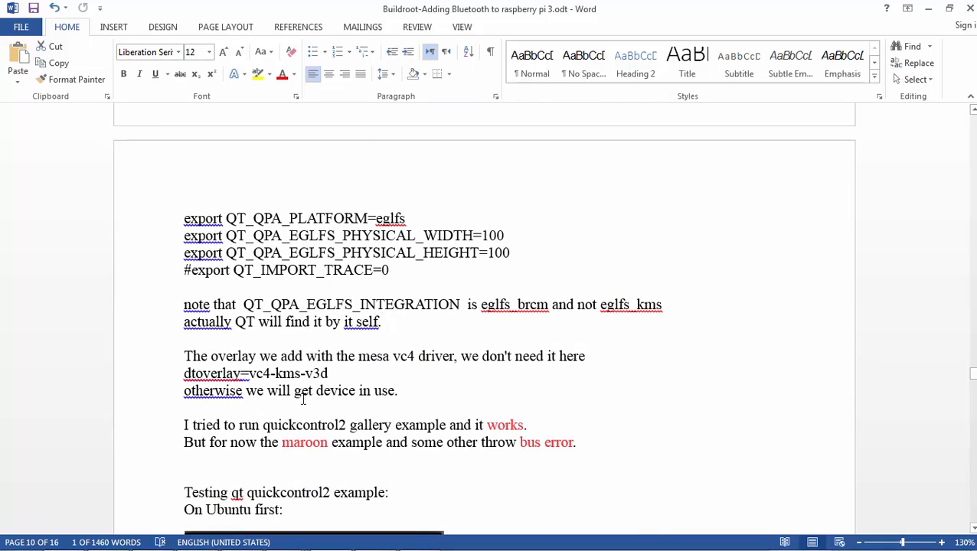
drag(266, 390, 397, 390)
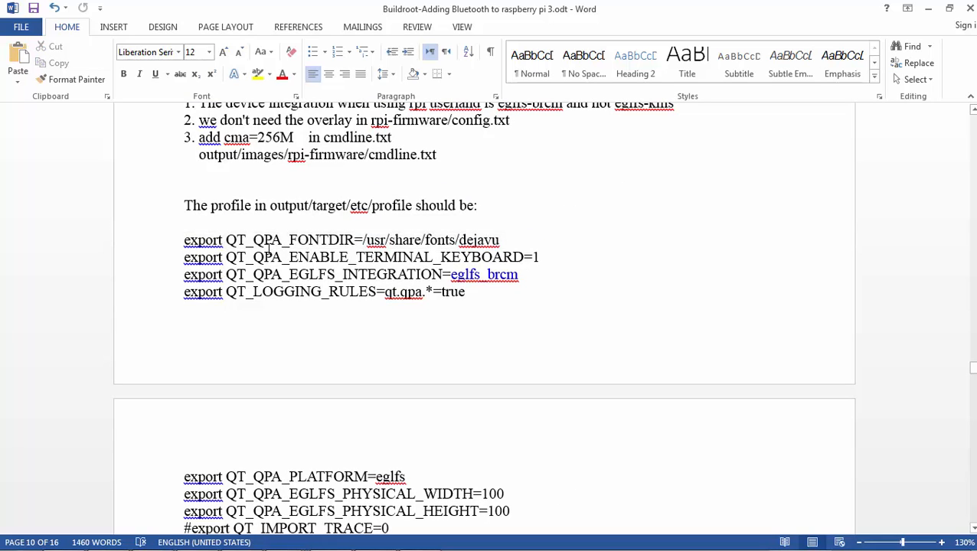
click(307, 241)
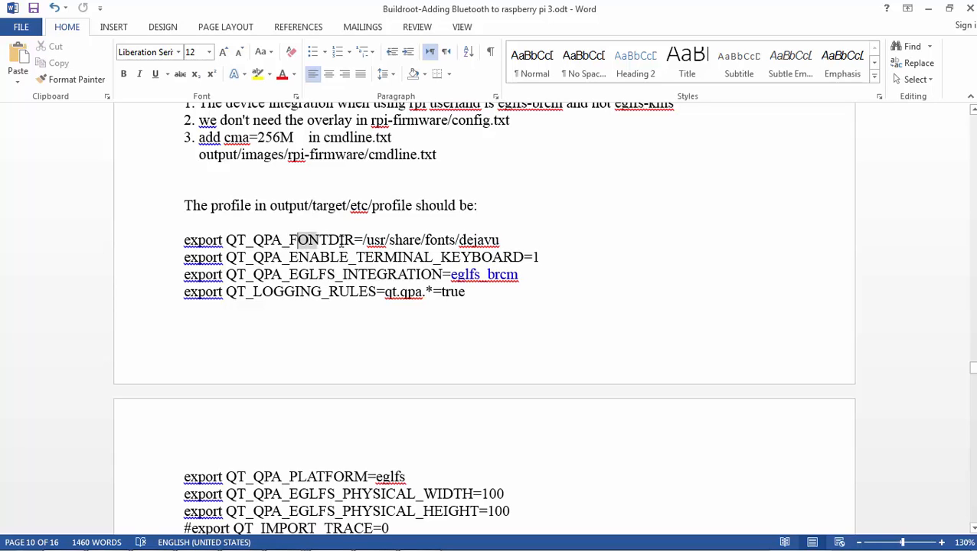
double_click(322, 239)
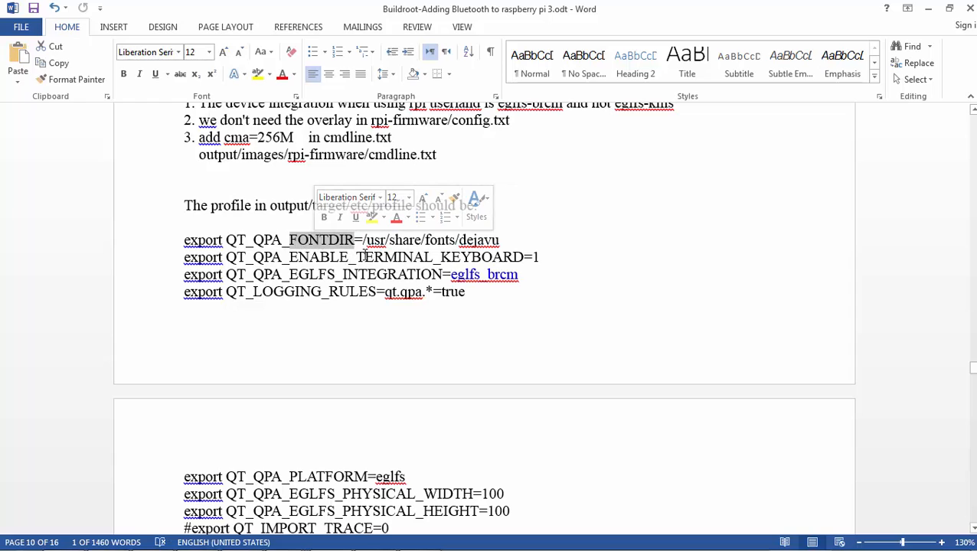
click(368, 258)
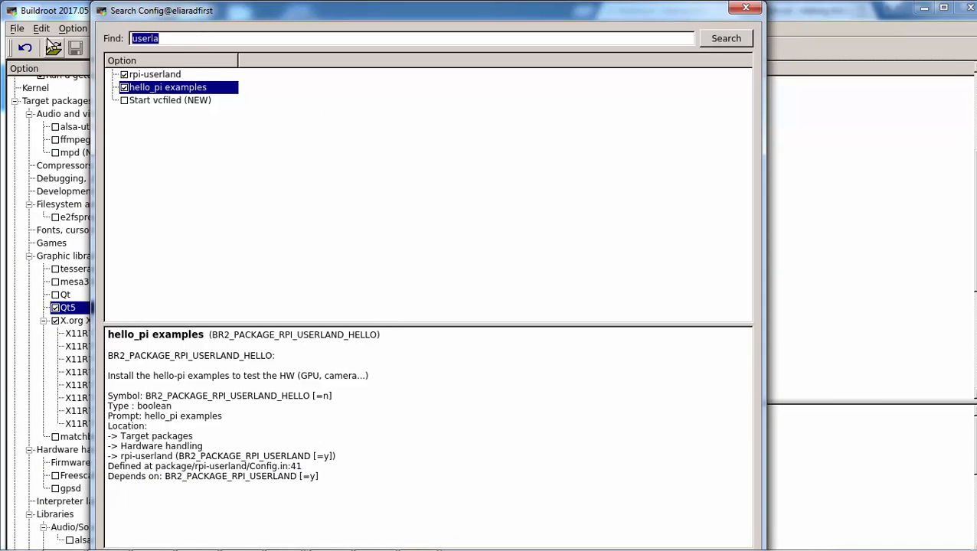
Search the config options for 'fonts'
text(fonts)
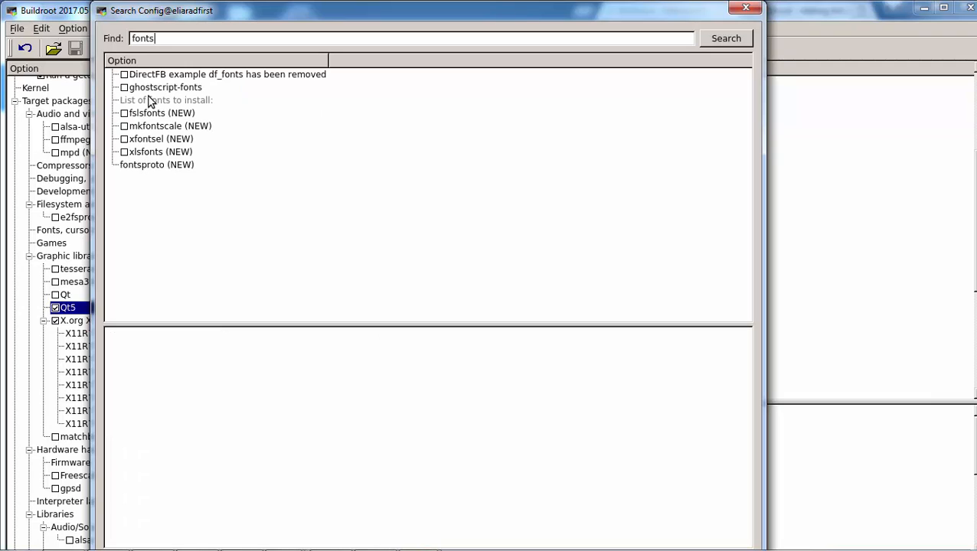
key(BackSpace)
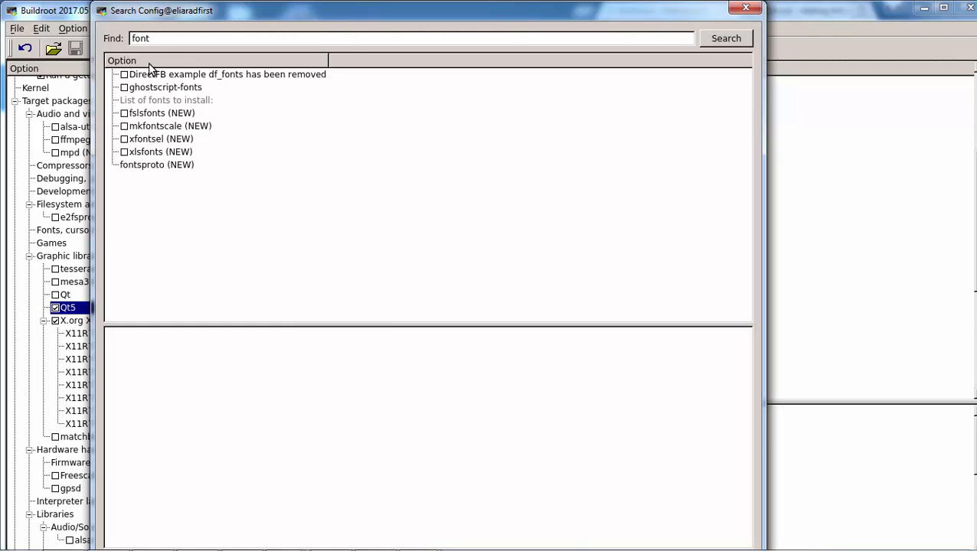
mouse_move(148, 124)
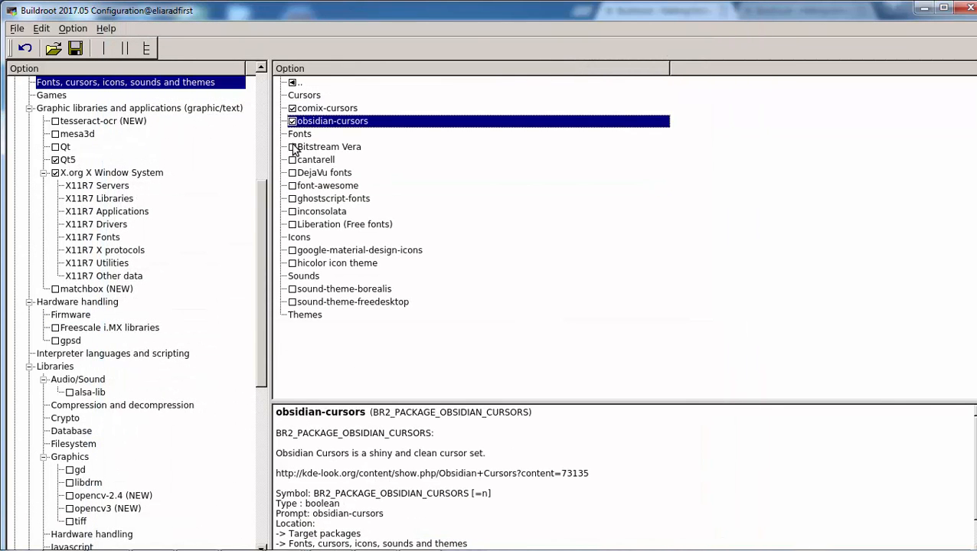
Enable the cantarell and DejaVu font packages under Fonts, cursors, icons, sounds and themes
click(292, 159)
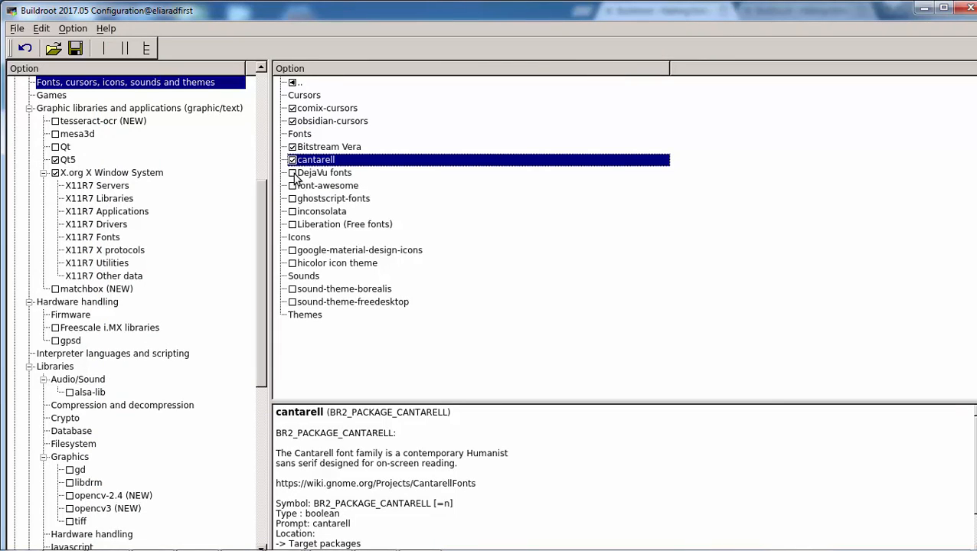
click(324, 171)
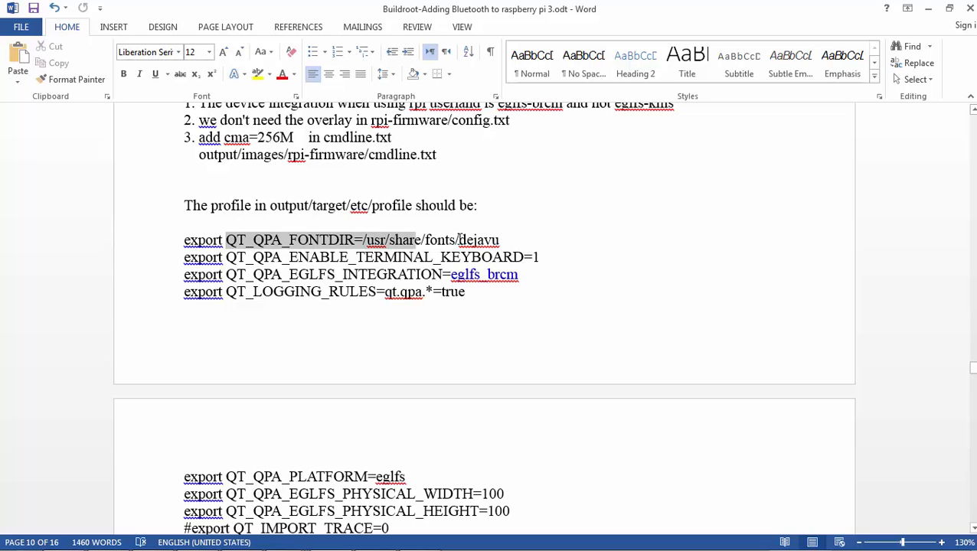
click(294, 257)
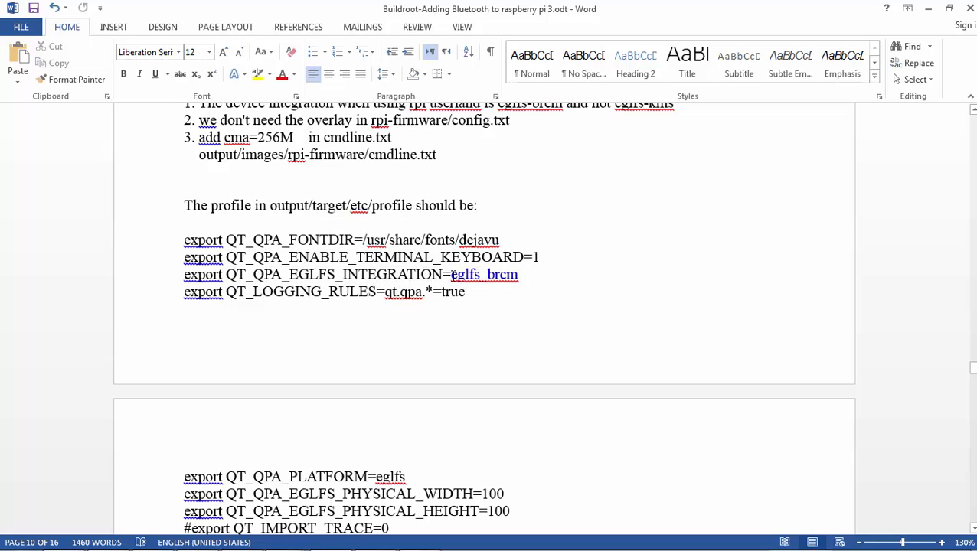
double_click(465, 274)
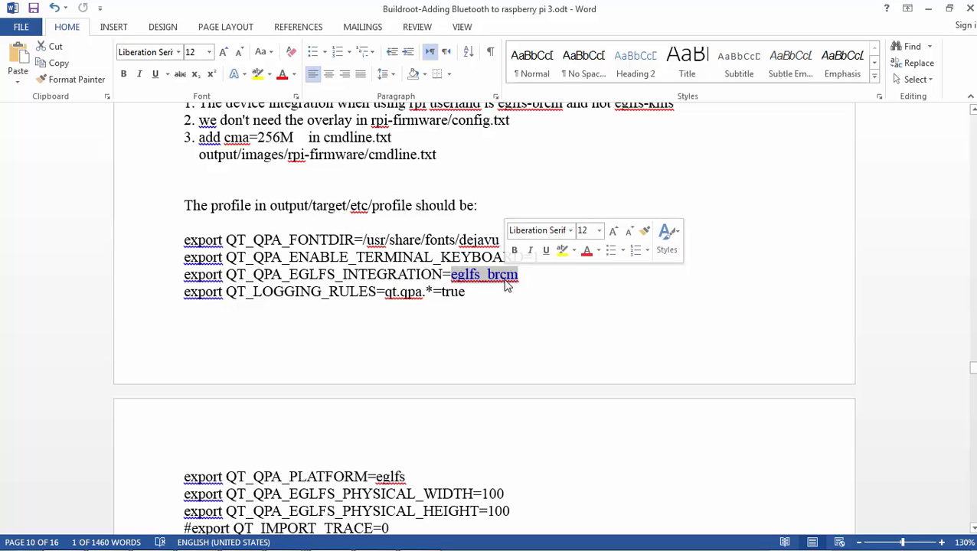
scroll(down, 3)
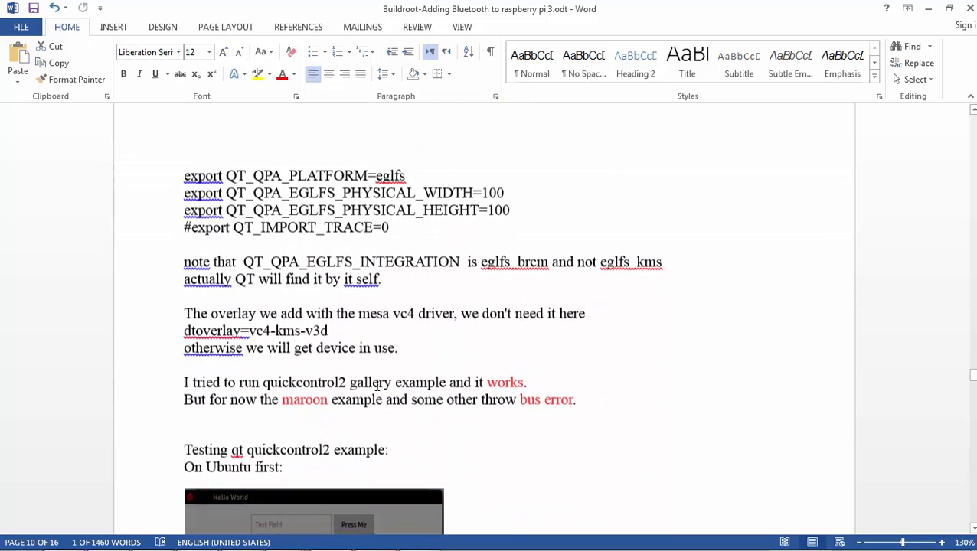
scroll(down, 3)
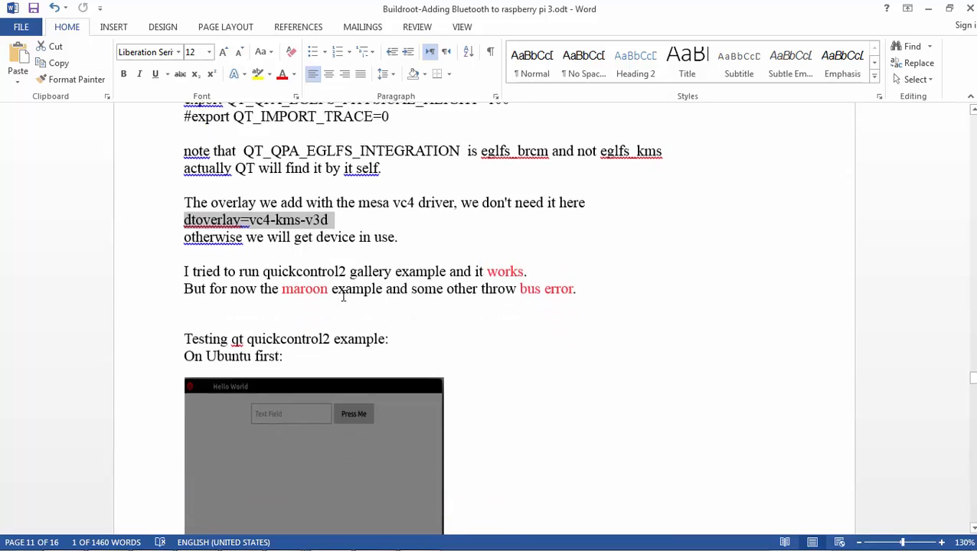
scroll(down, 3)
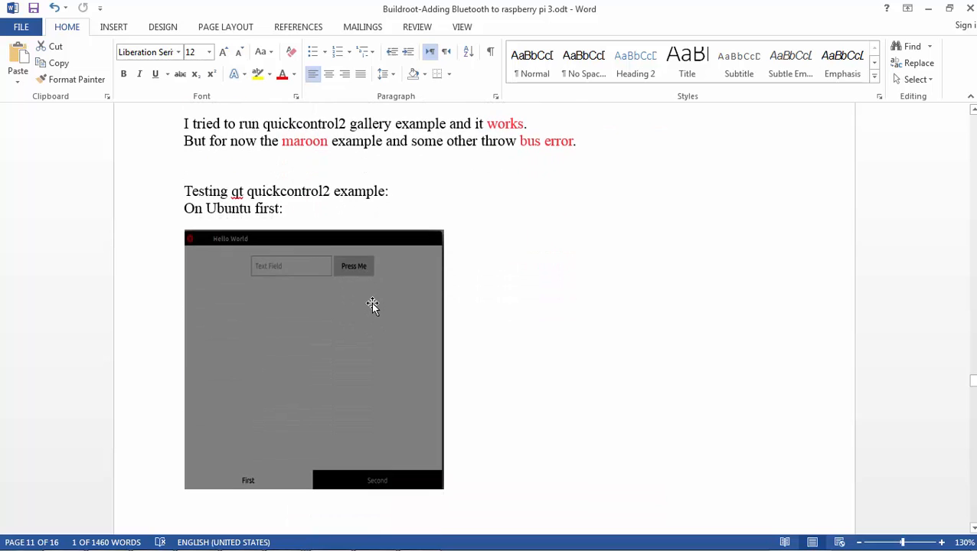
scroll(down, 3)
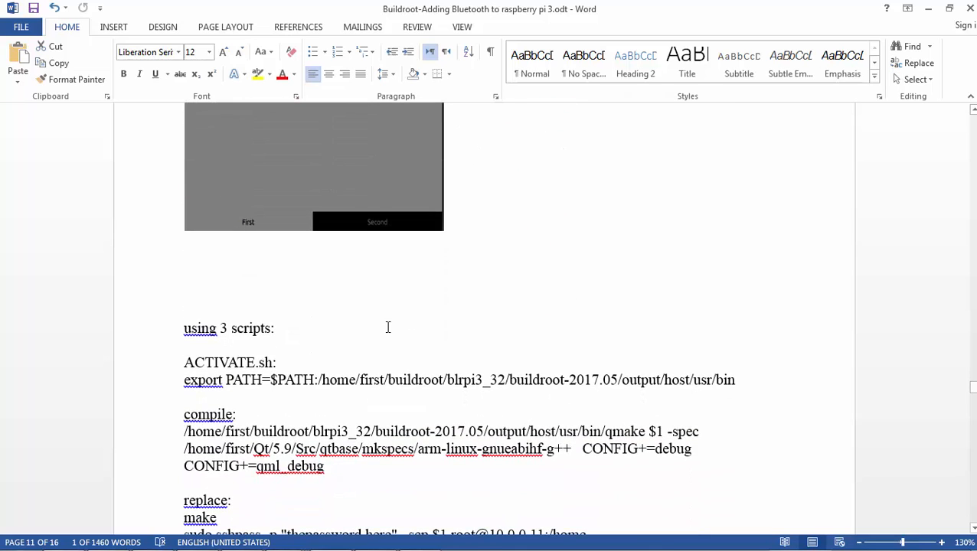
scroll(up, 3)
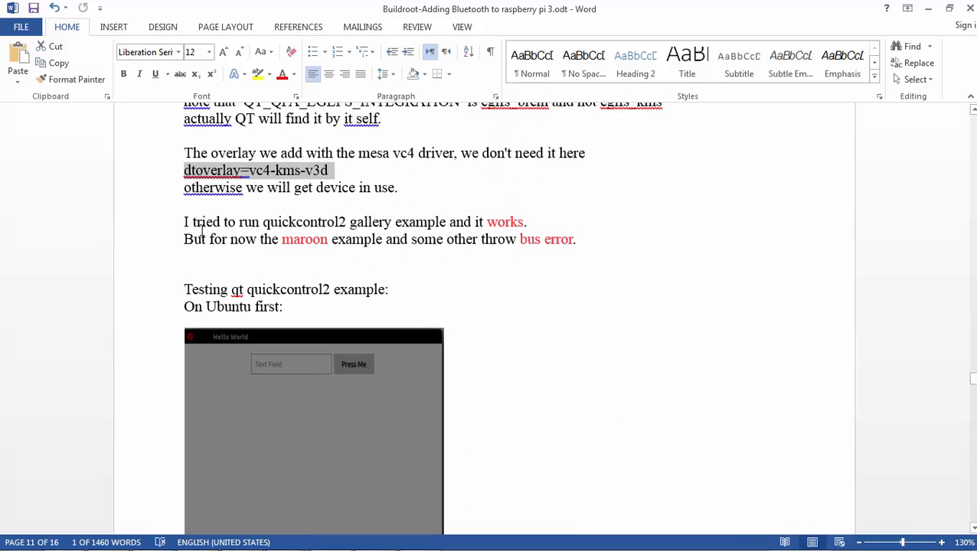
click(187, 222)
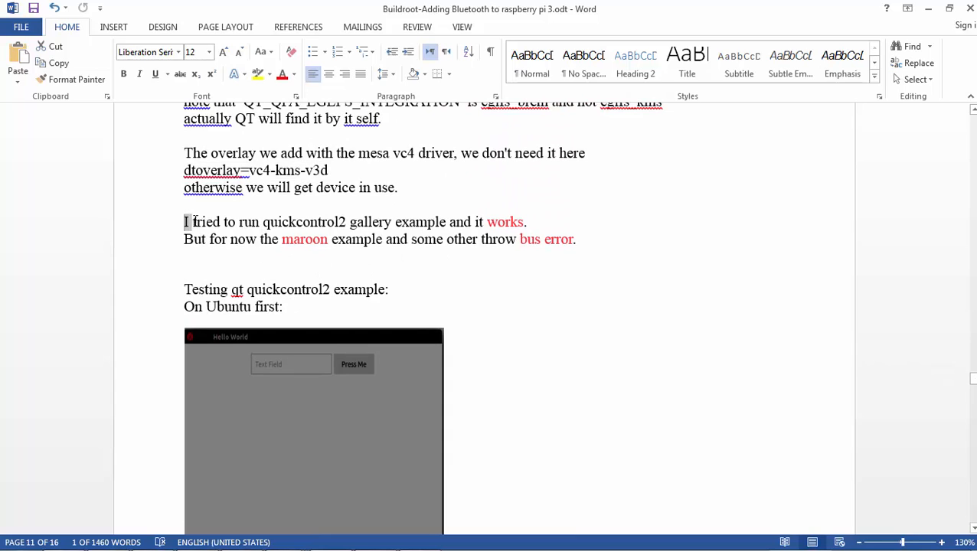
double_click(304, 222)
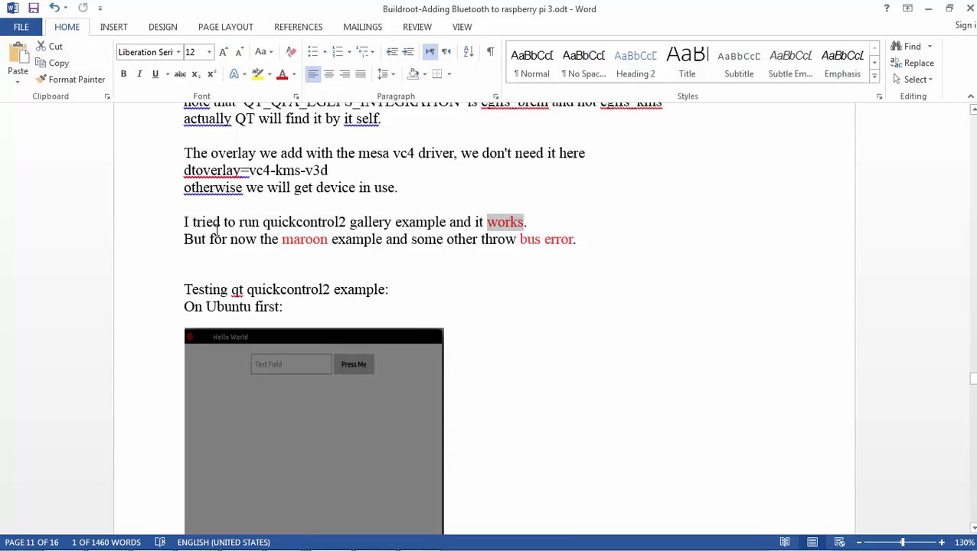
double_click(303, 239)
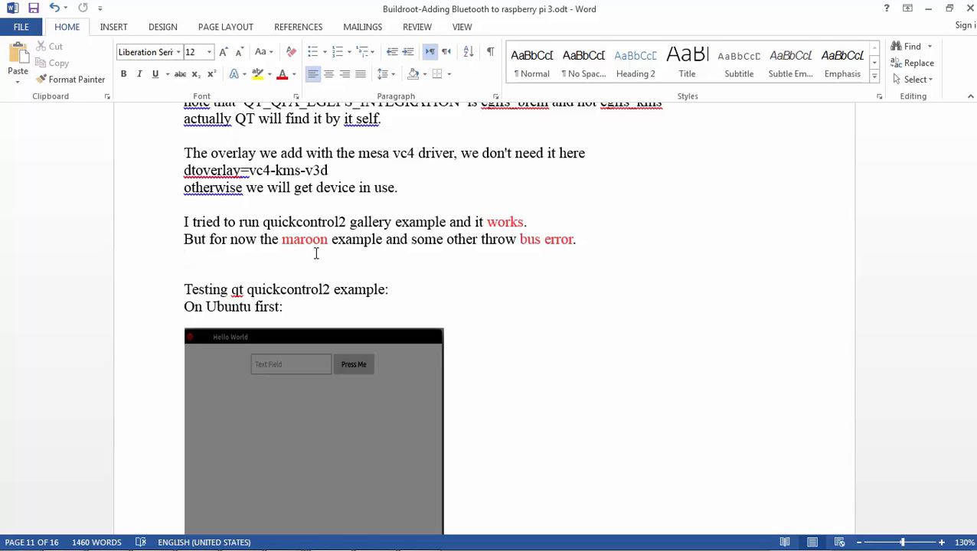
mouse_move(428, 247)
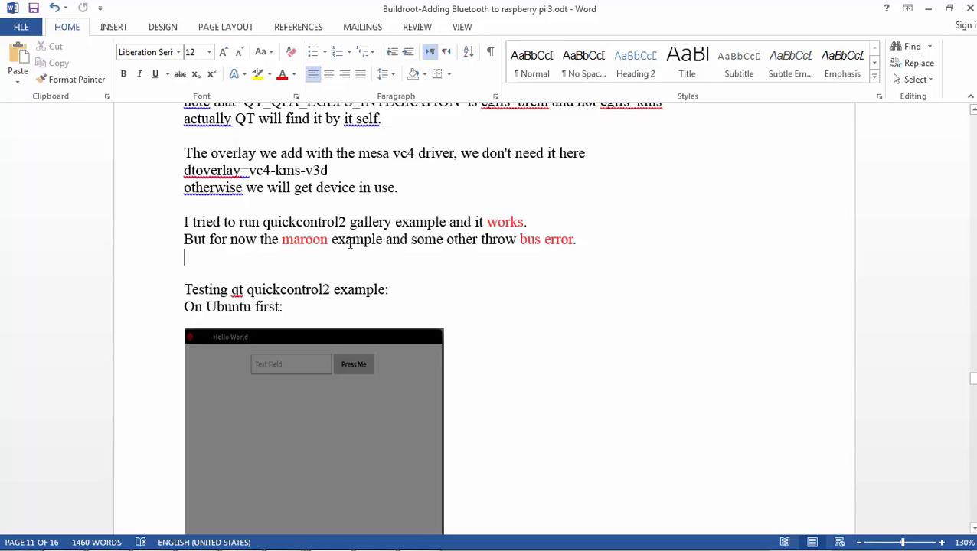
drag(484, 239, 572, 239)
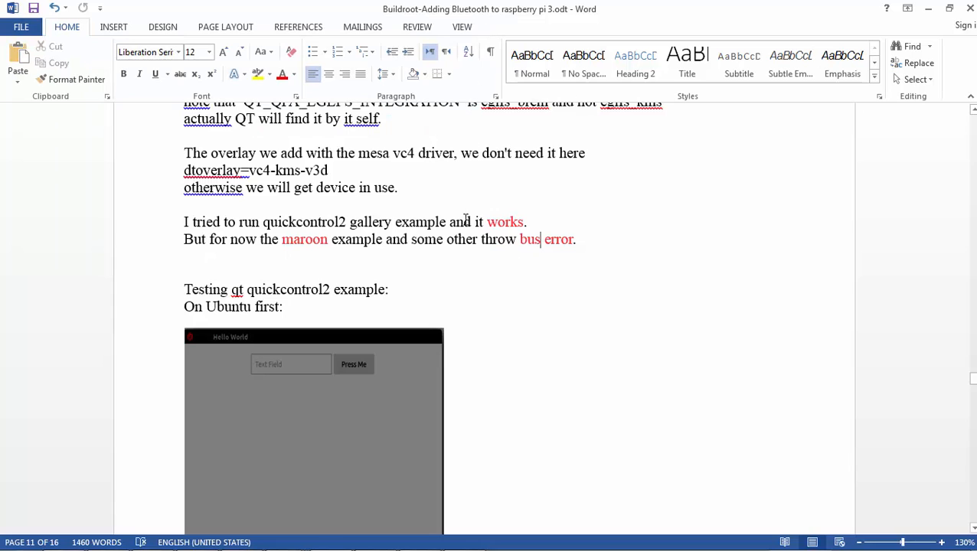
drag(239, 222, 346, 222)
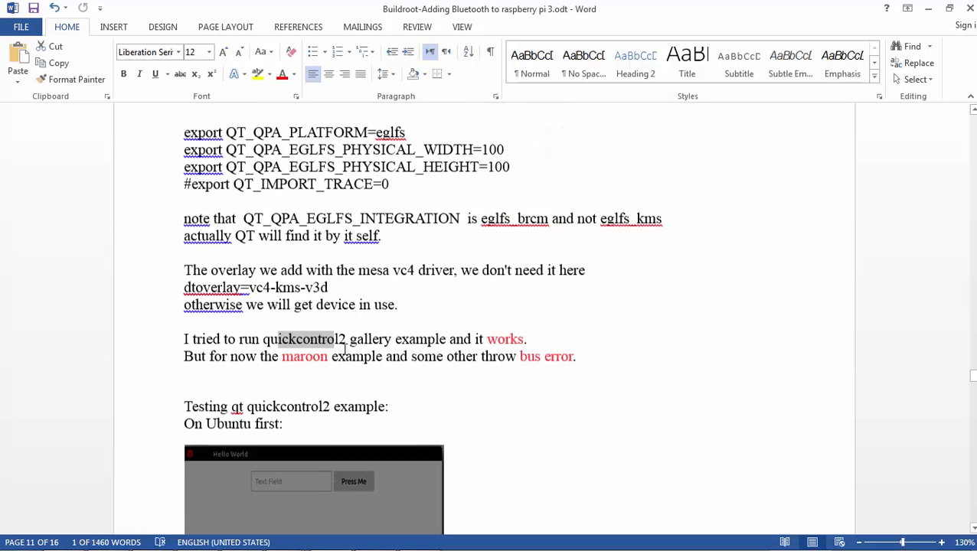
scroll(down, 3)
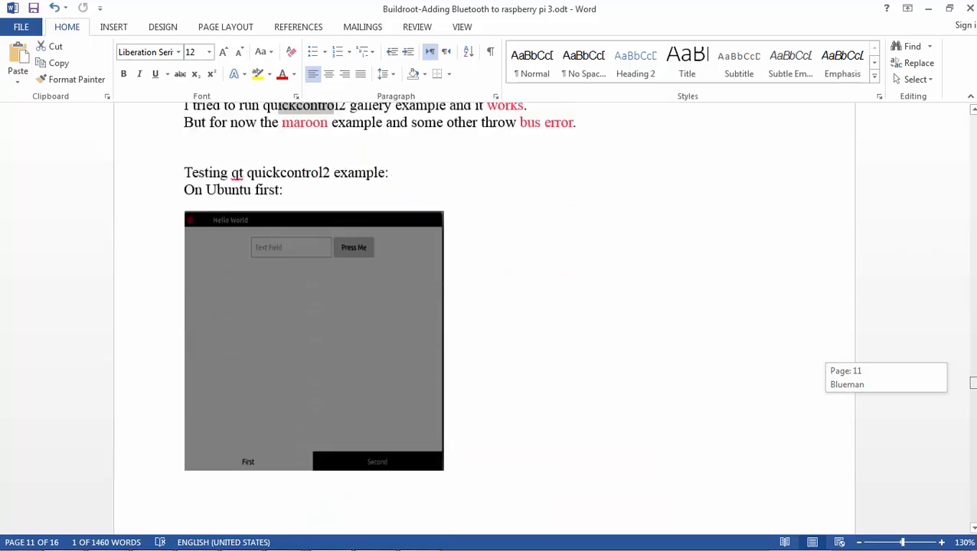
scroll(down, 3)
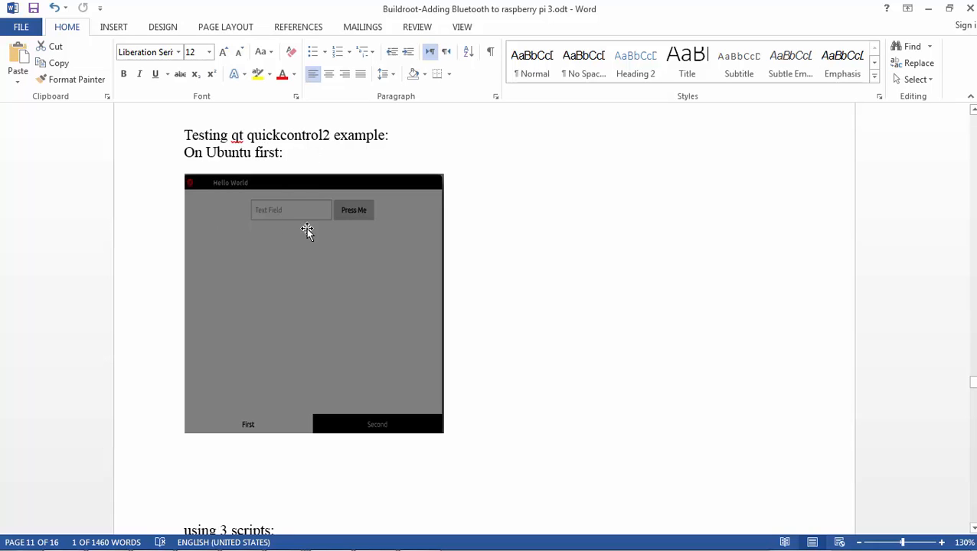
mouse_move(332, 294)
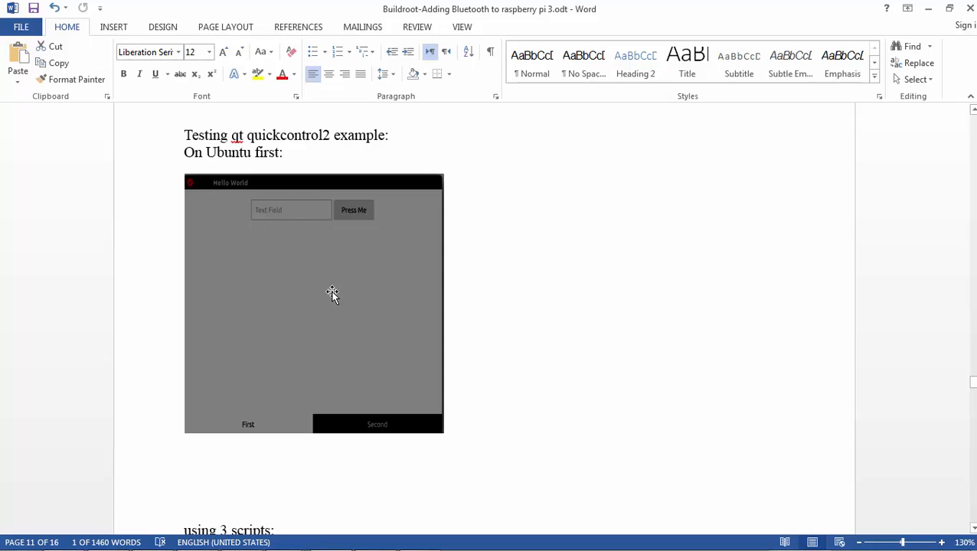
scroll(down, 3)
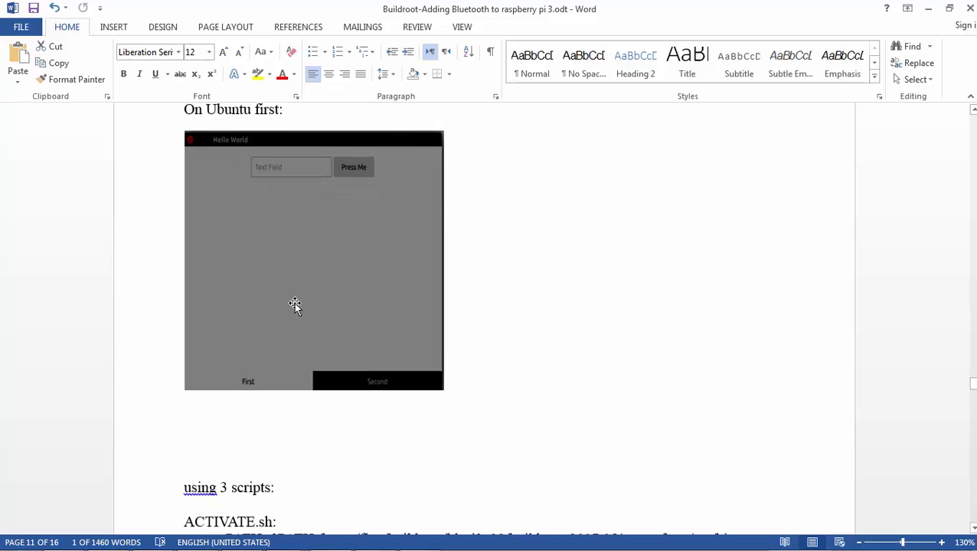
scroll(down, 3)
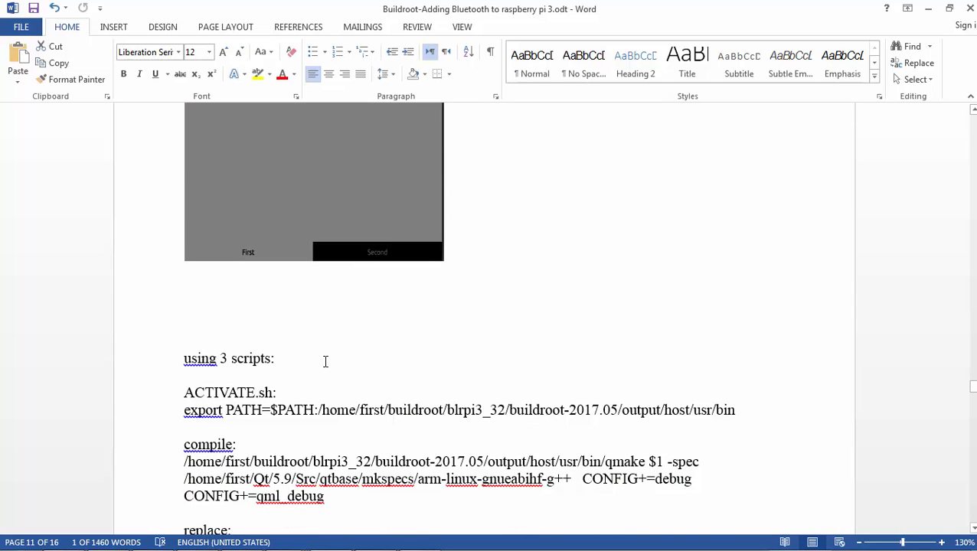
mouse_move(305, 332)
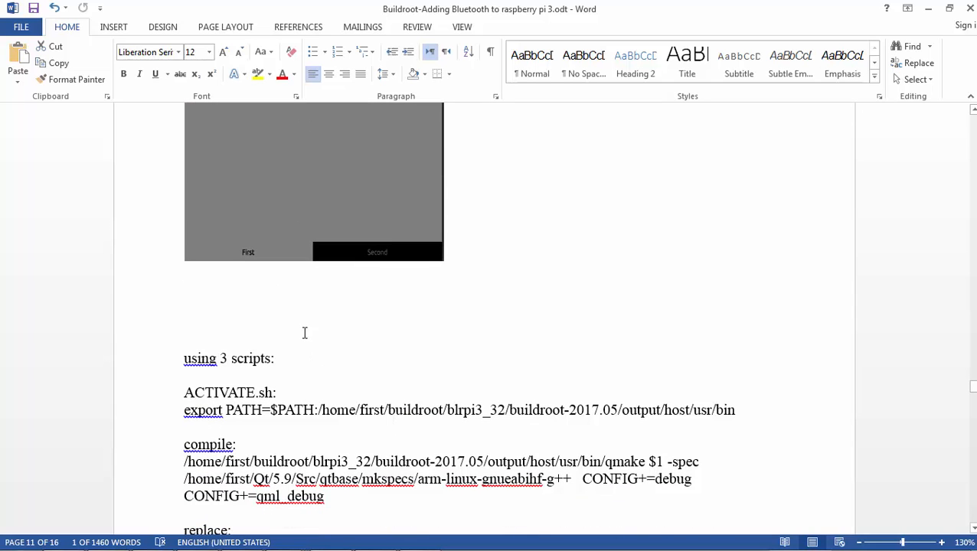
scroll(down, 3)
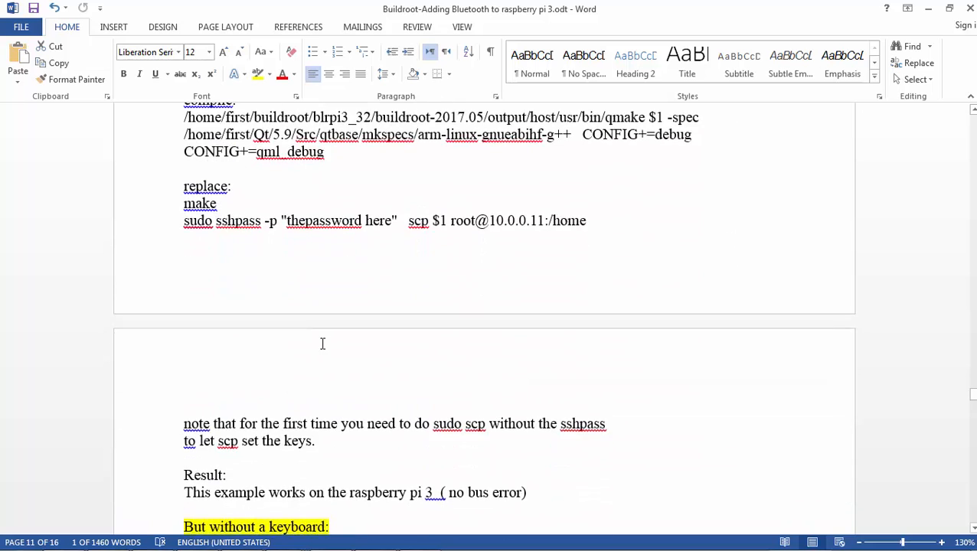
scroll(down, 3)
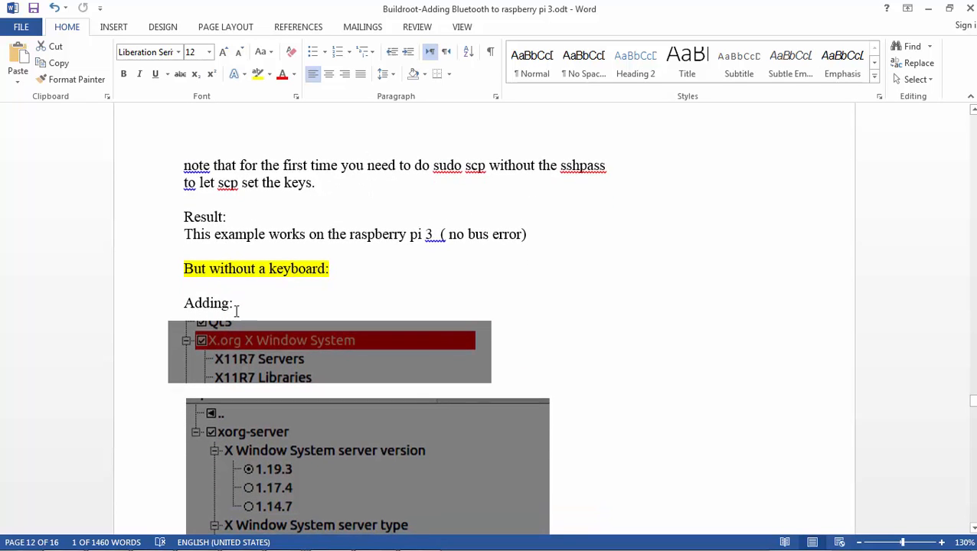
mouse_move(257, 428)
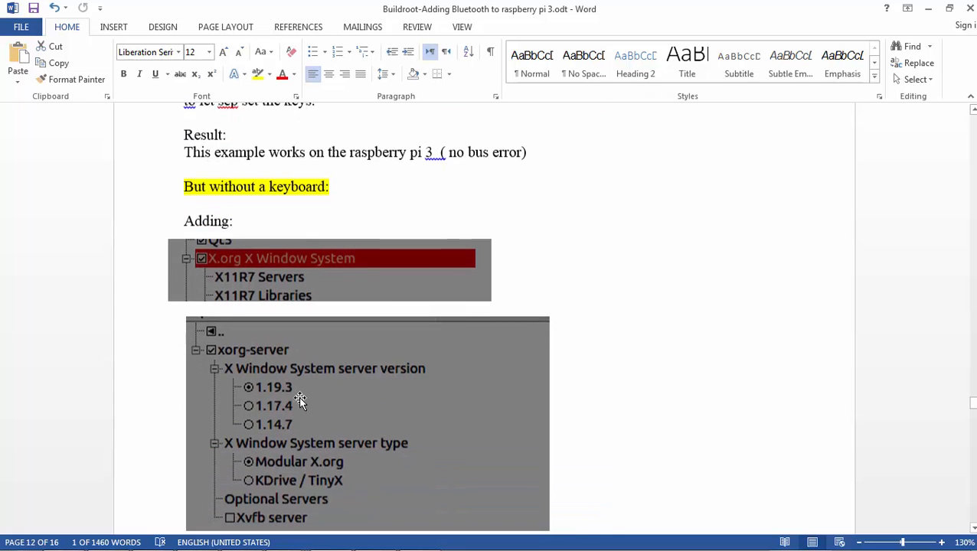
scroll(down, 3)
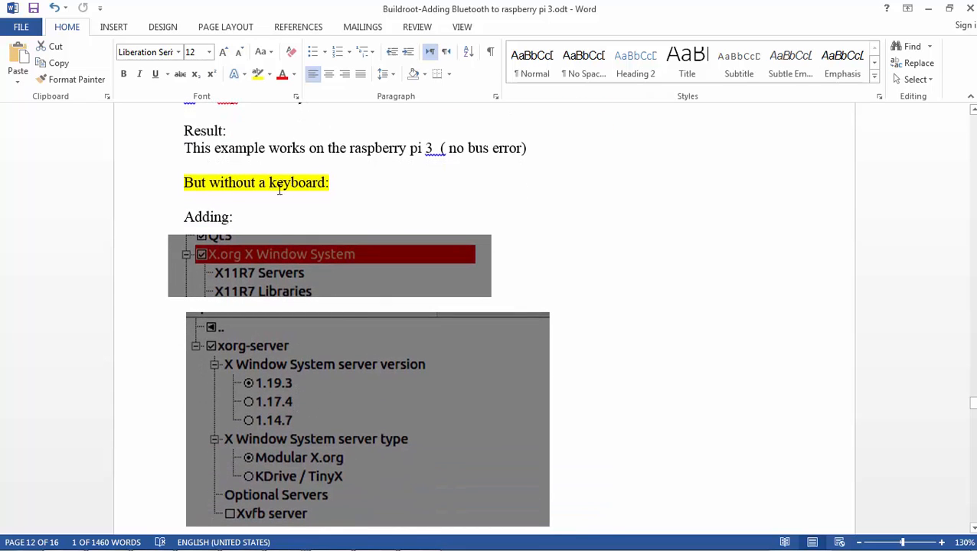
scroll(down, 3)
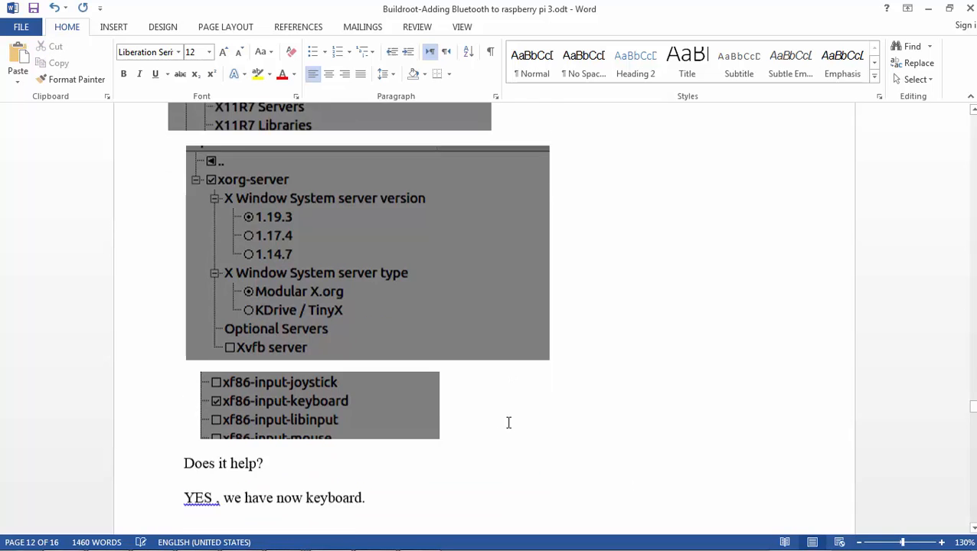
scroll(down, 3)
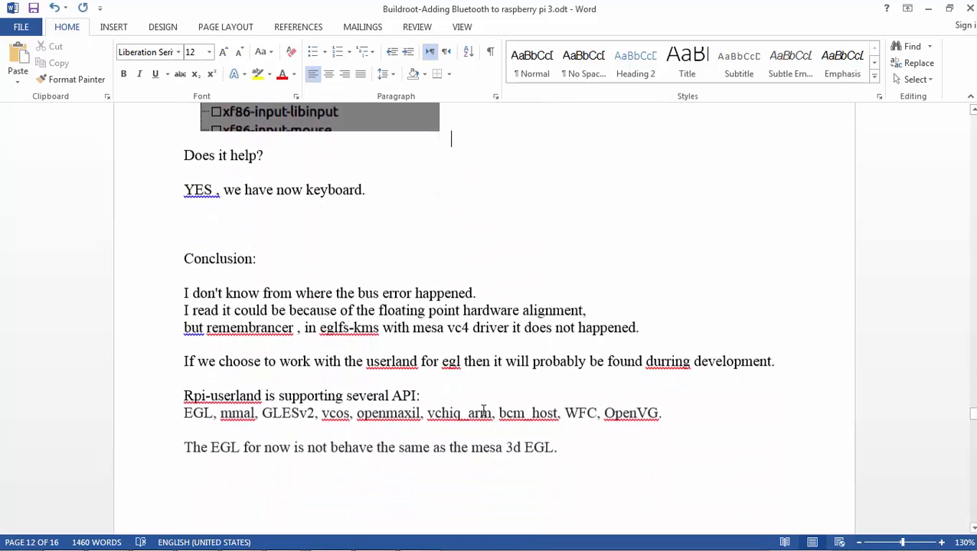
scroll(down, 3)
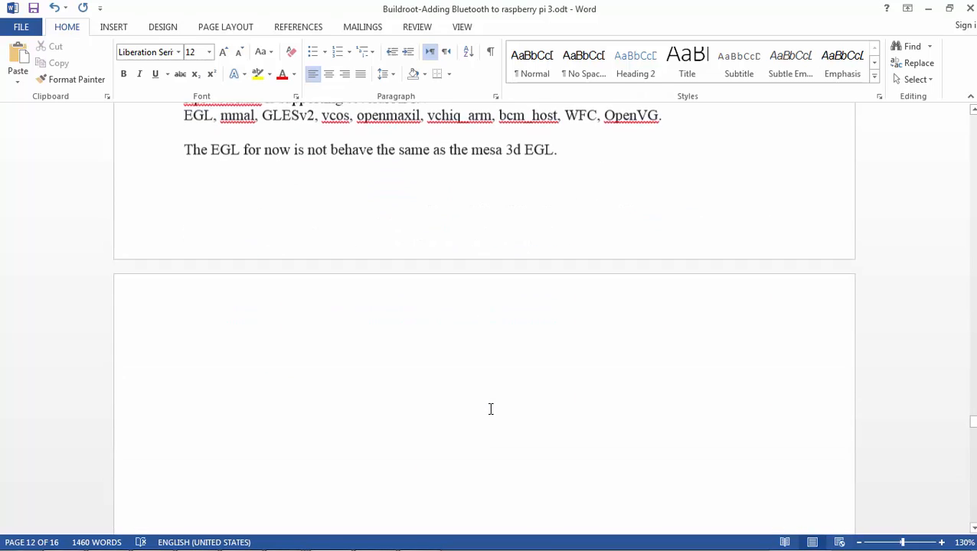
scroll(down, 3)
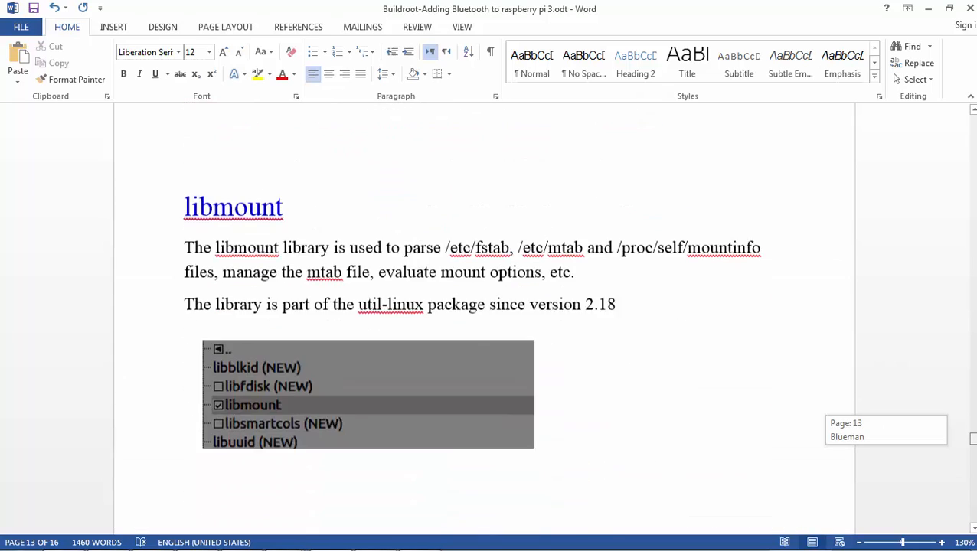
scroll(down, 3)
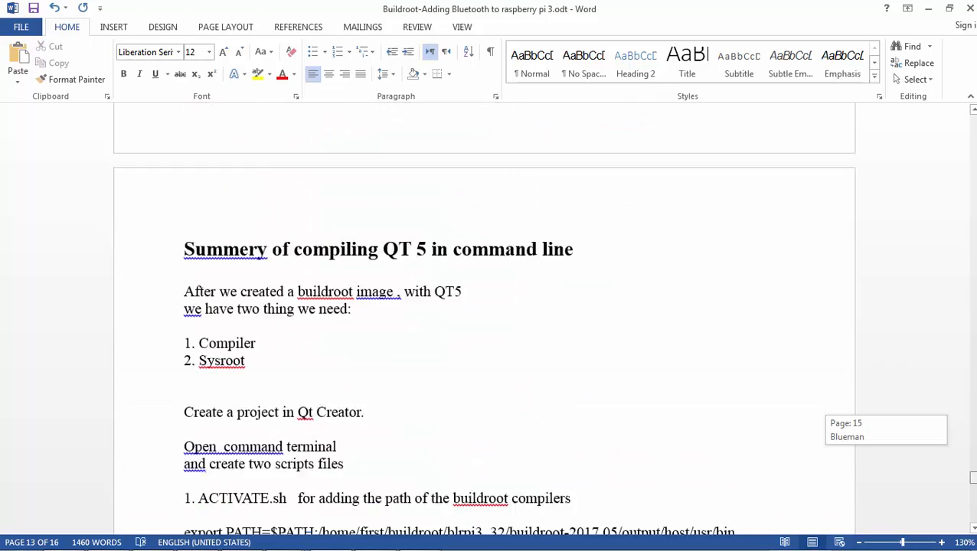
scroll(down, 3)
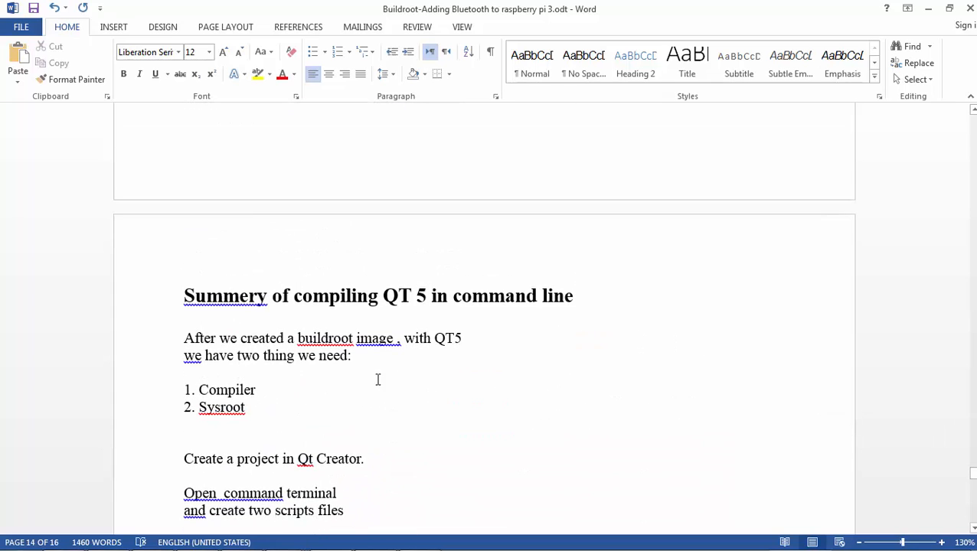
mouse_move(263, 328)
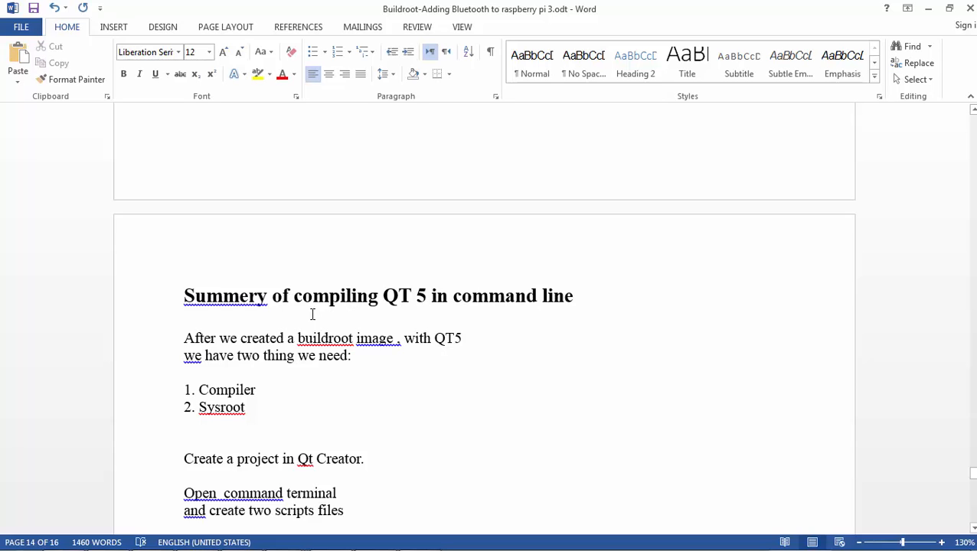
mouse_move(257, 349)
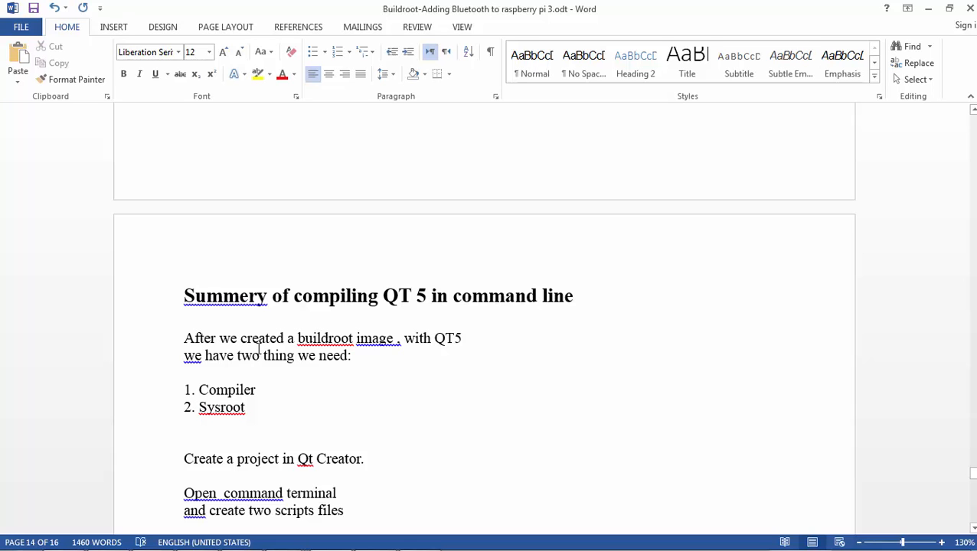
scroll(down, 3)
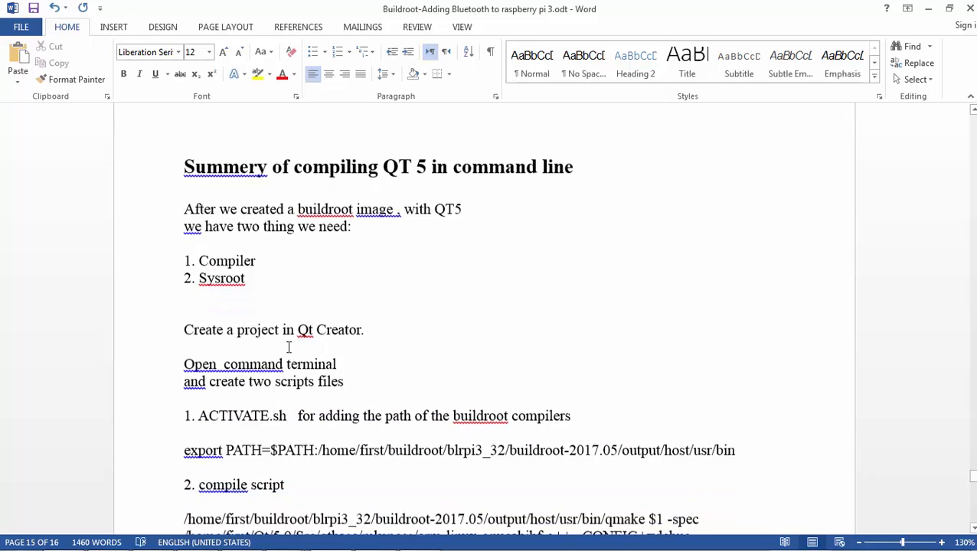
scroll(down, 3)
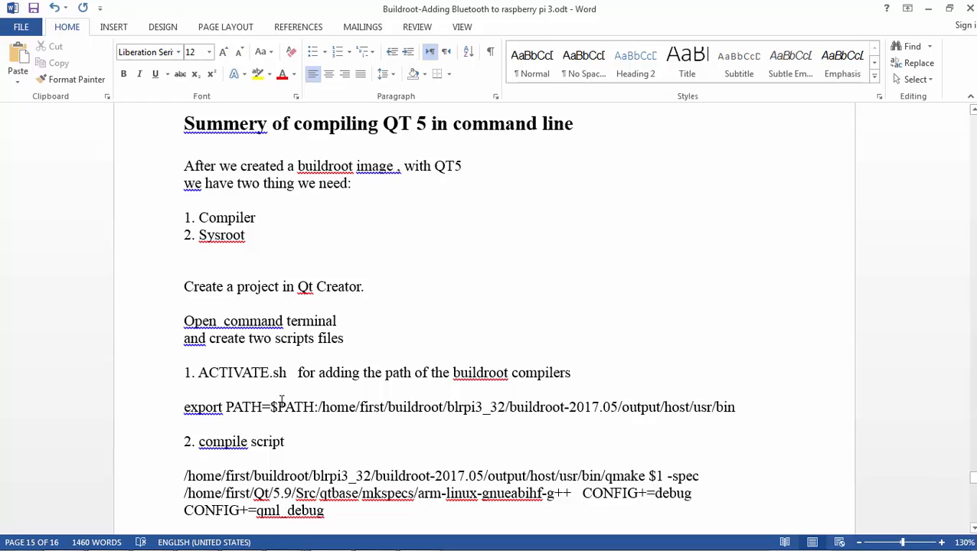
mouse_move(475, 405)
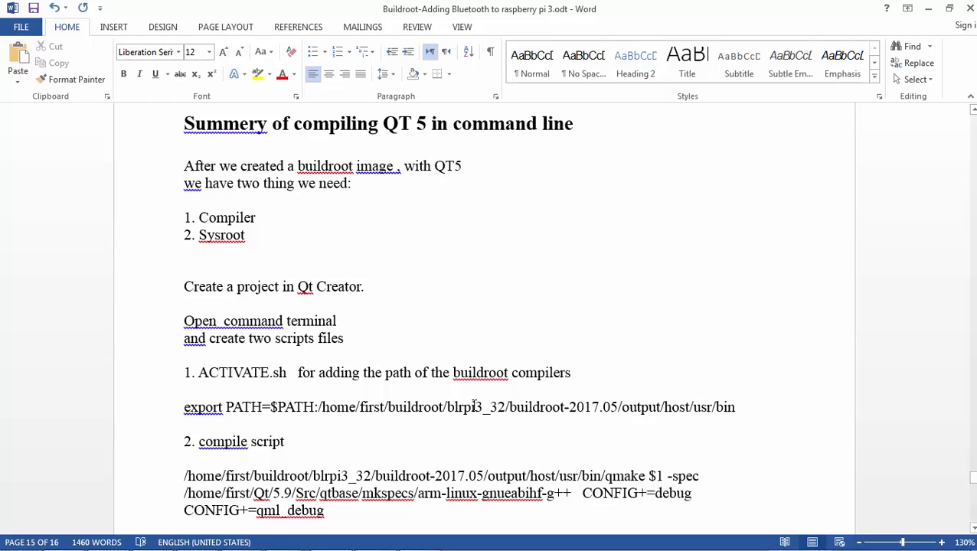
mouse_move(249, 390)
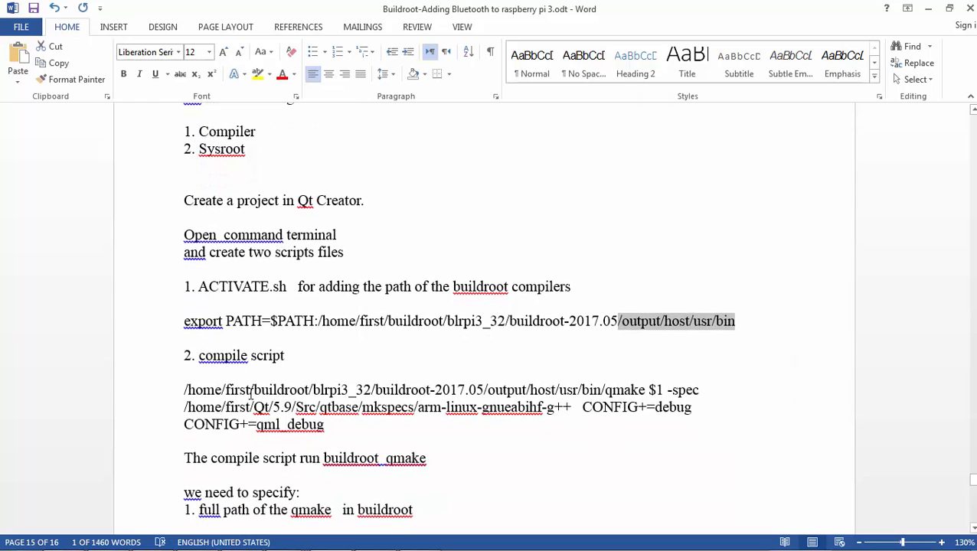
scroll(down, 3)
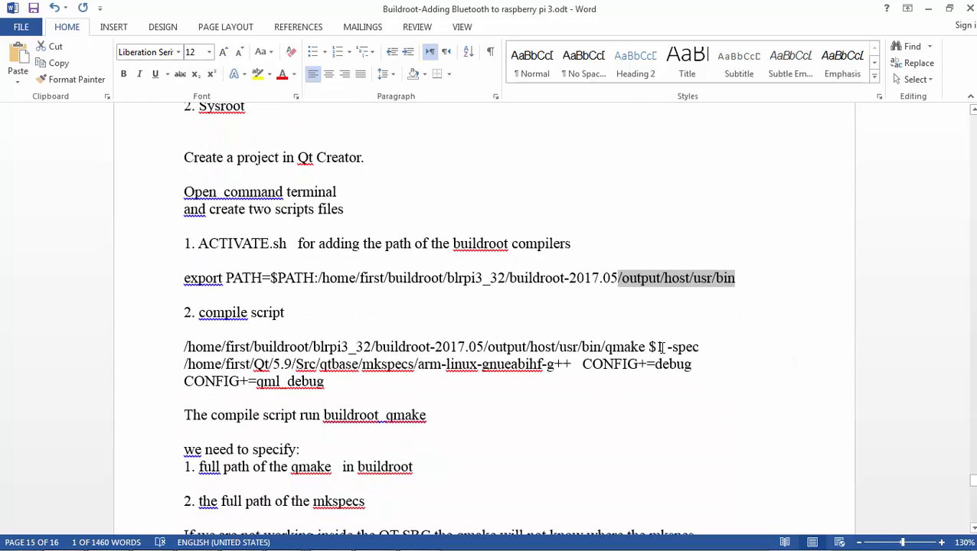
double_click(625, 346)
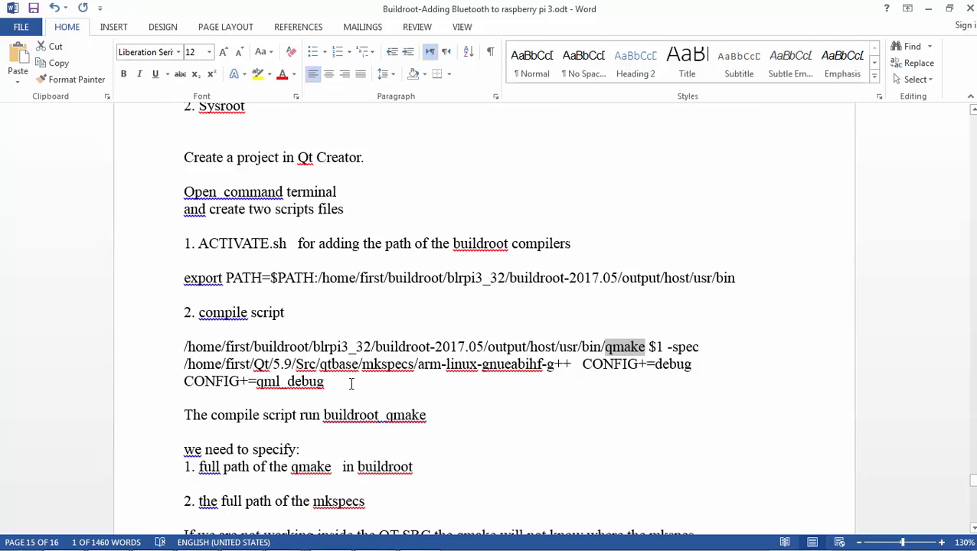
scroll(down, 3)
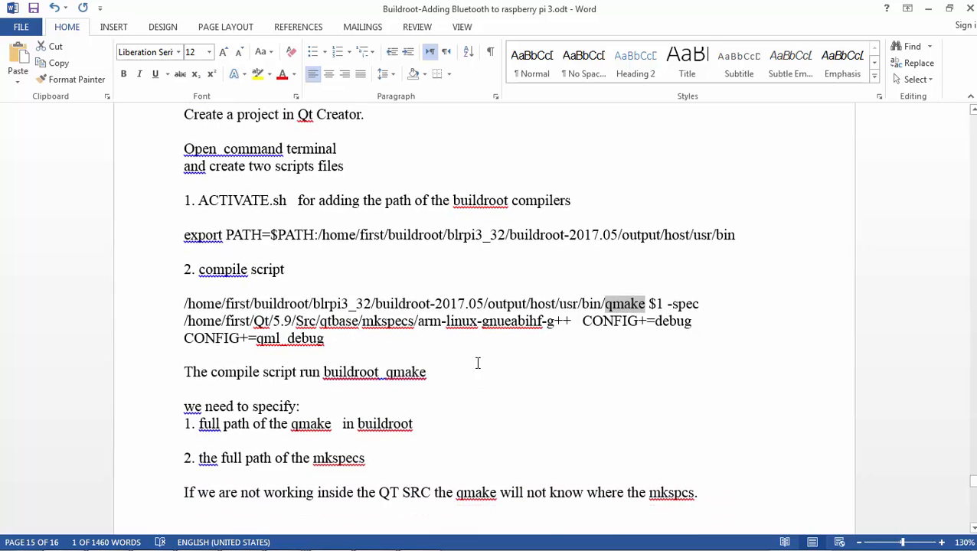
scroll(down, 3)
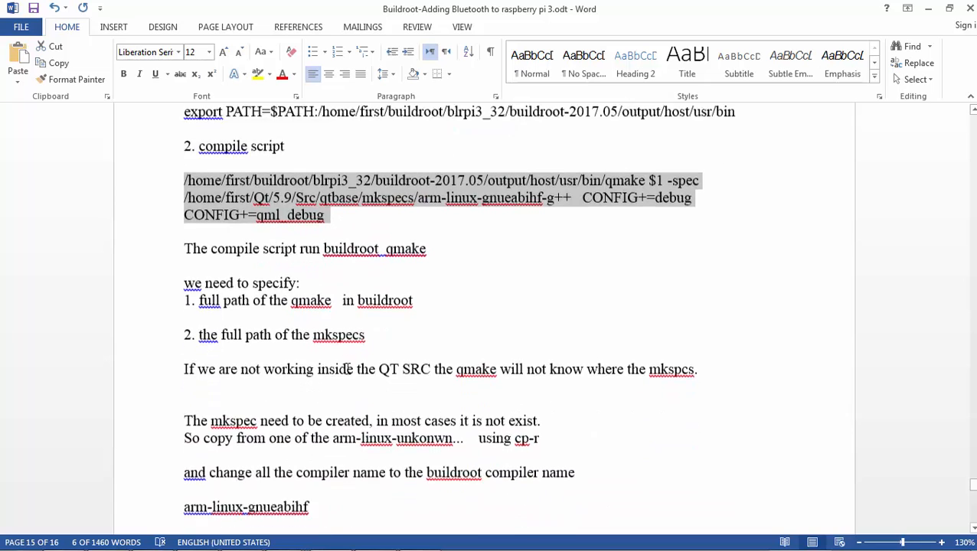
scroll(down, 3)
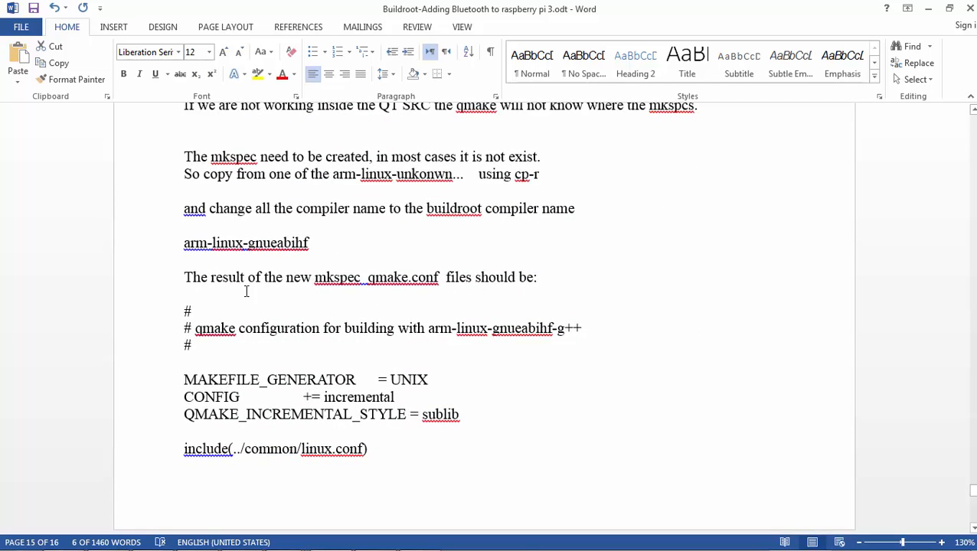
mouse_move(353, 372)
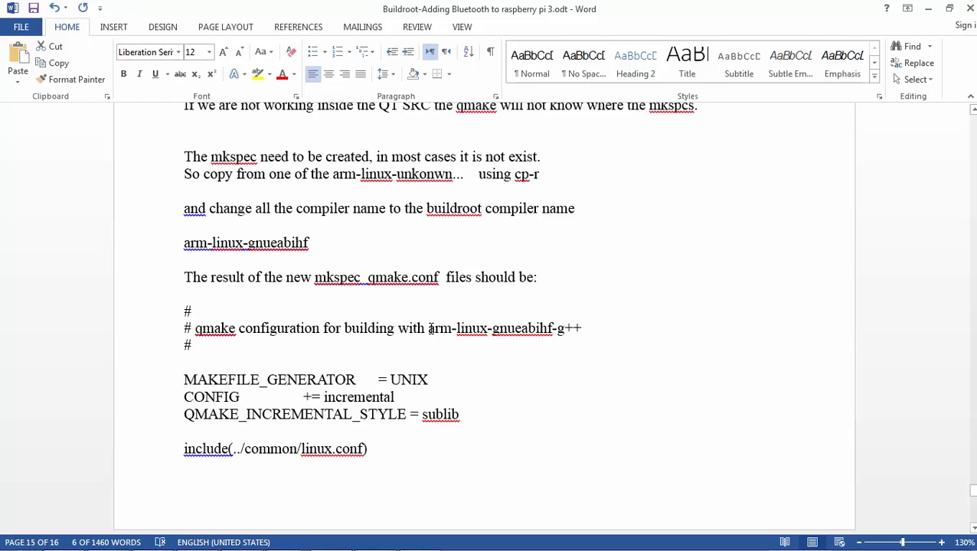
drag(429, 327, 552, 328)
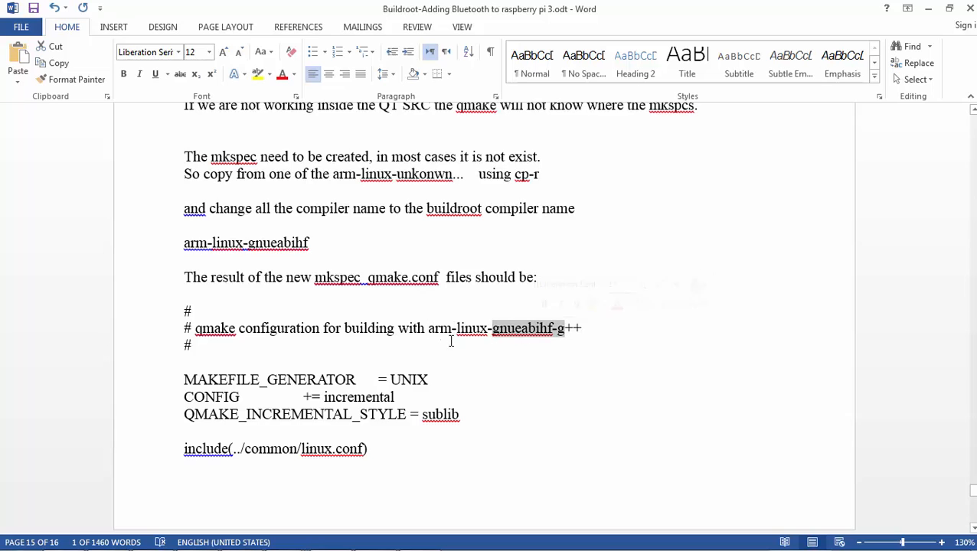
scroll(down, 3)
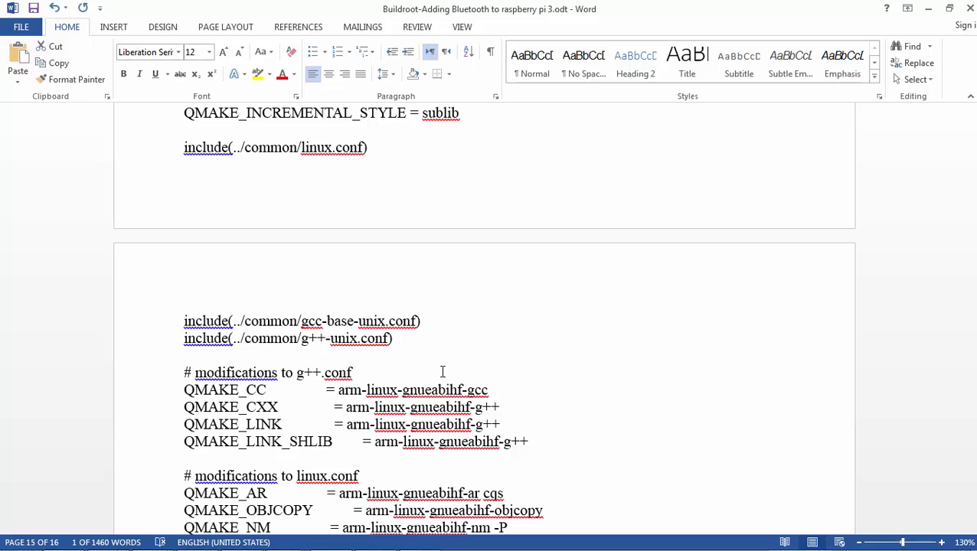
mouse_move(342, 392)
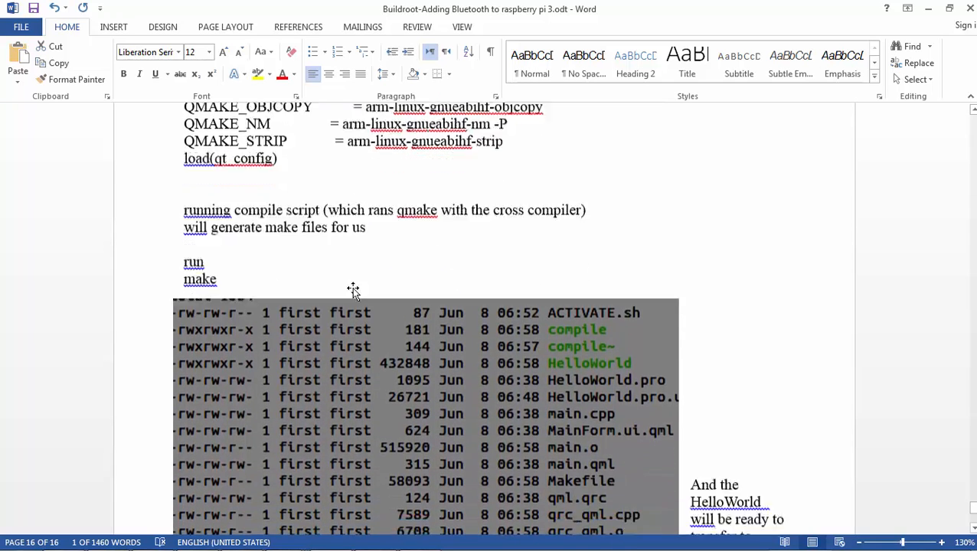
scroll(down, 3)
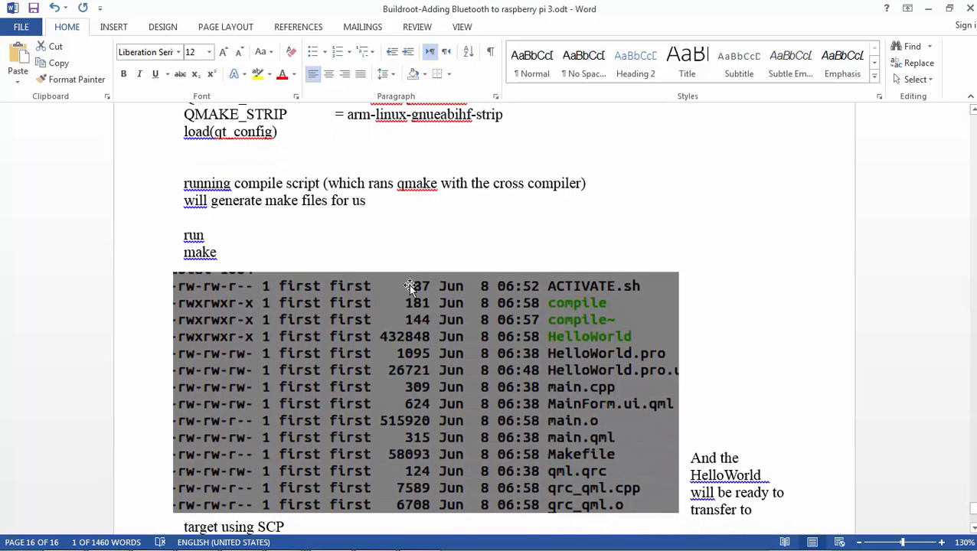
scroll(down, 3)
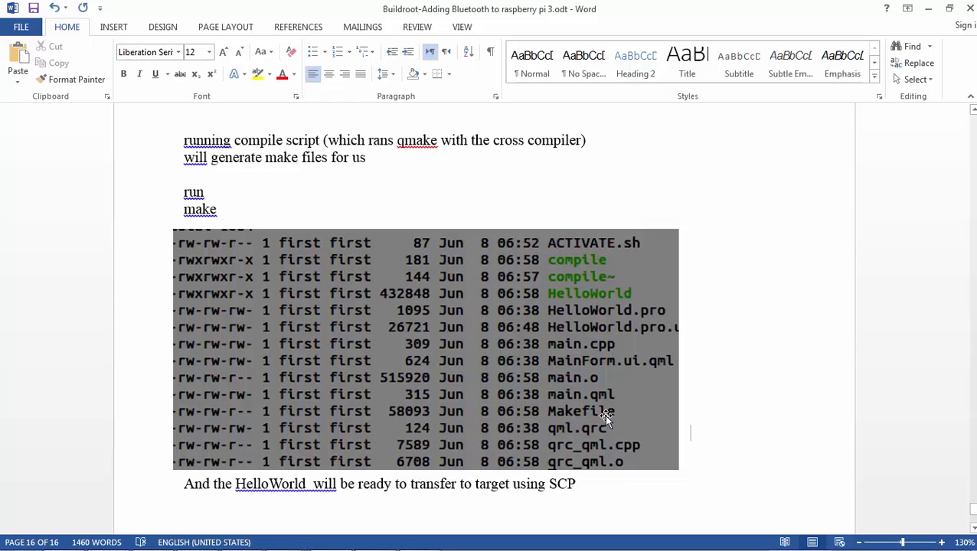
mouse_move(600, 406)
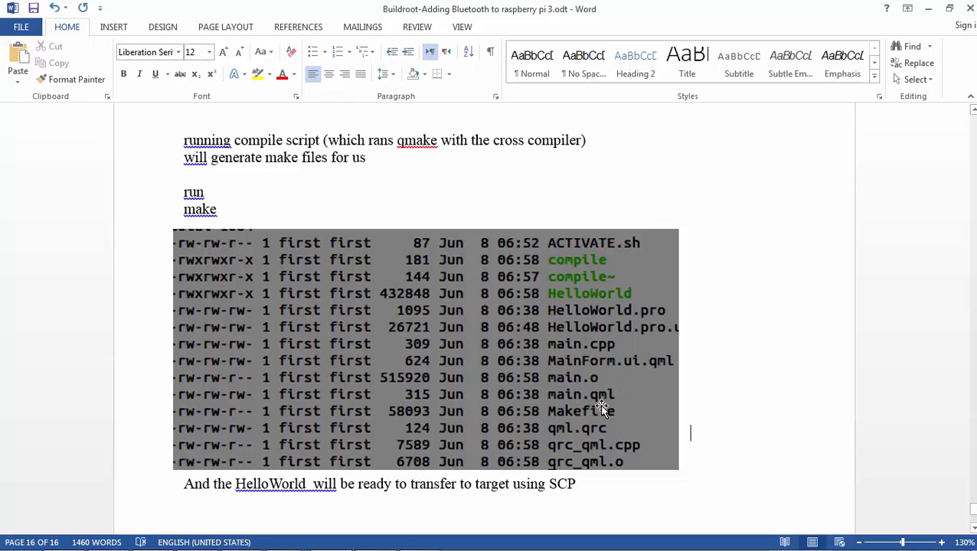
mouse_move(597, 297)
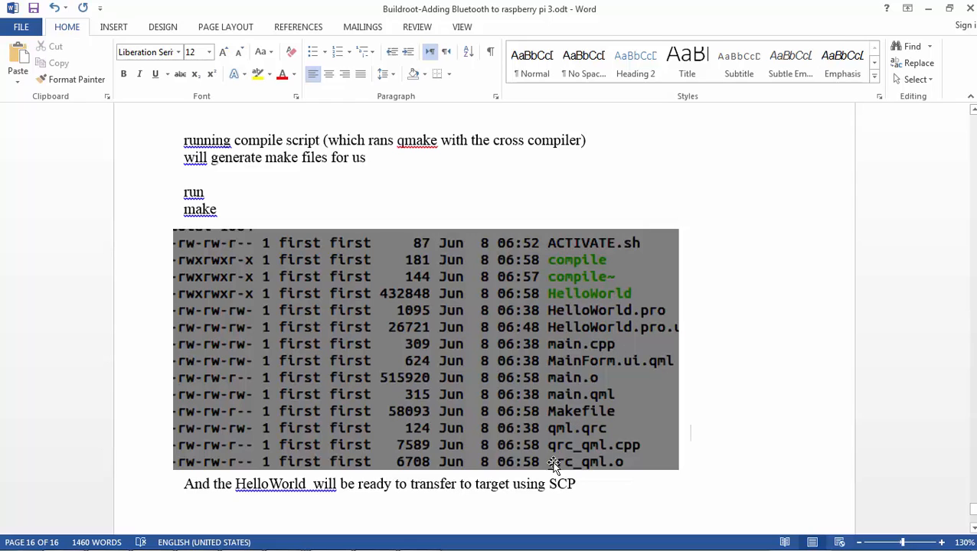
mouse_move(544, 362)
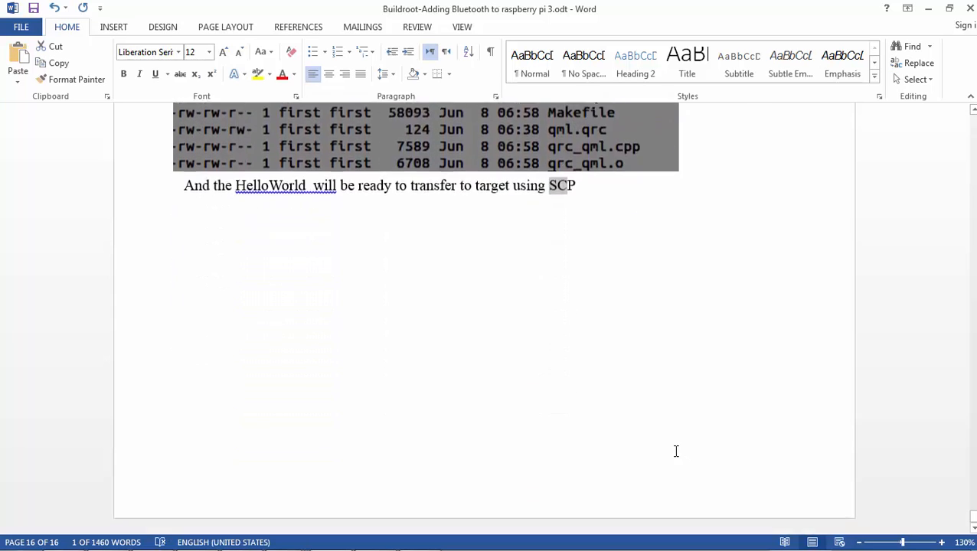
scroll(down, 3)
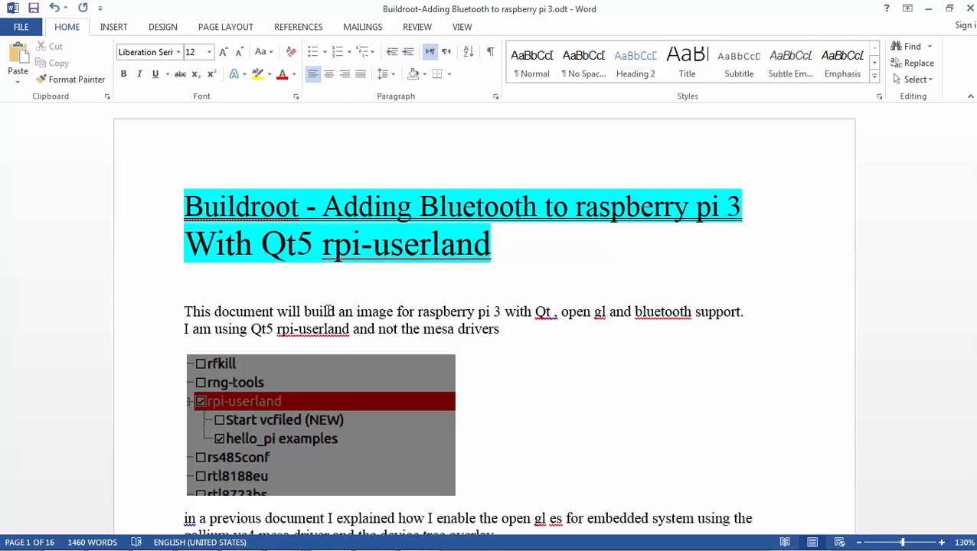
click(355, 312)
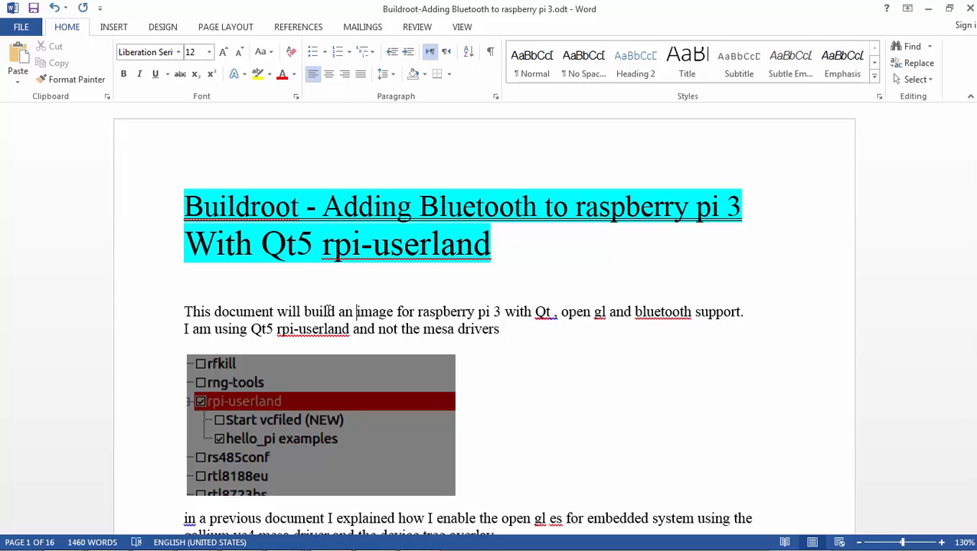